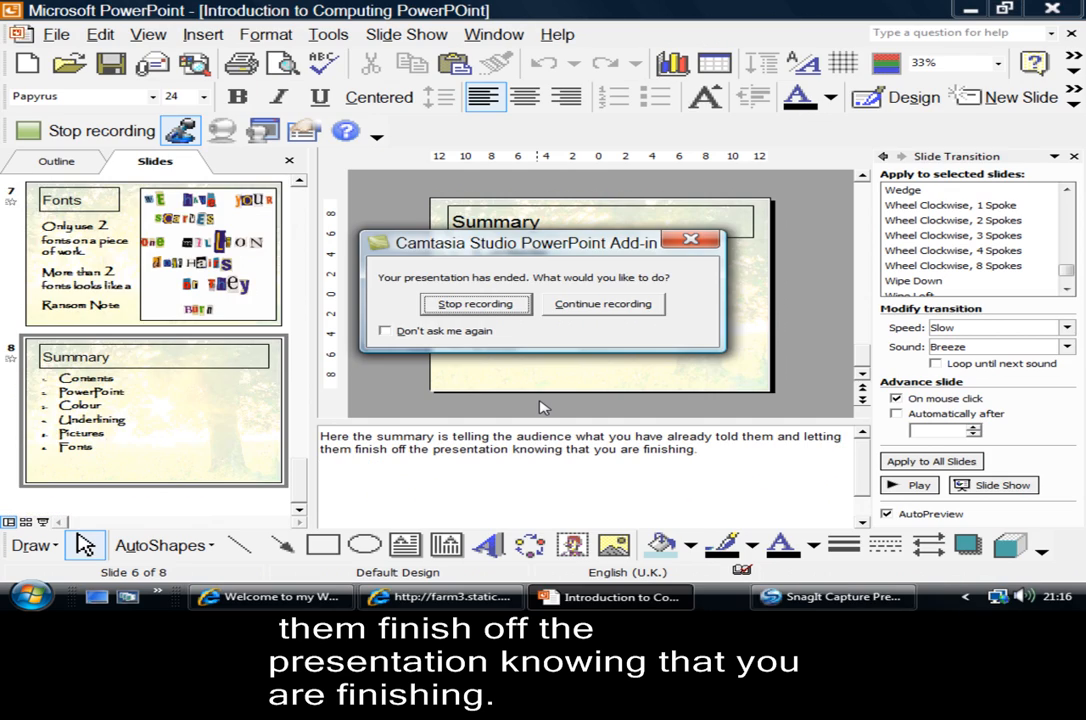
Choose Continue recording in the Camtasia end-of-show prompt to return to the Summary slide
left_click(603, 303)
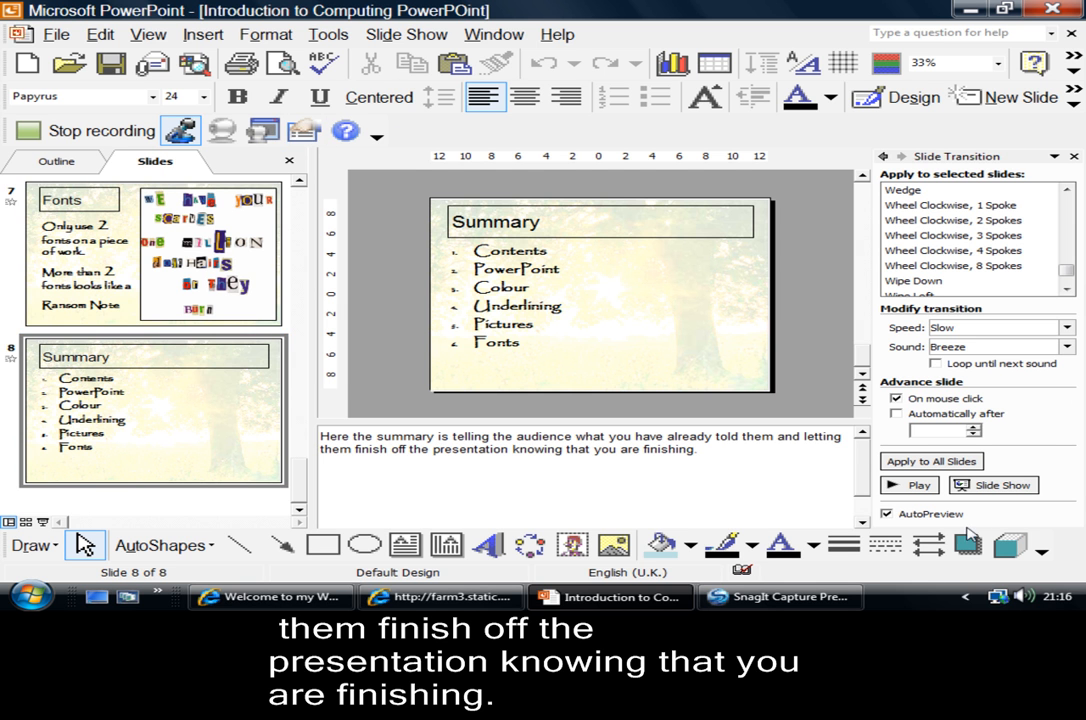
mouse_move(652, 353)
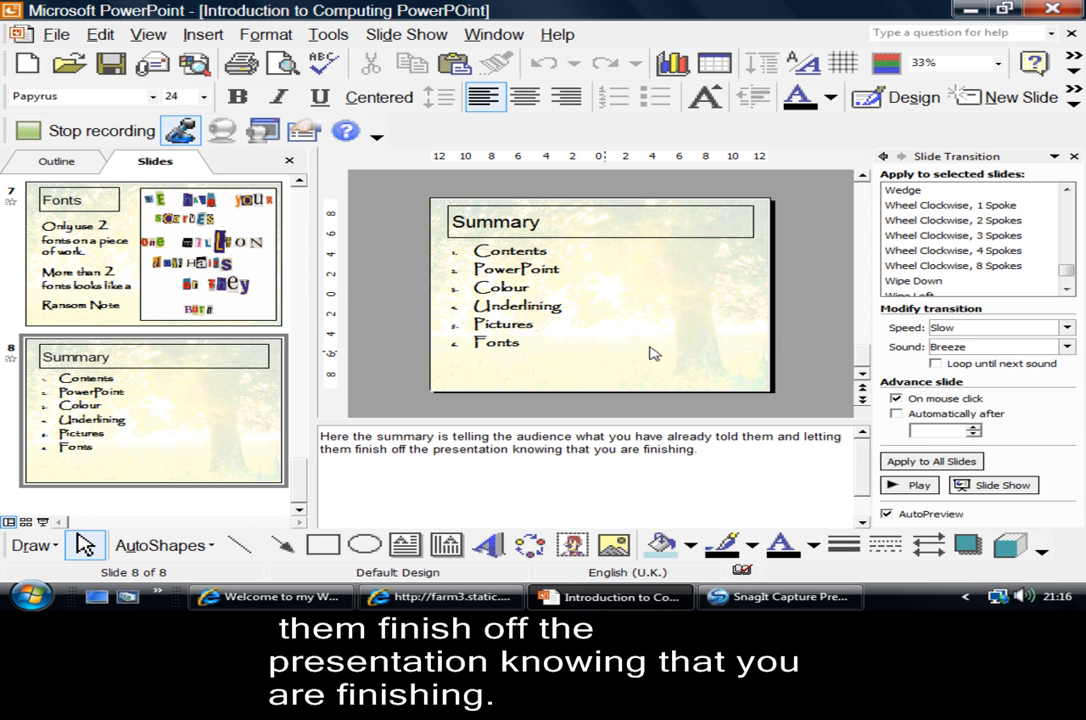
mouse_move(318, 445)
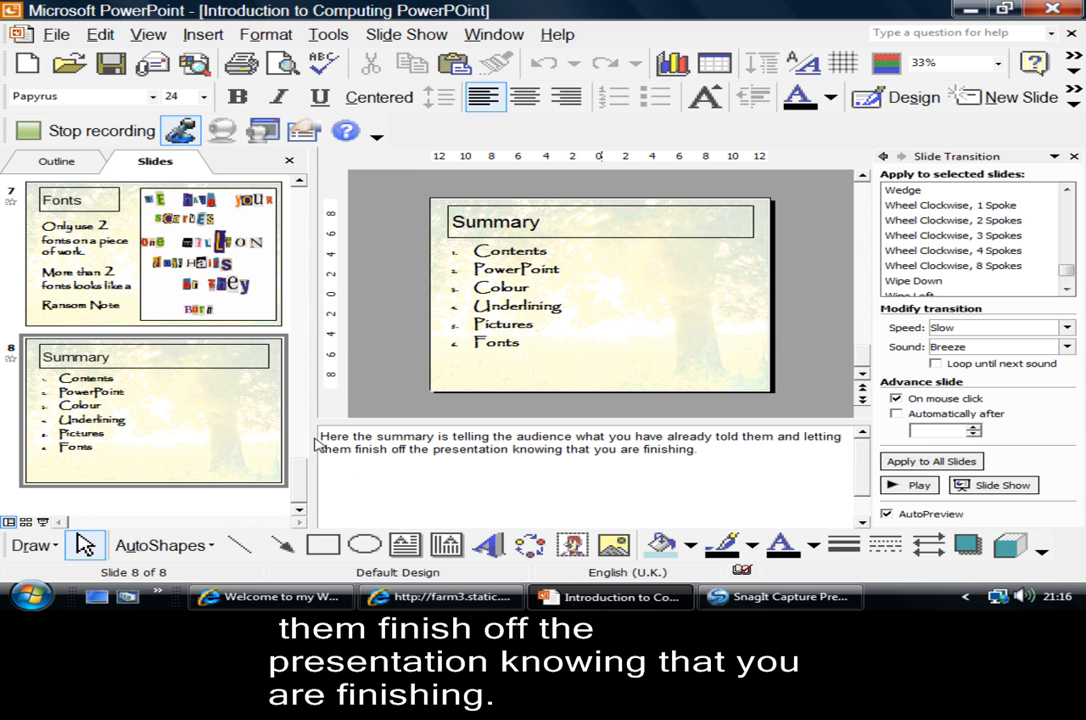
mouse_move(762, 441)
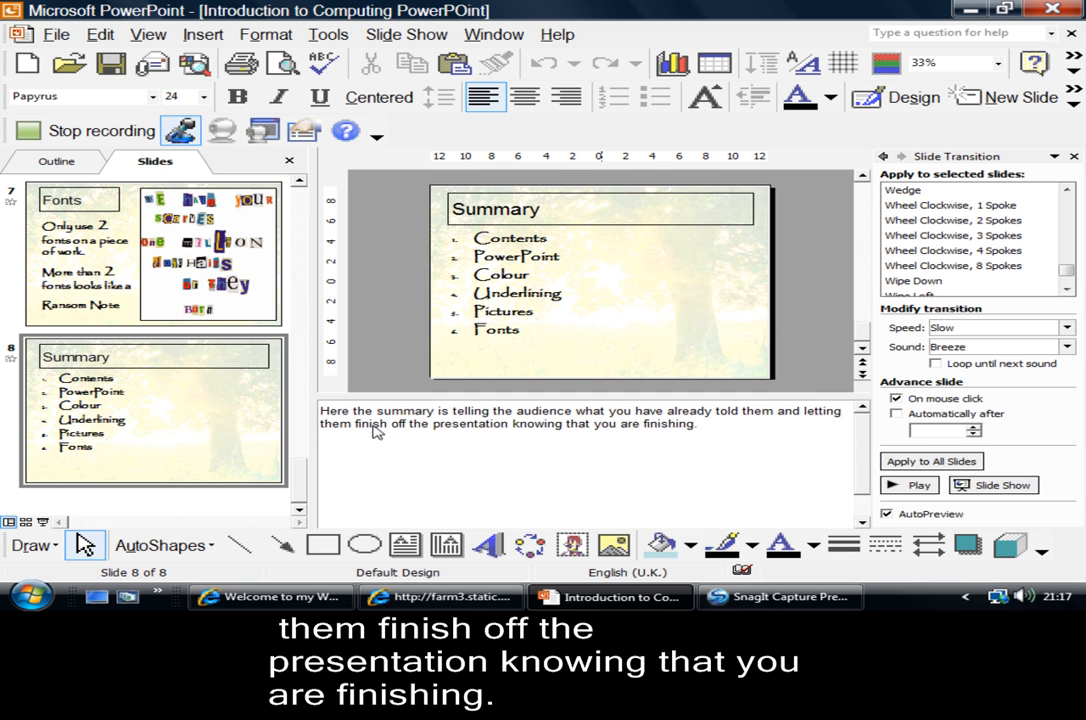
mouse_move(584, 447)
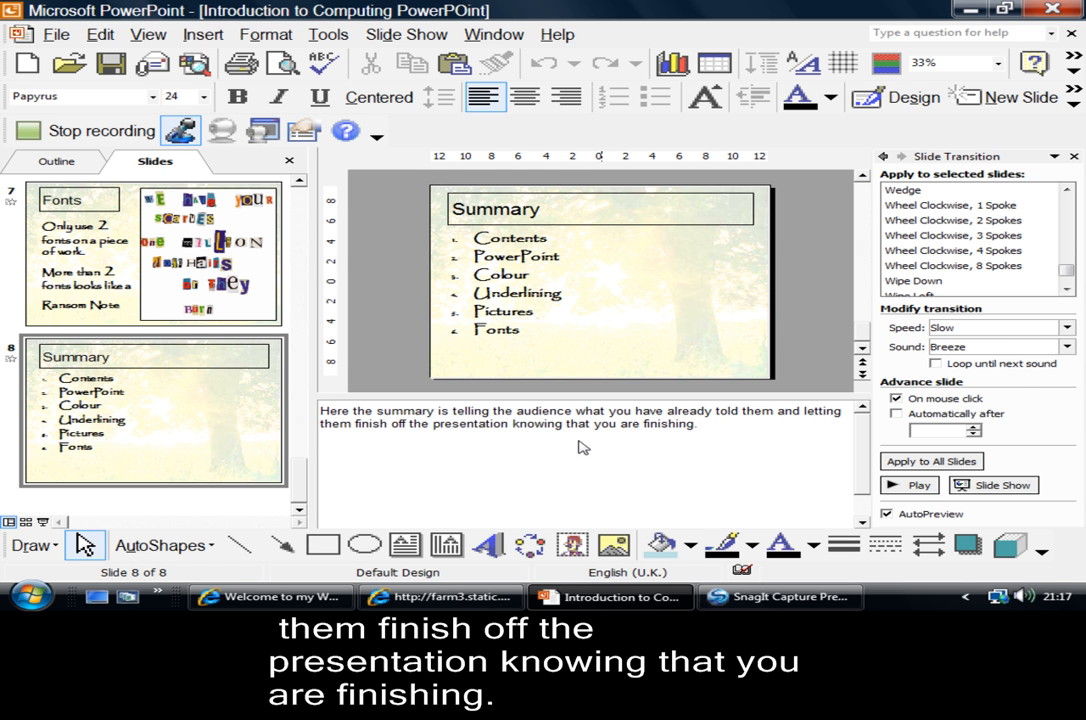
mouse_move(610, 451)
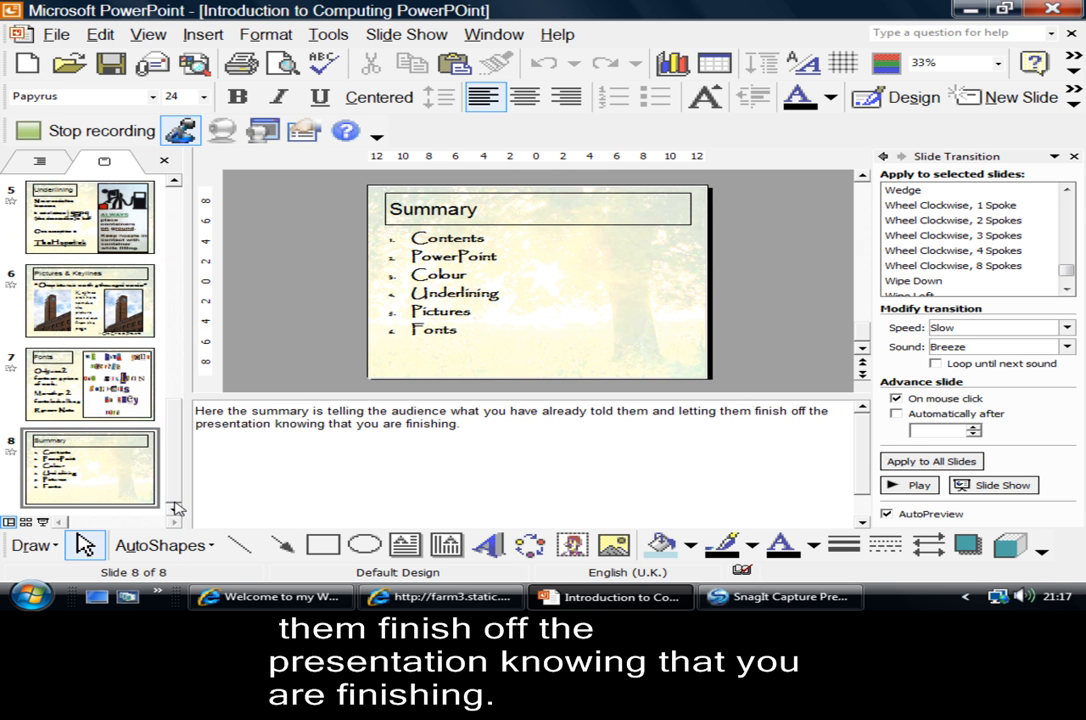
mouse_move(195, 318)
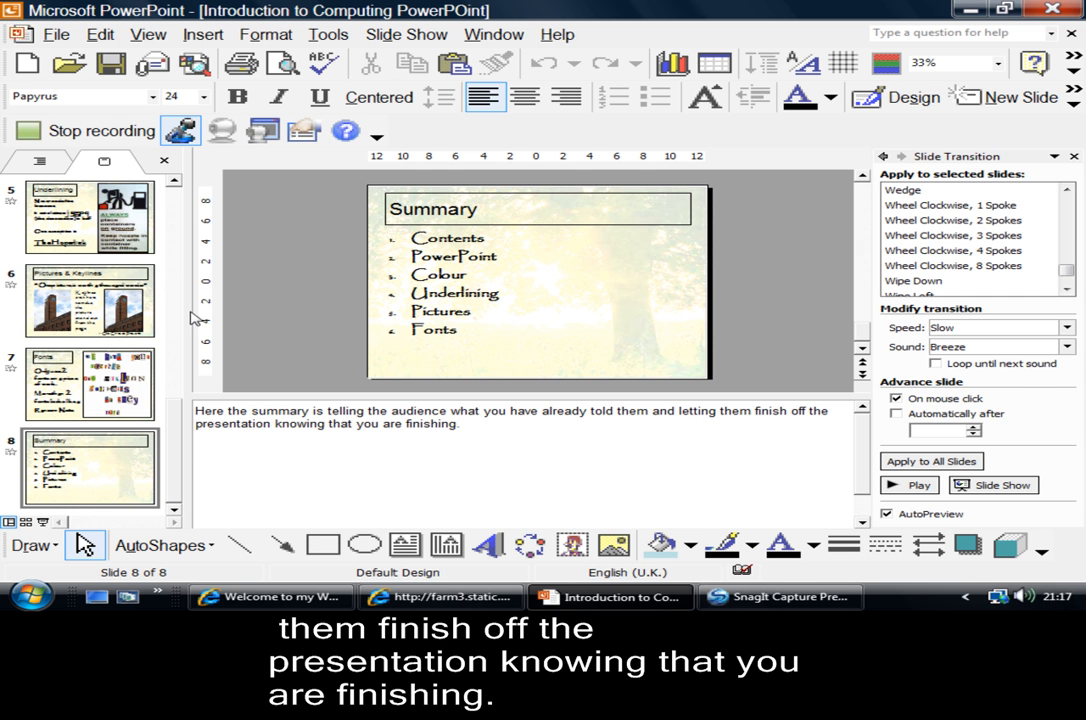
Scroll the Slides pane up and select slide 1, 'Introduction to The Tower'
left_click(89, 467)
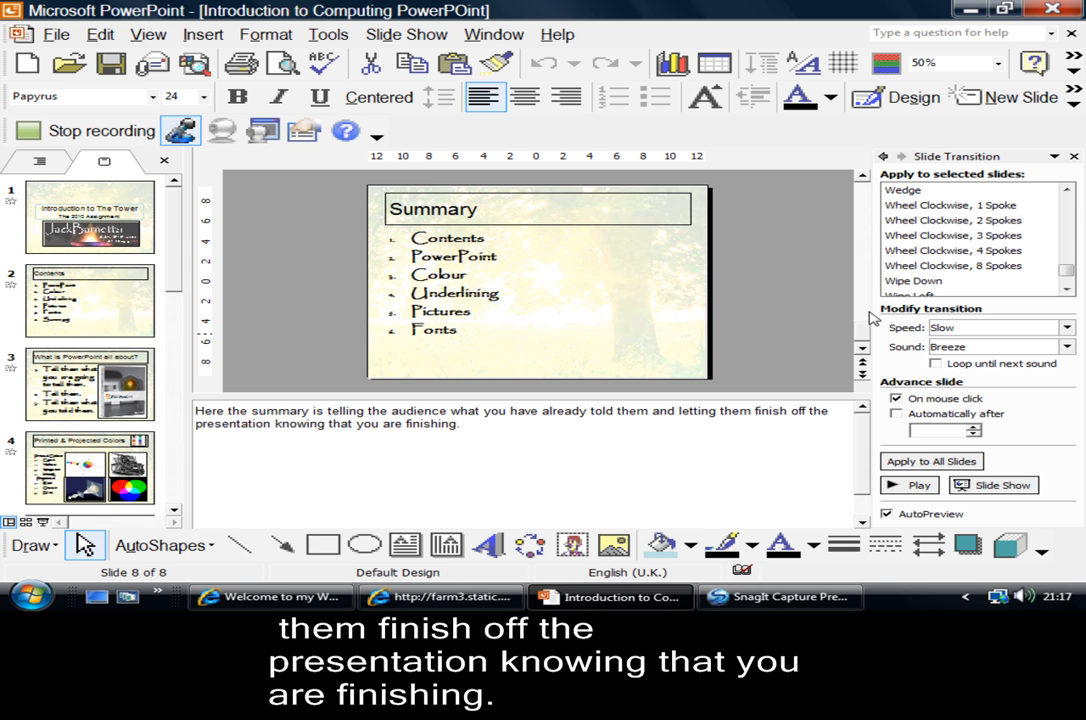
left_click(89, 217)
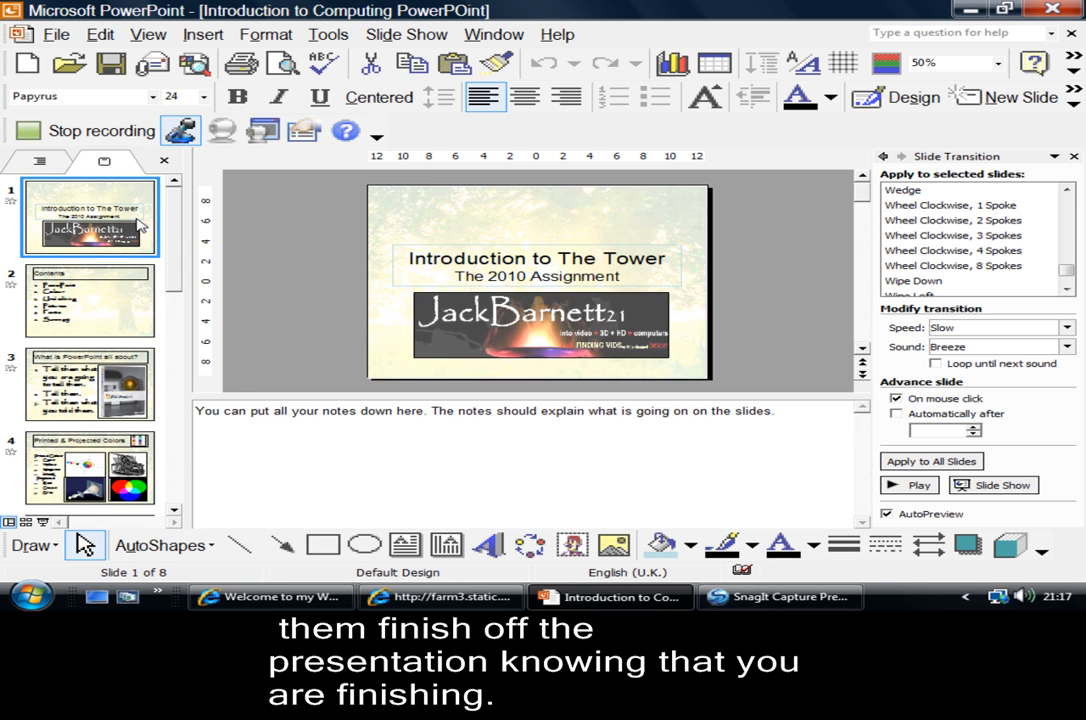
mouse_move(360, 348)
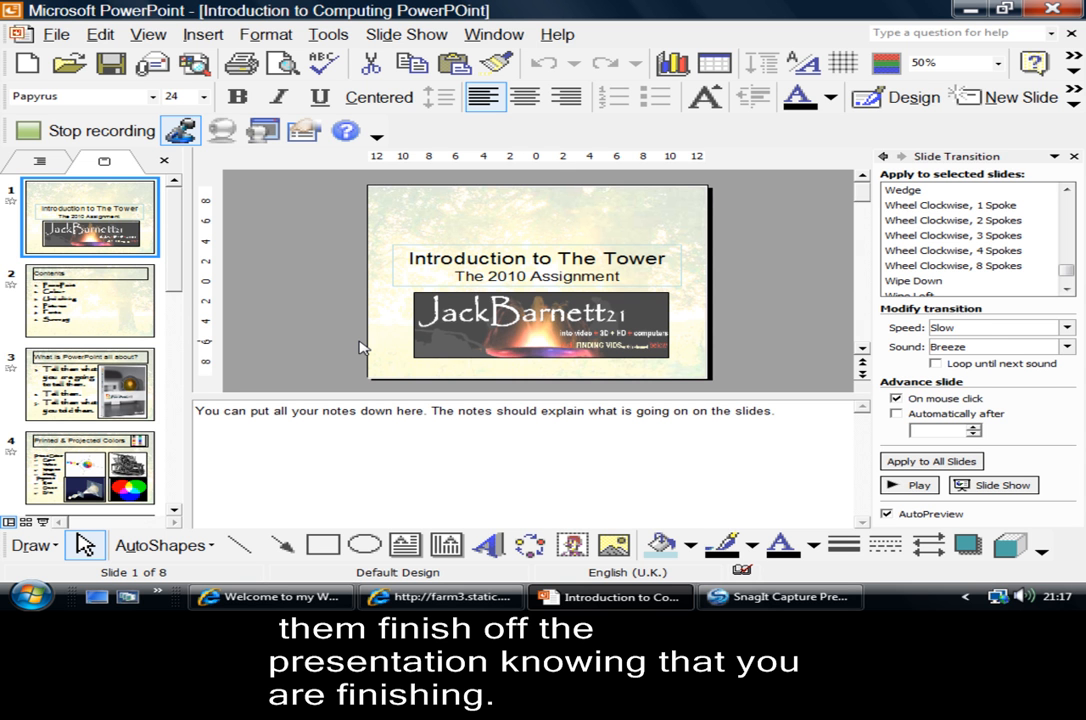
mouse_move(650, 441)
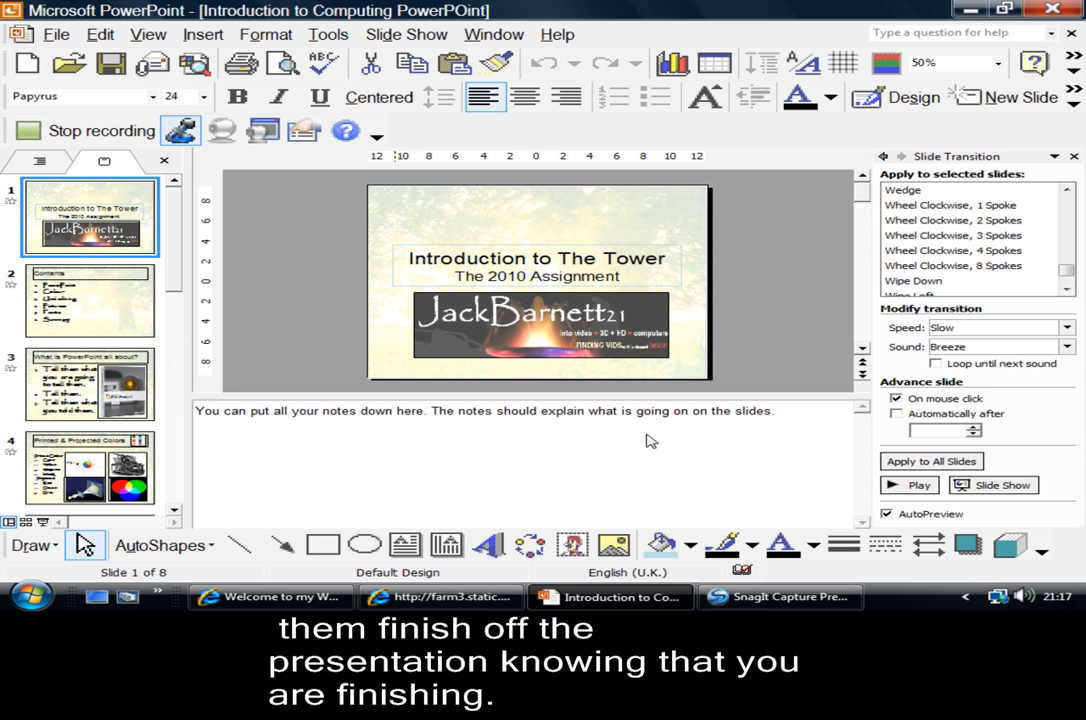
mouse_move(238, 165)
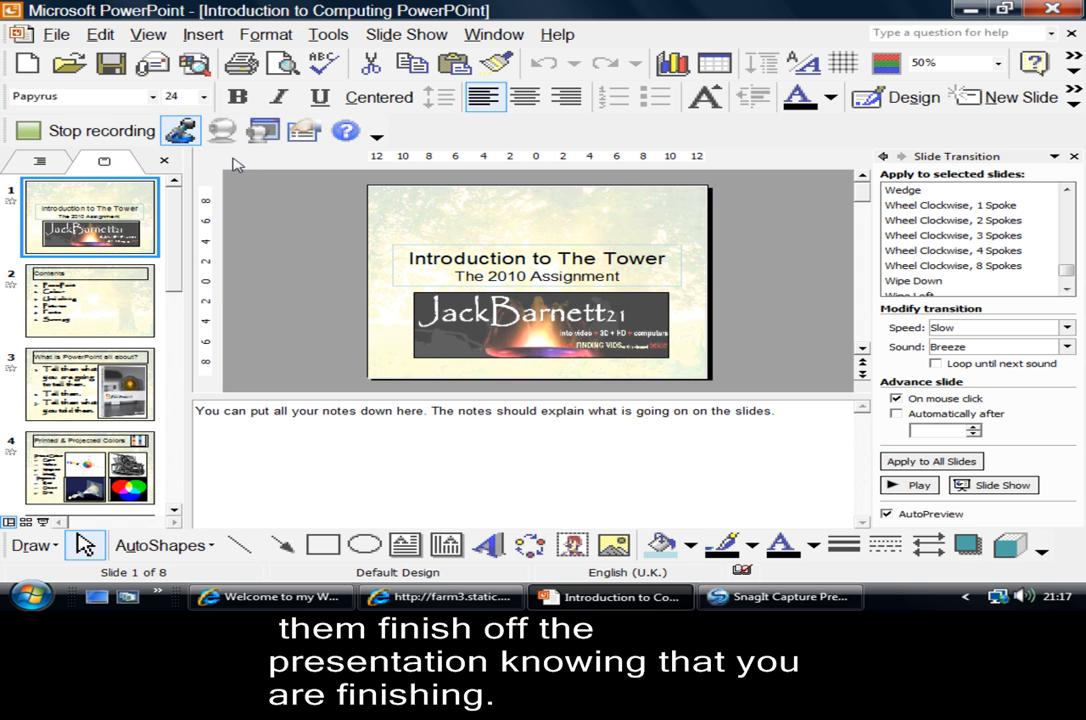
mouse_move(820, 142)
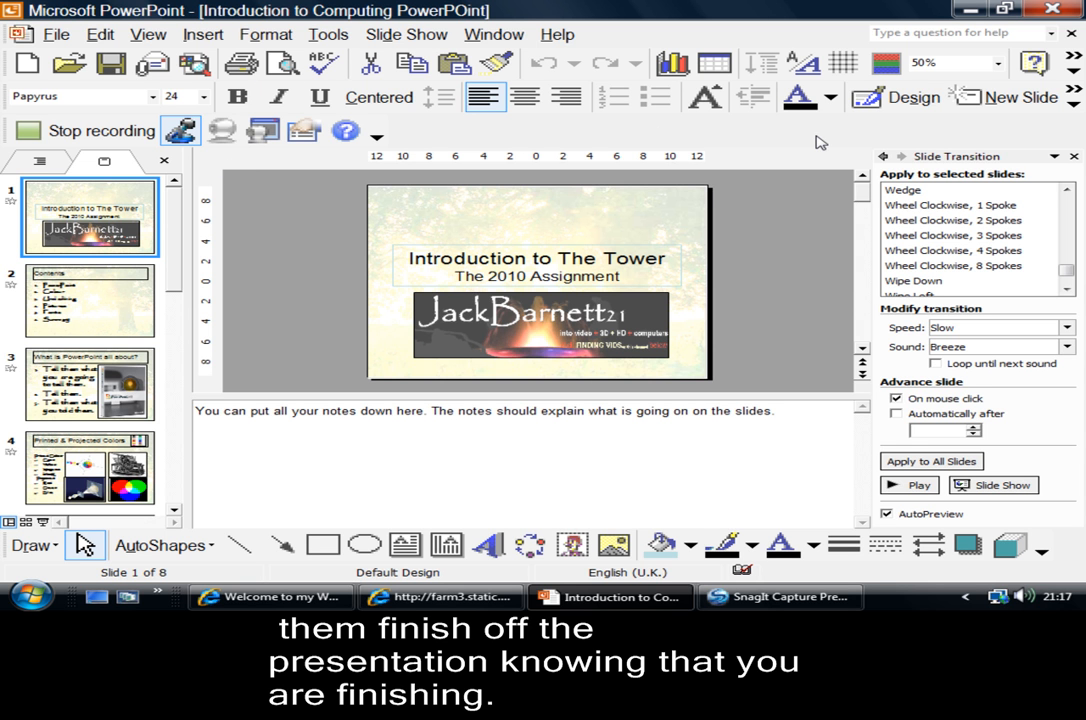
mouse_move(240, 228)
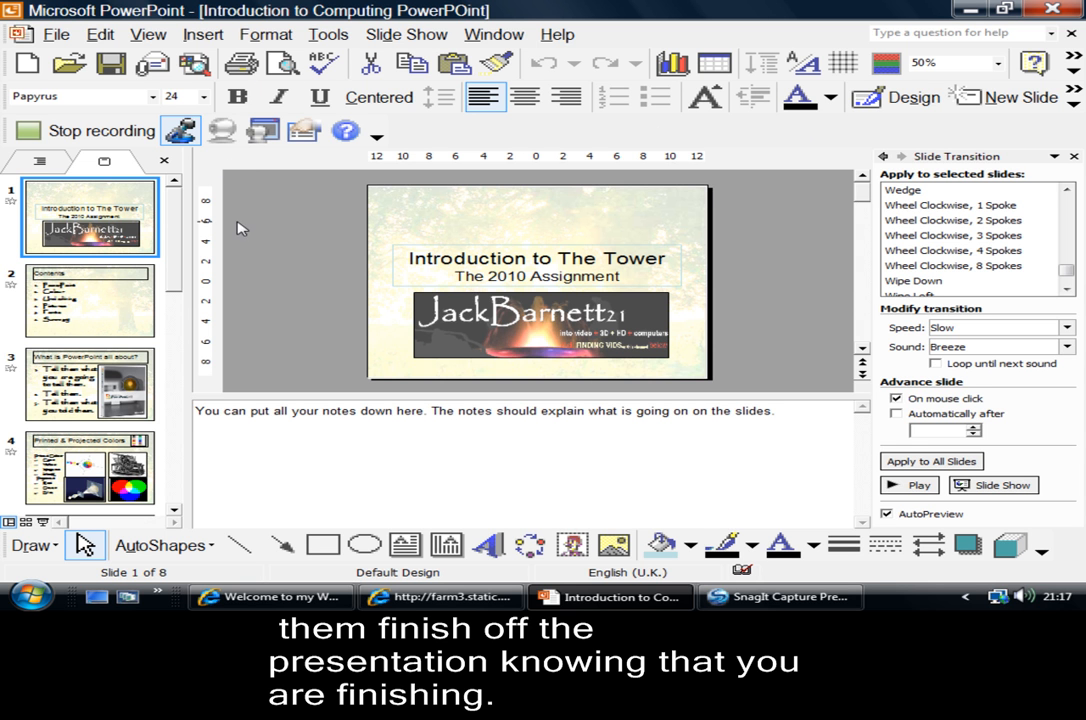
mouse_move(249, 220)
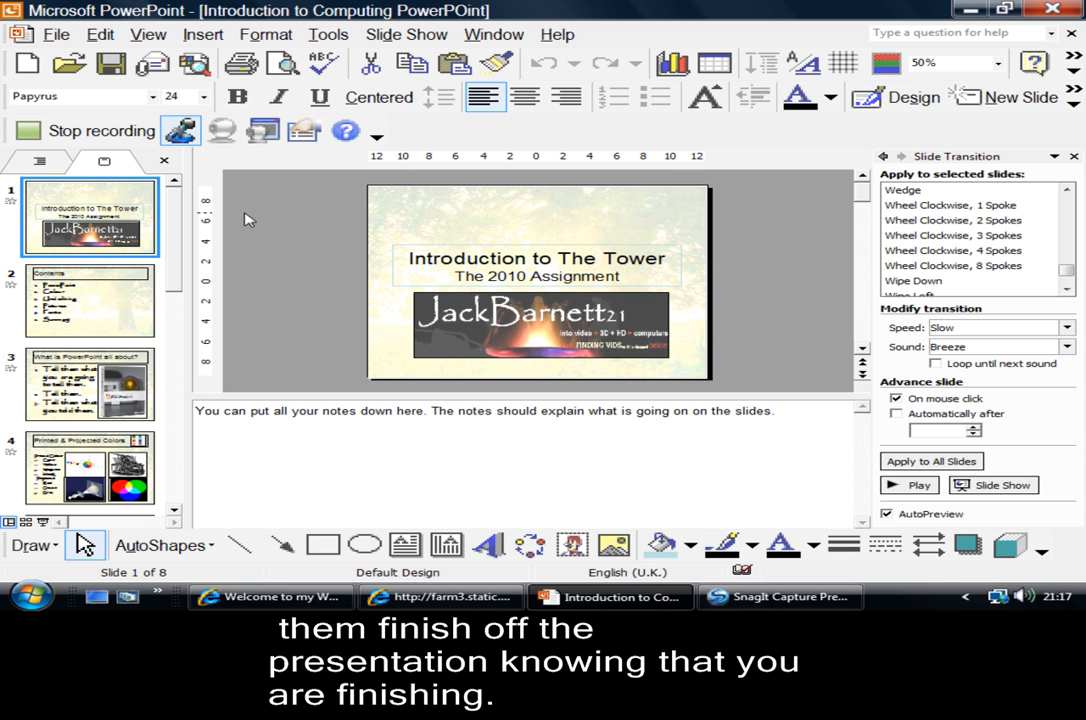
mouse_move(433, 220)
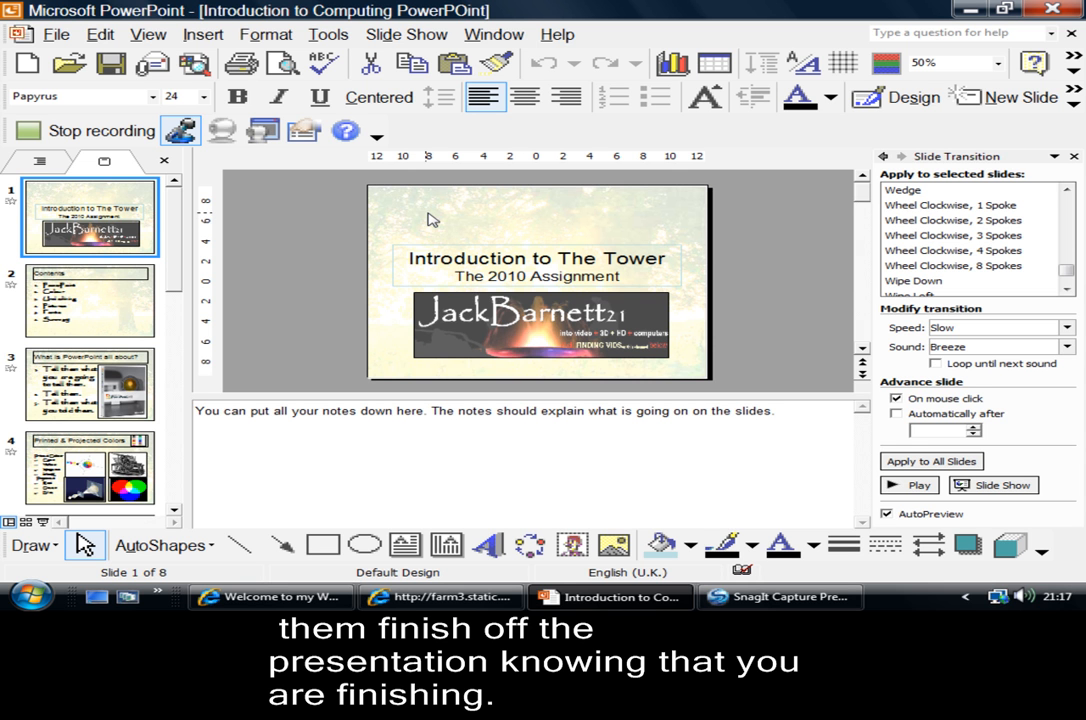
Switch to Slide Master view and open the Color options for the tree background picture
left_click(984, 62)
type("33")
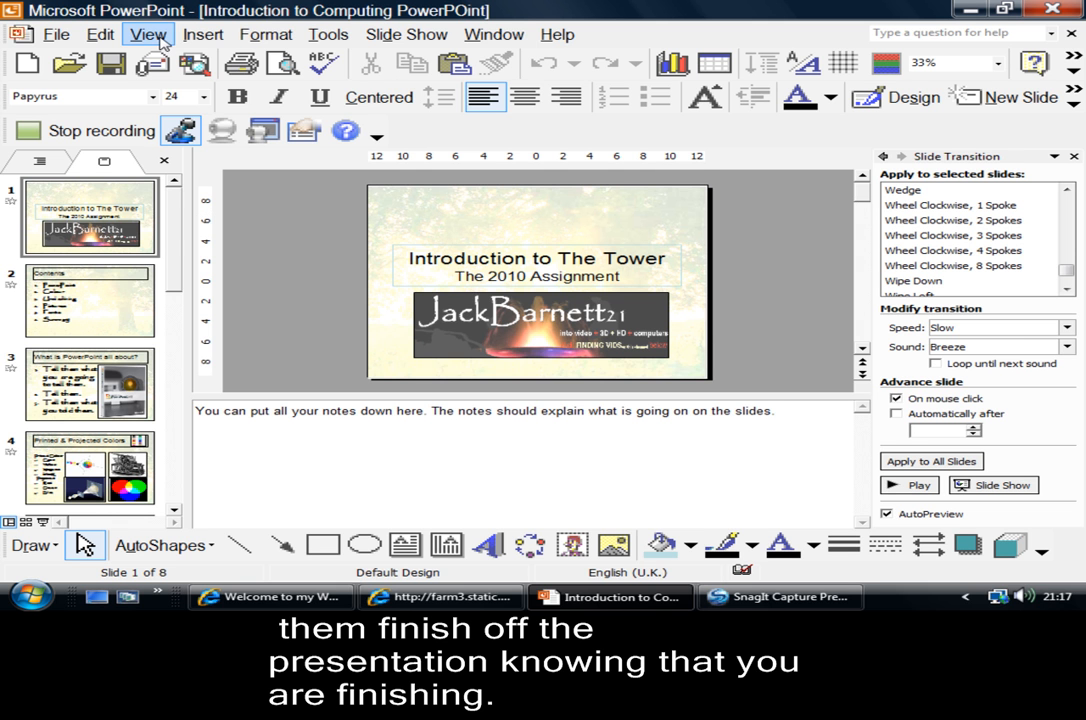
left_click(148, 34)
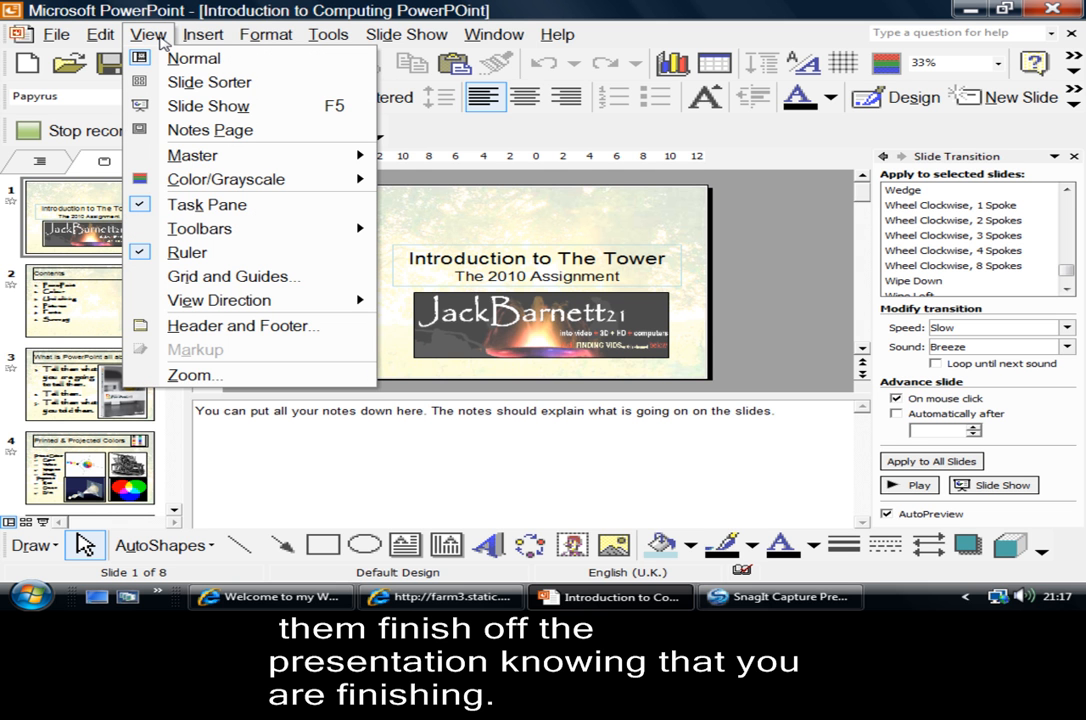
mouse_move(192, 155)
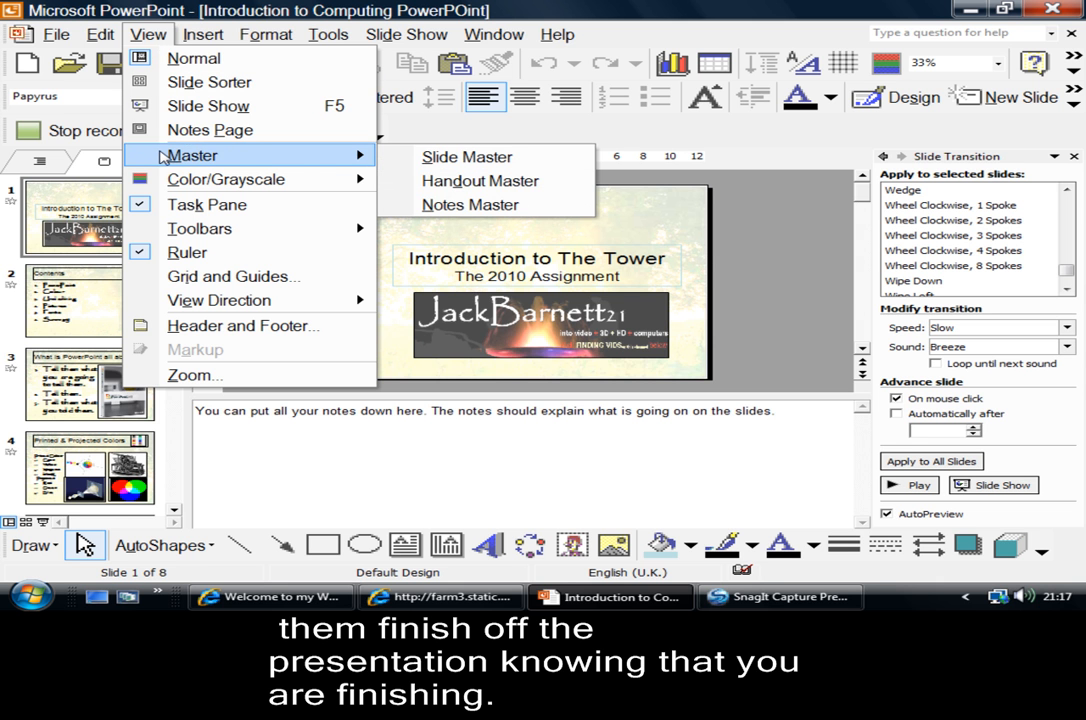
left_click(466, 157)
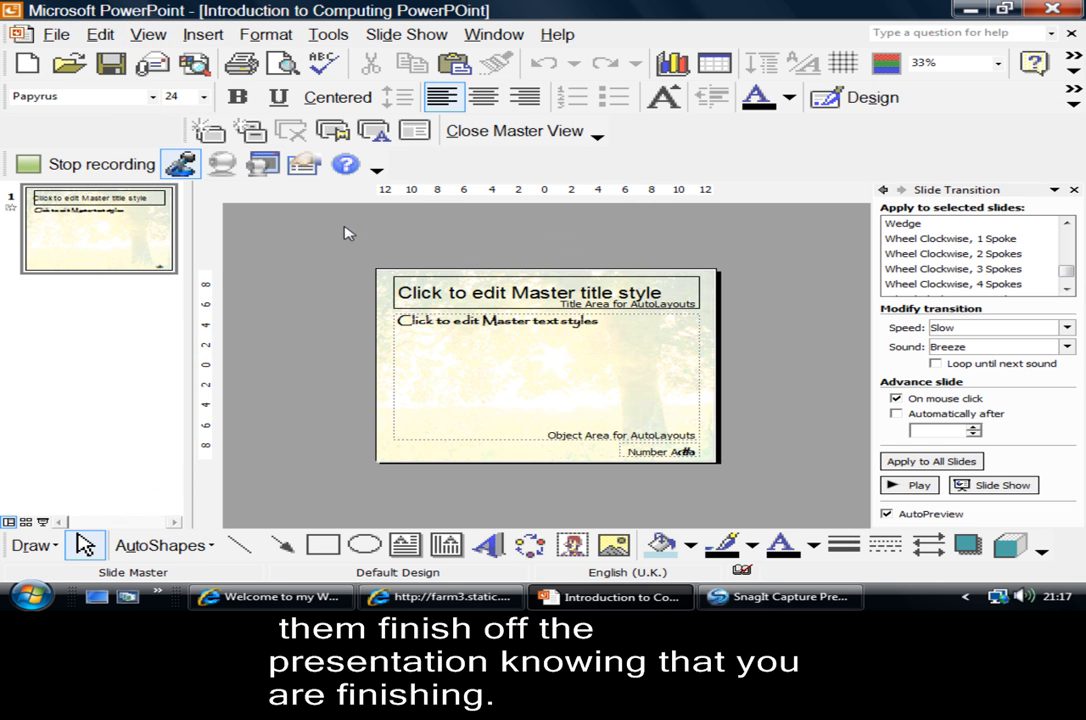
mouse_move(280, 382)
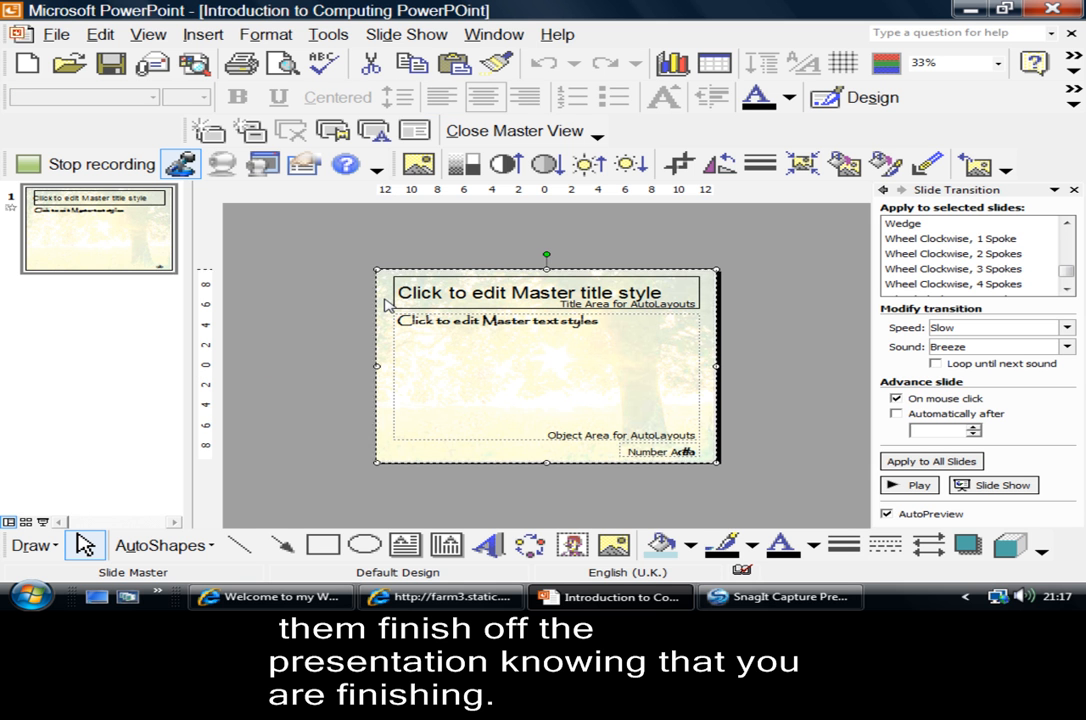
mouse_move(347, 313)
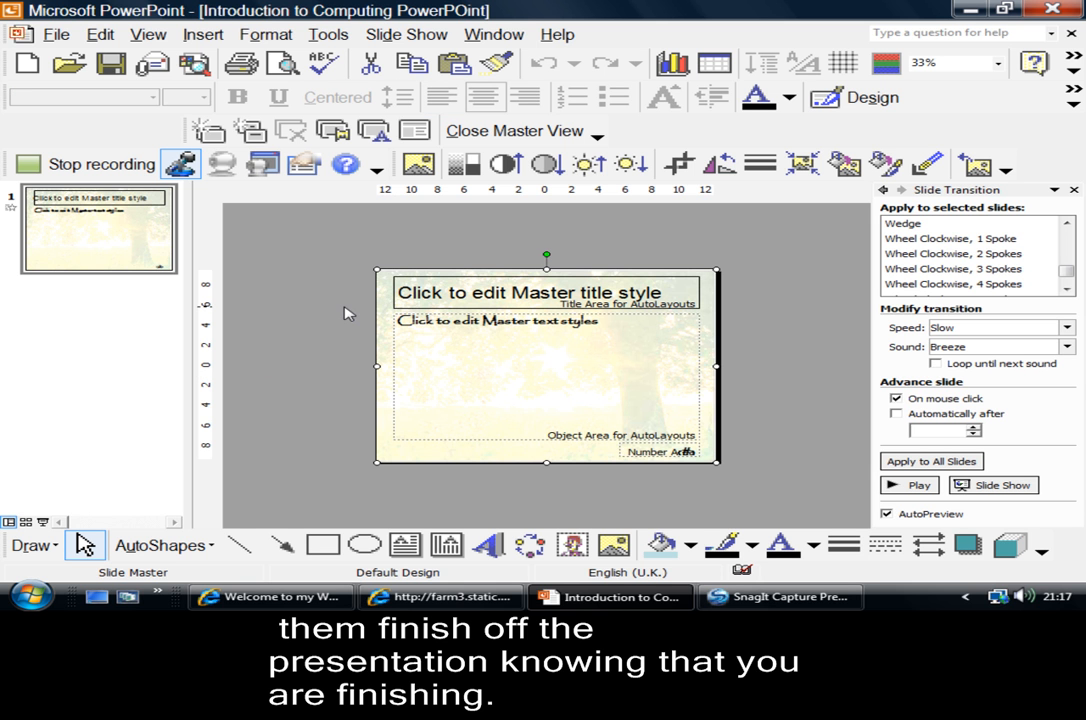
mouse_move(465, 230)
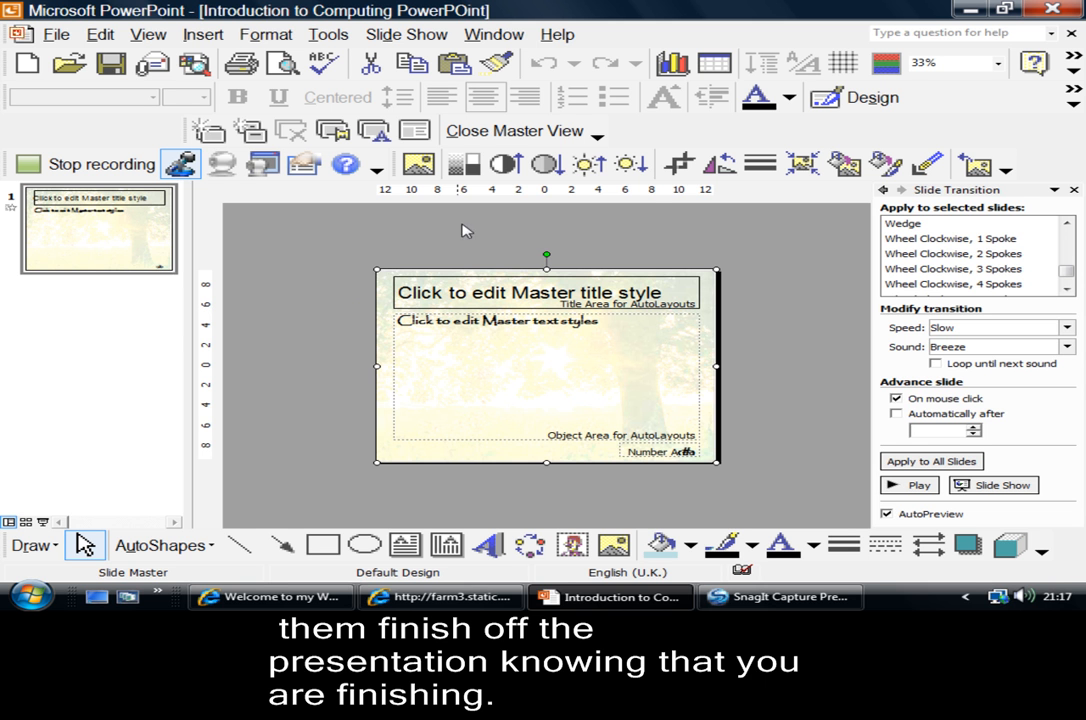
left_click(462, 164)
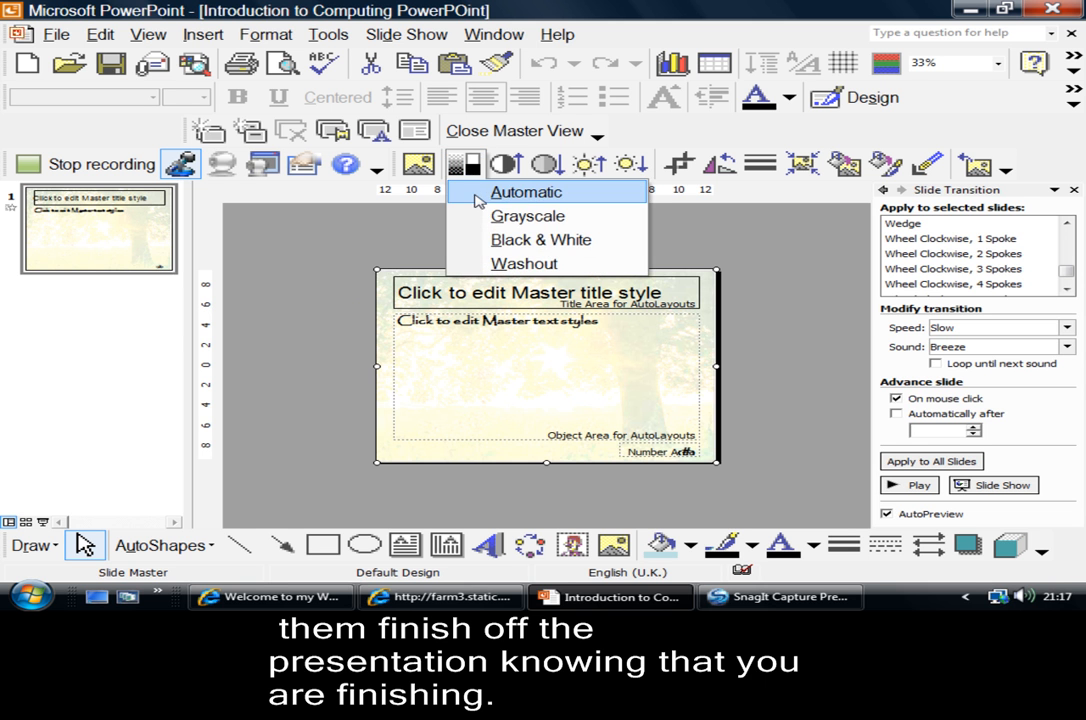
Set the master tree picture's colour mode to Automatic, removing the washout
left_click(526, 192)
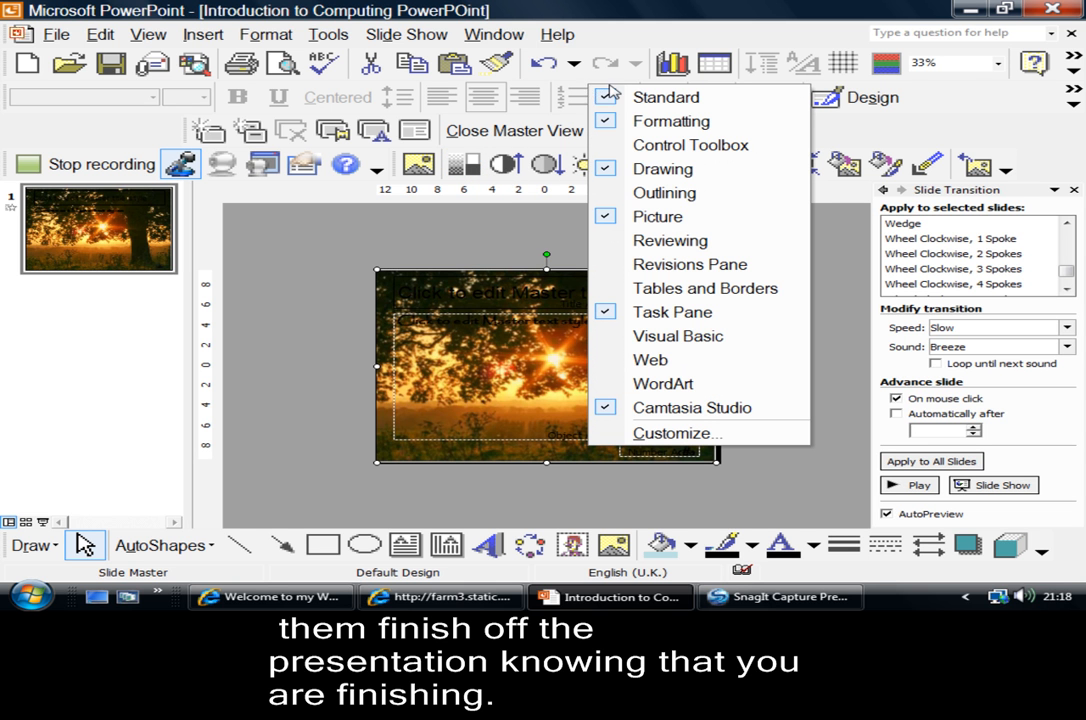
mouse_move(657, 217)
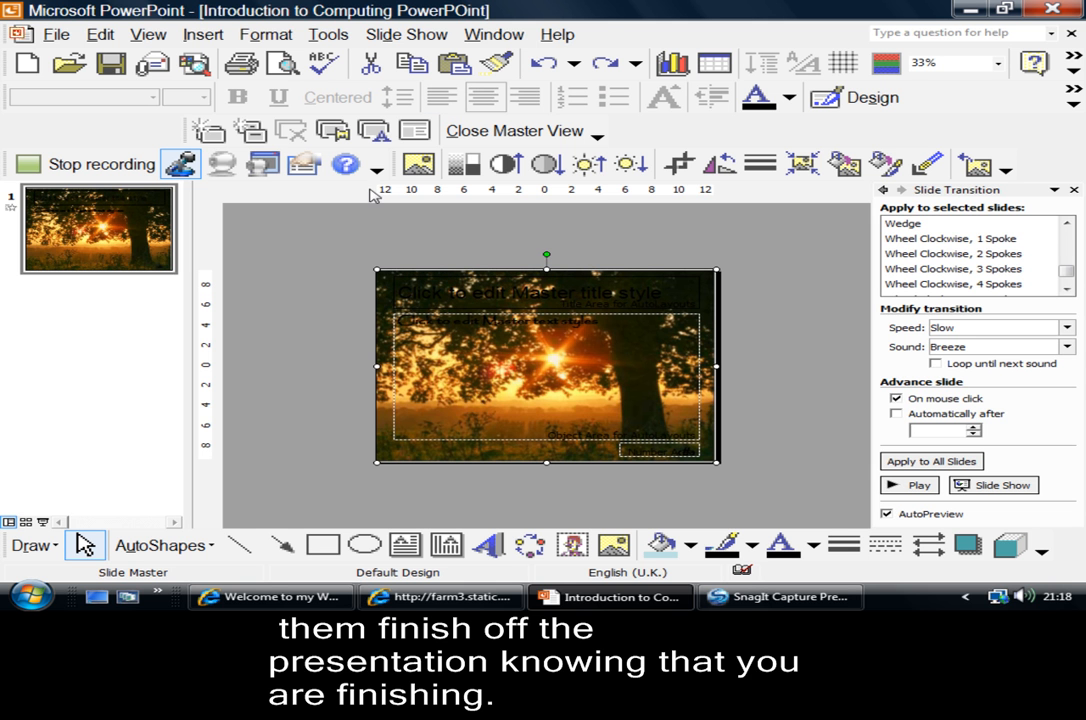
Try Grayscale and Washout on the tree picture, then return it to Automatic colour
left_click(631, 164)
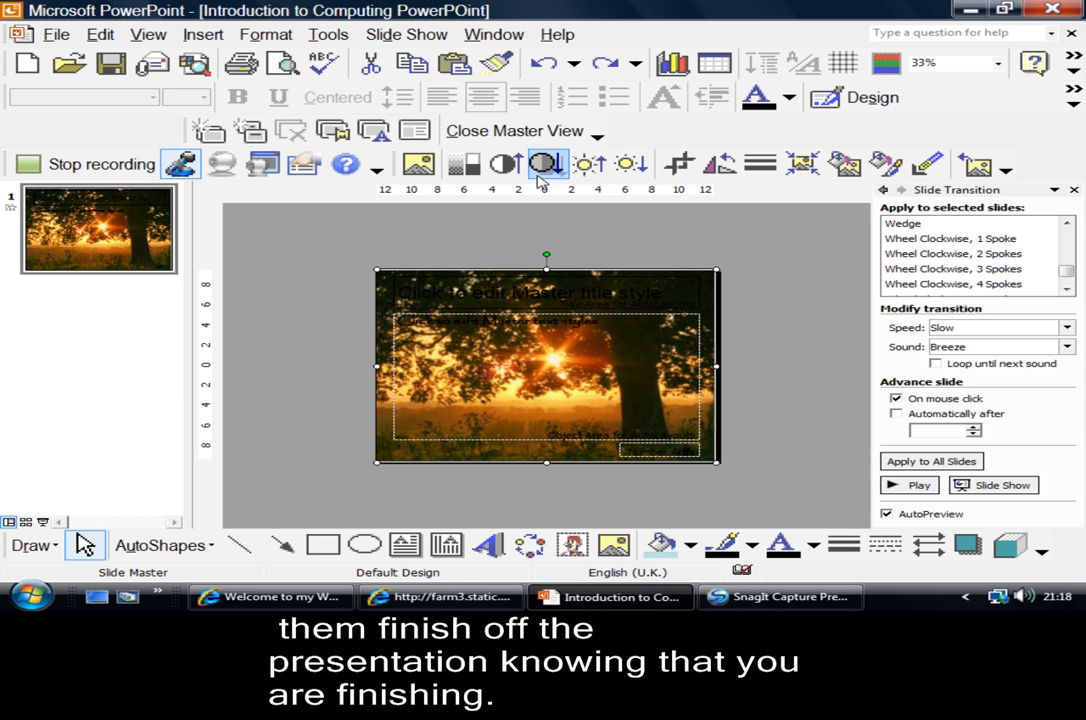
mouse_move(465, 163)
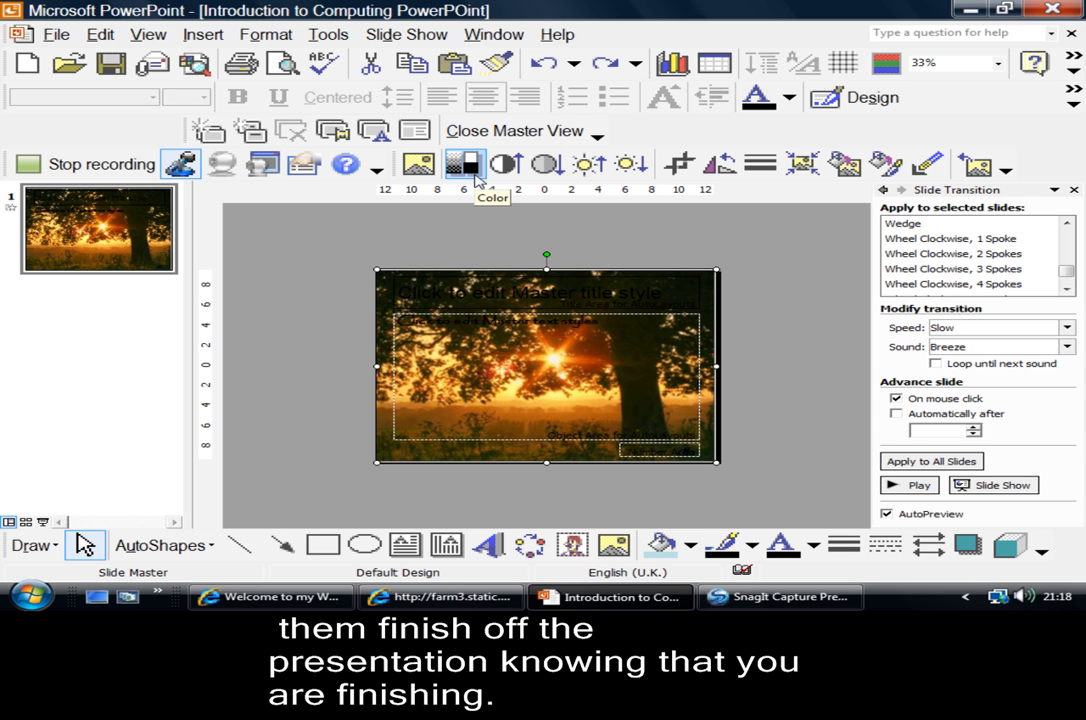
left_click(464, 164)
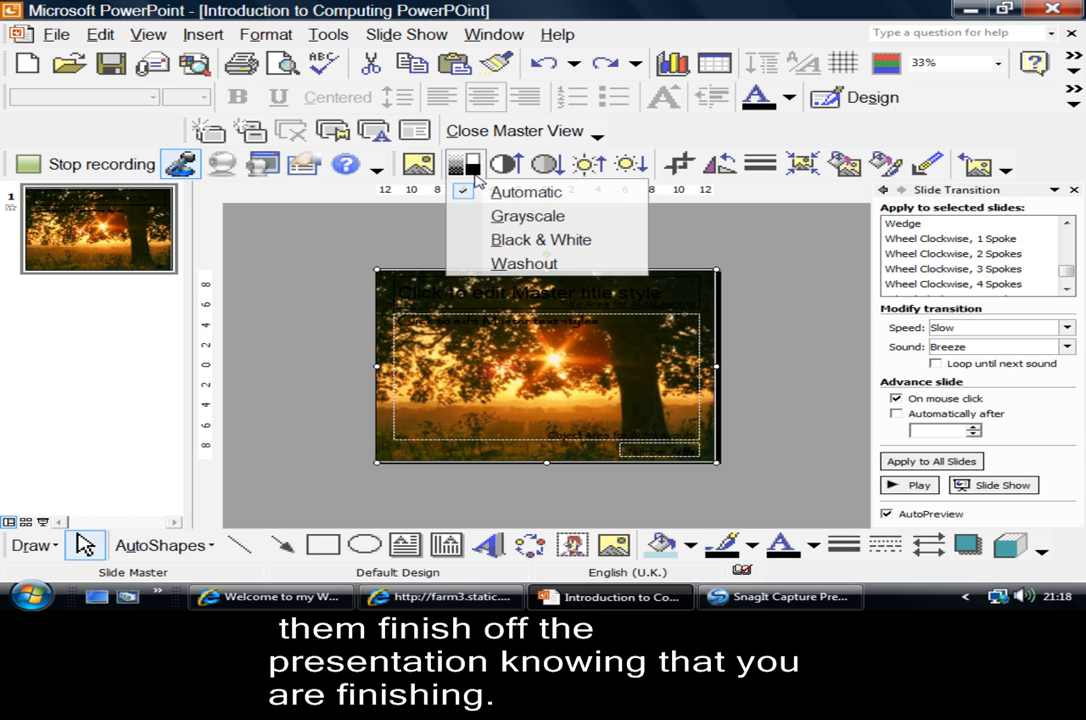
mouse_move(527, 215)
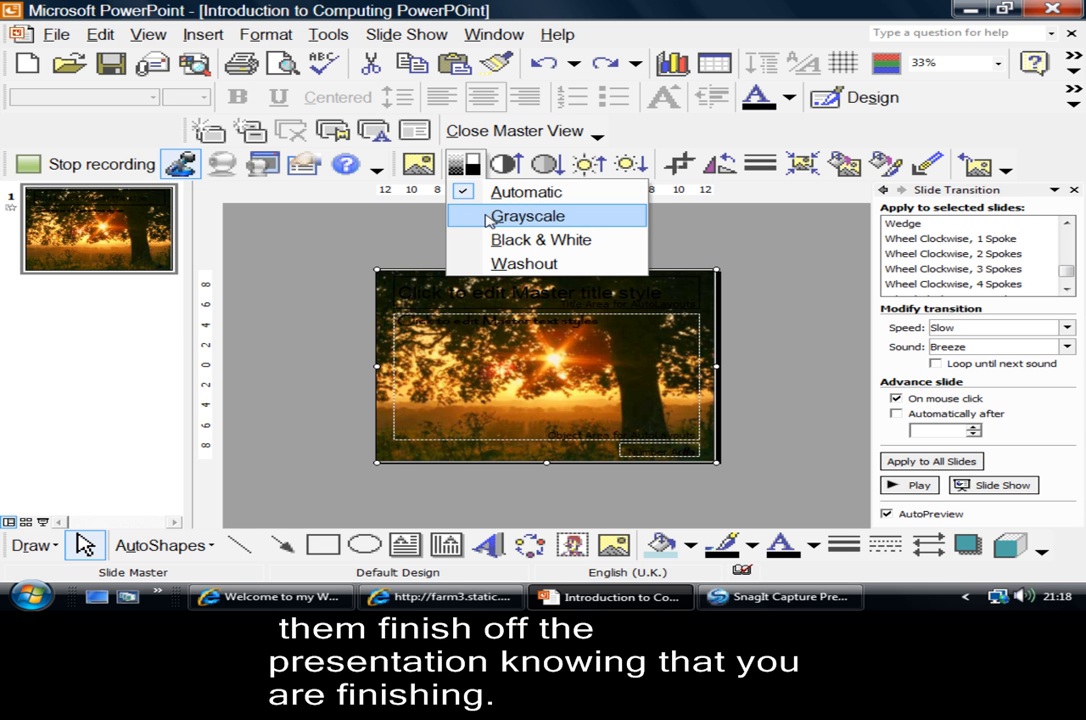
left_click(527, 215)
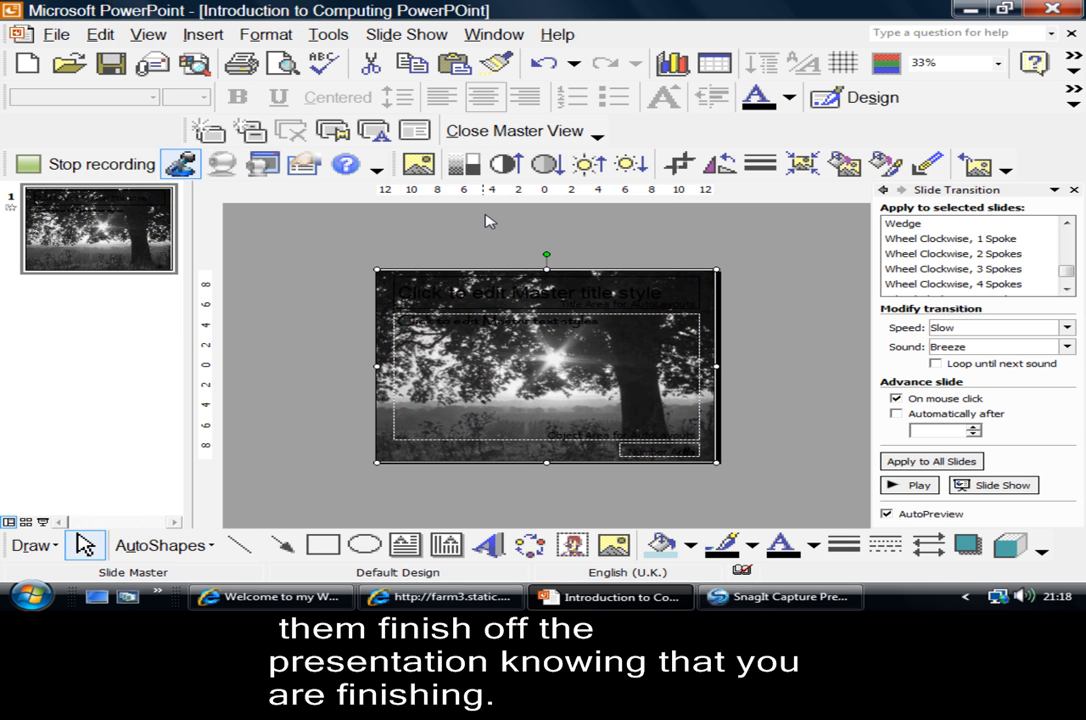
left_click(463, 164)
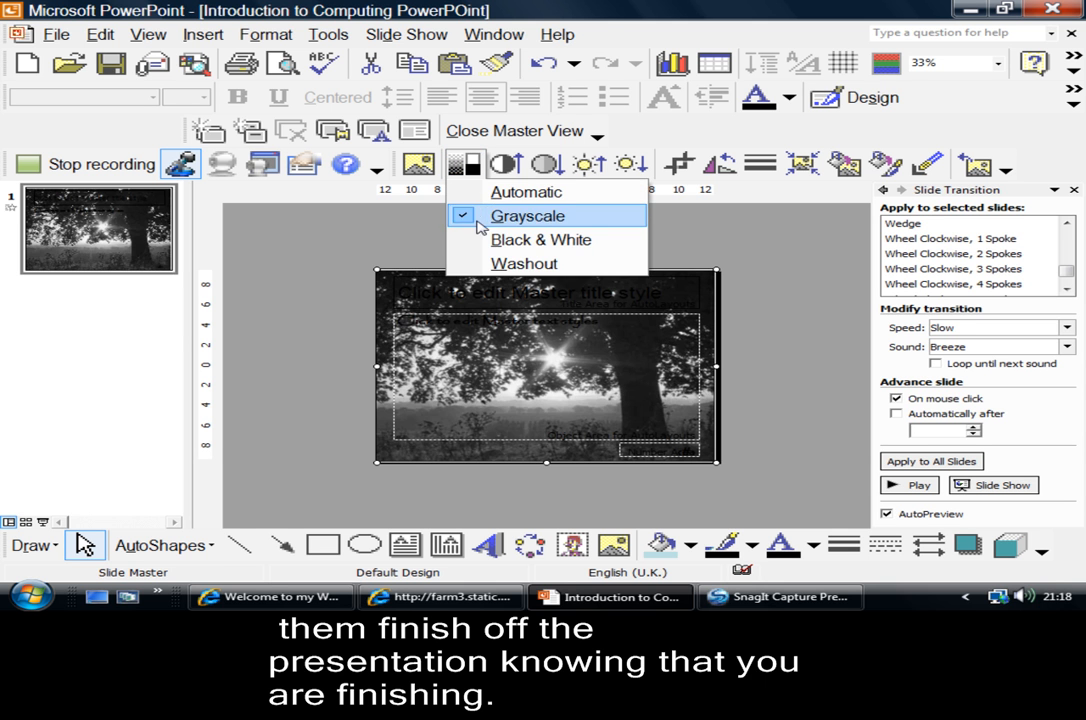
left_click(541, 239)
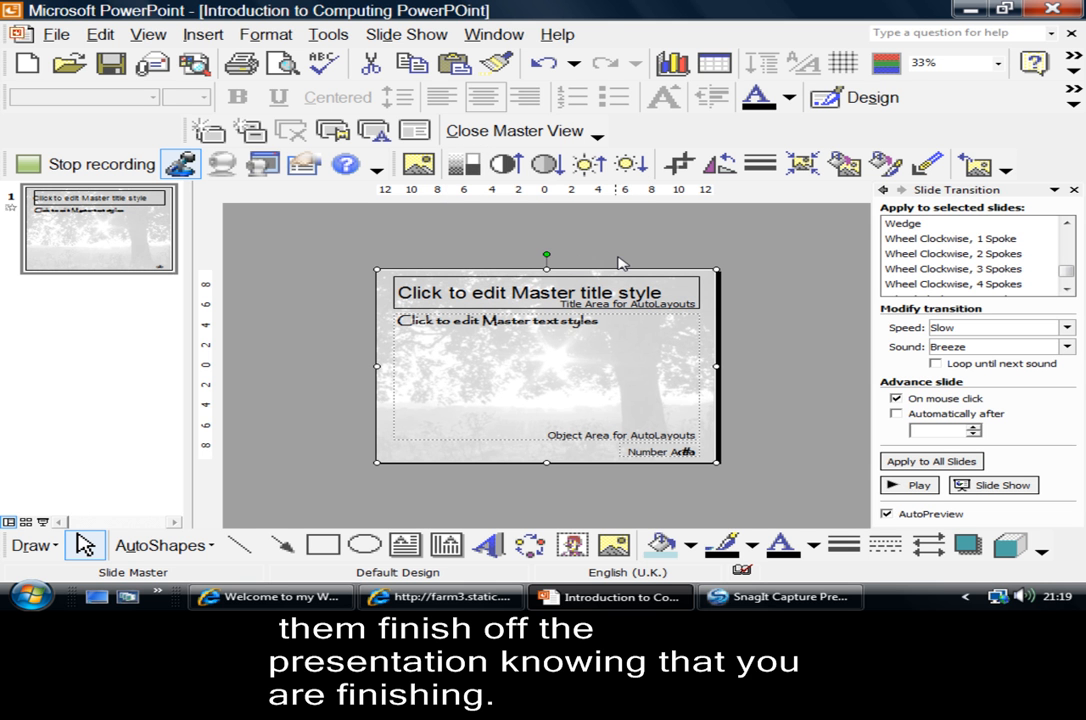
left_click(462, 164)
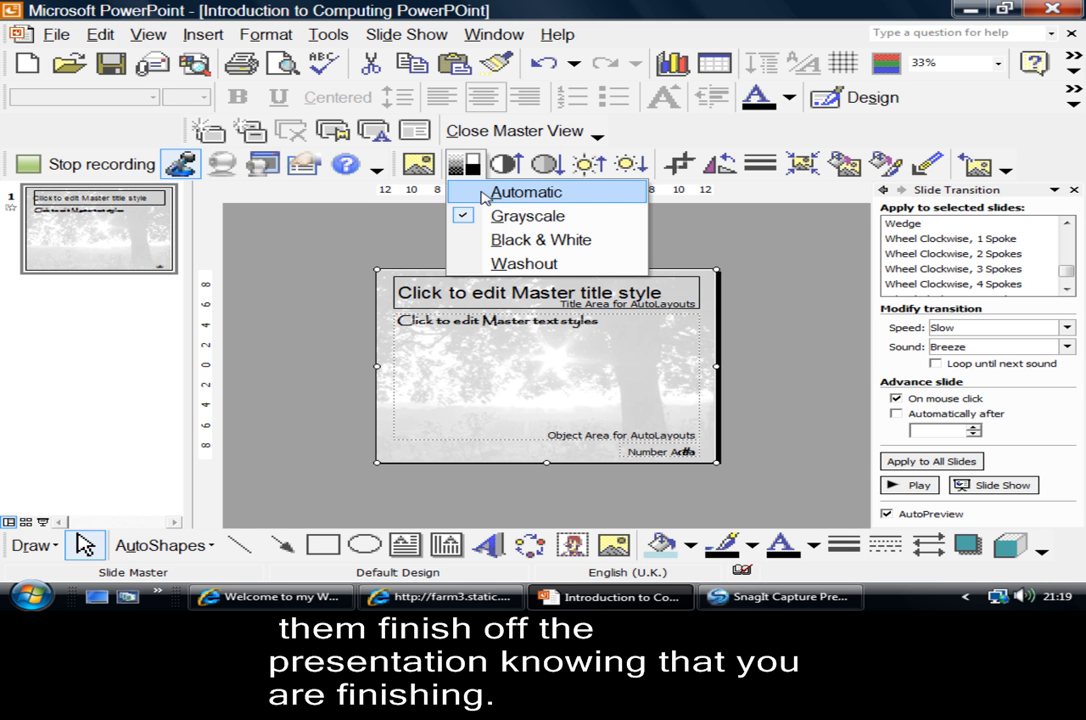
left_click(526, 191)
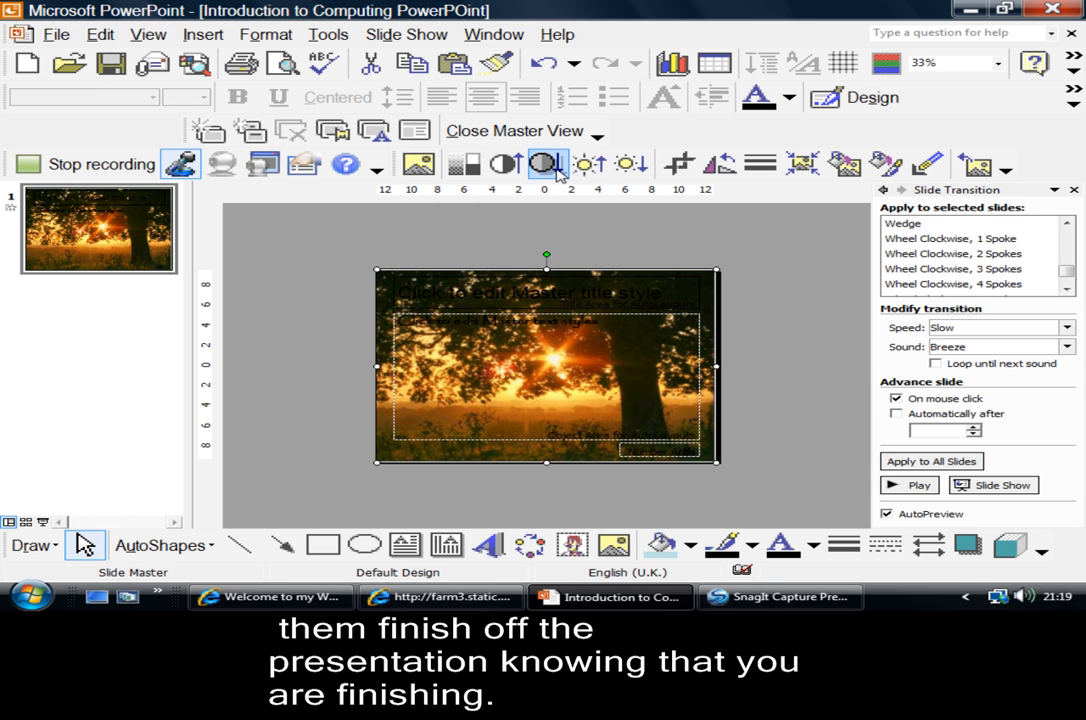
mouse_move(589, 164)
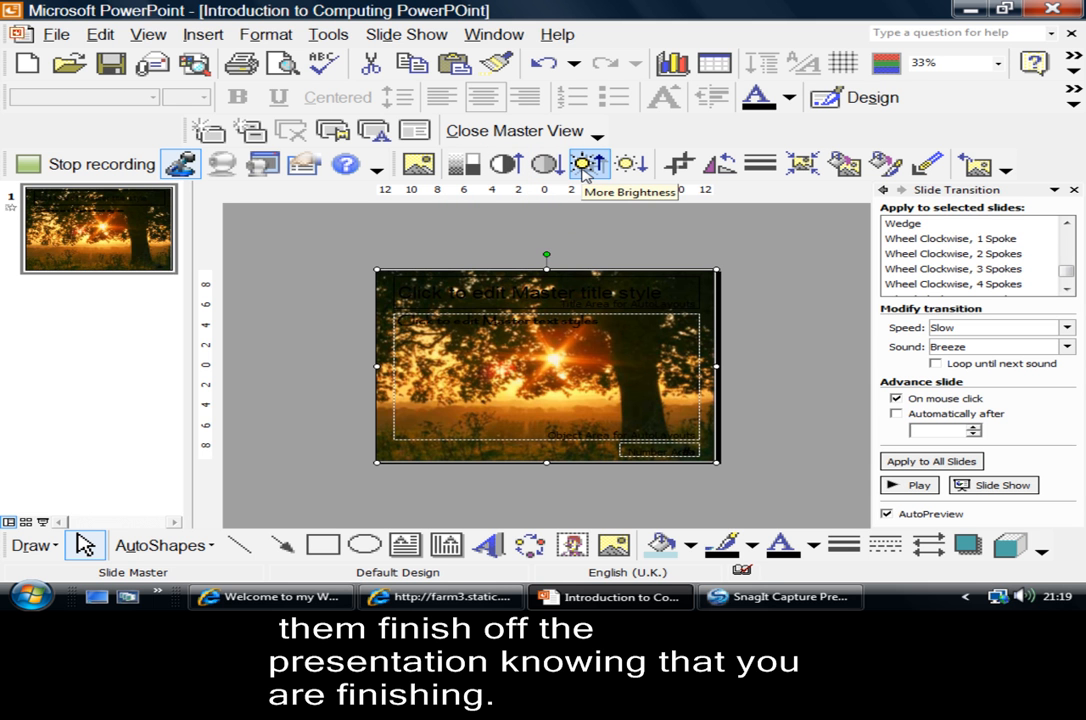
Apply More Brightness five times so the tree picture looks pale
left_click(590, 164)
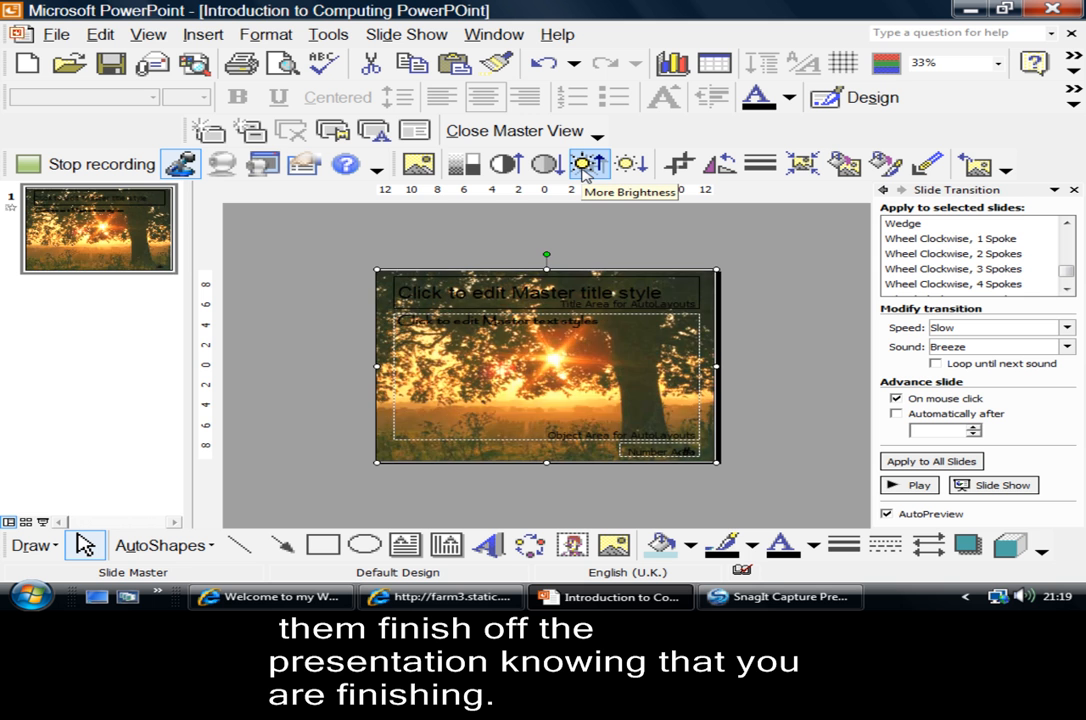
left_click(589, 164)
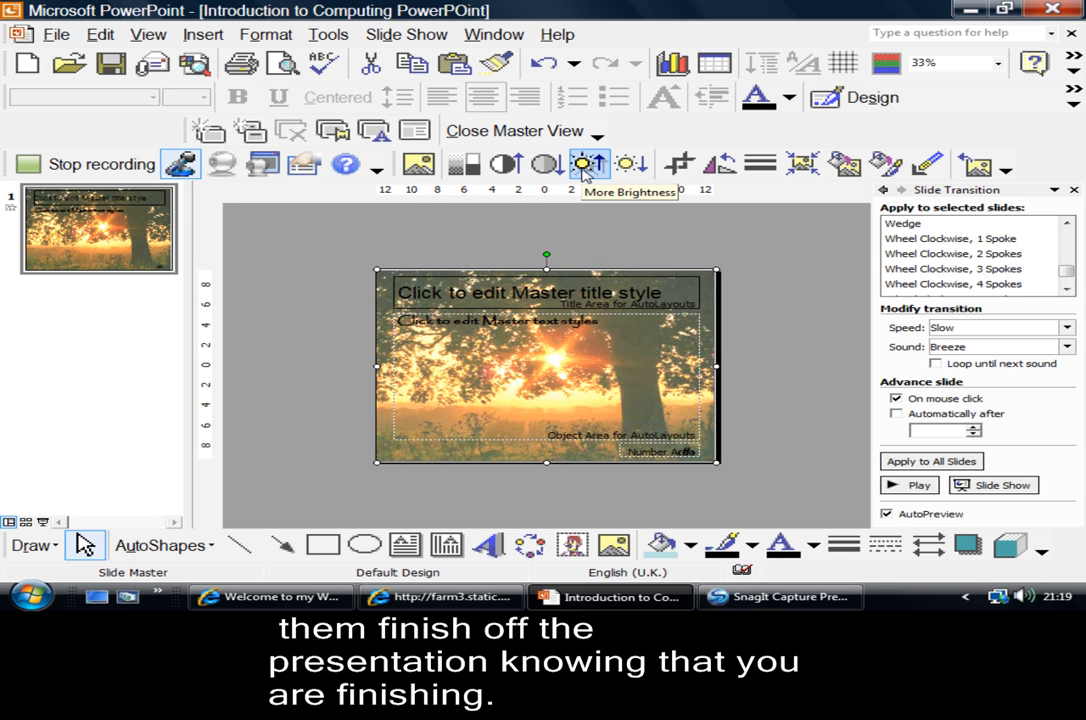
left_click(590, 163)
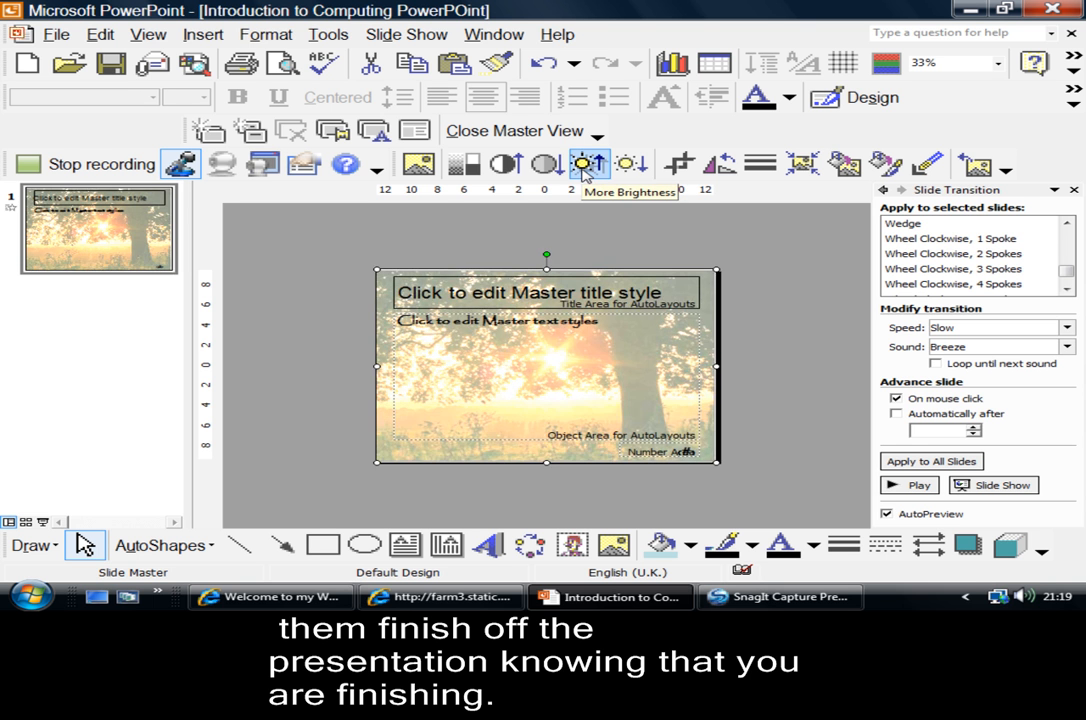
left_click(589, 164)
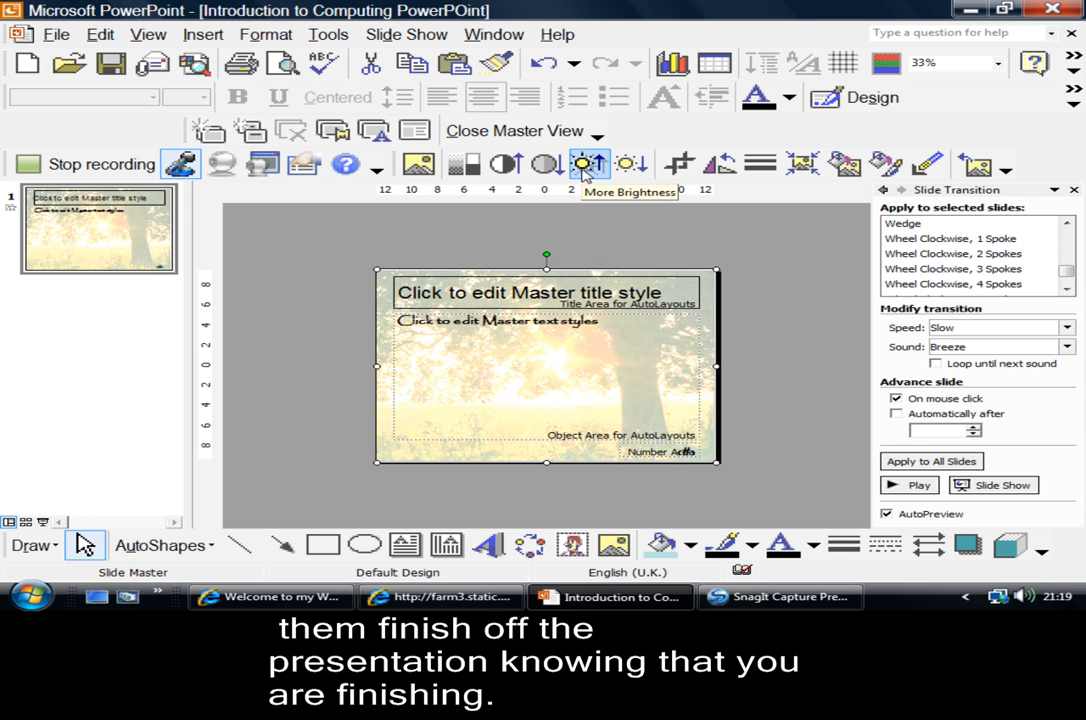
left_click(588, 164)
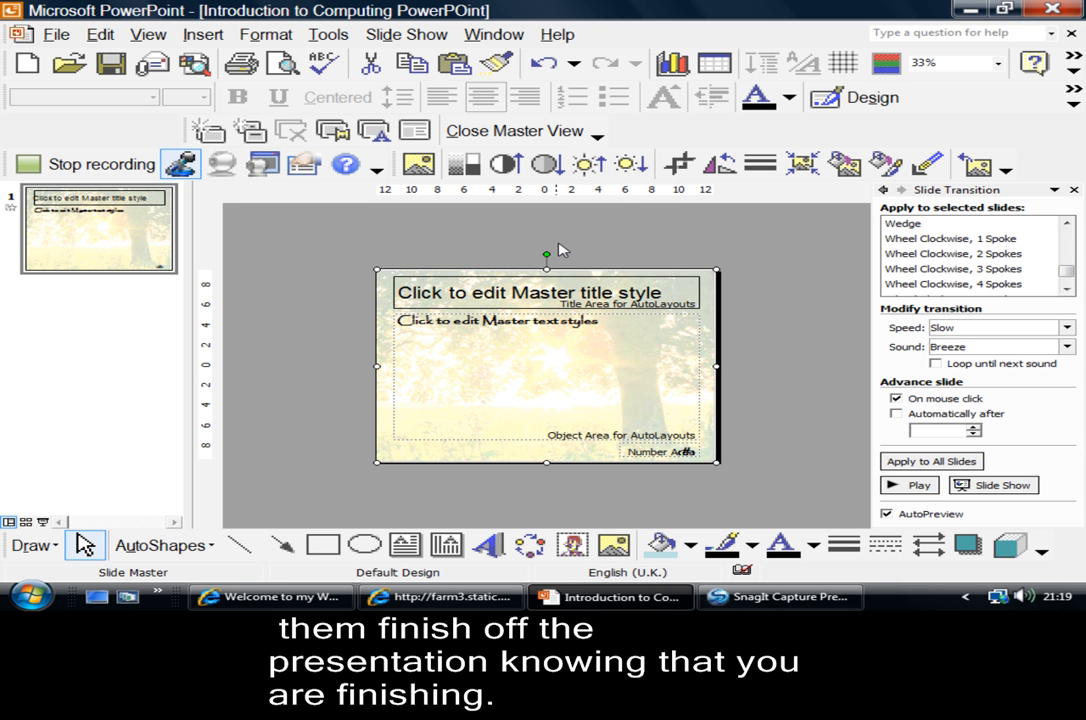
mouse_move(420, 310)
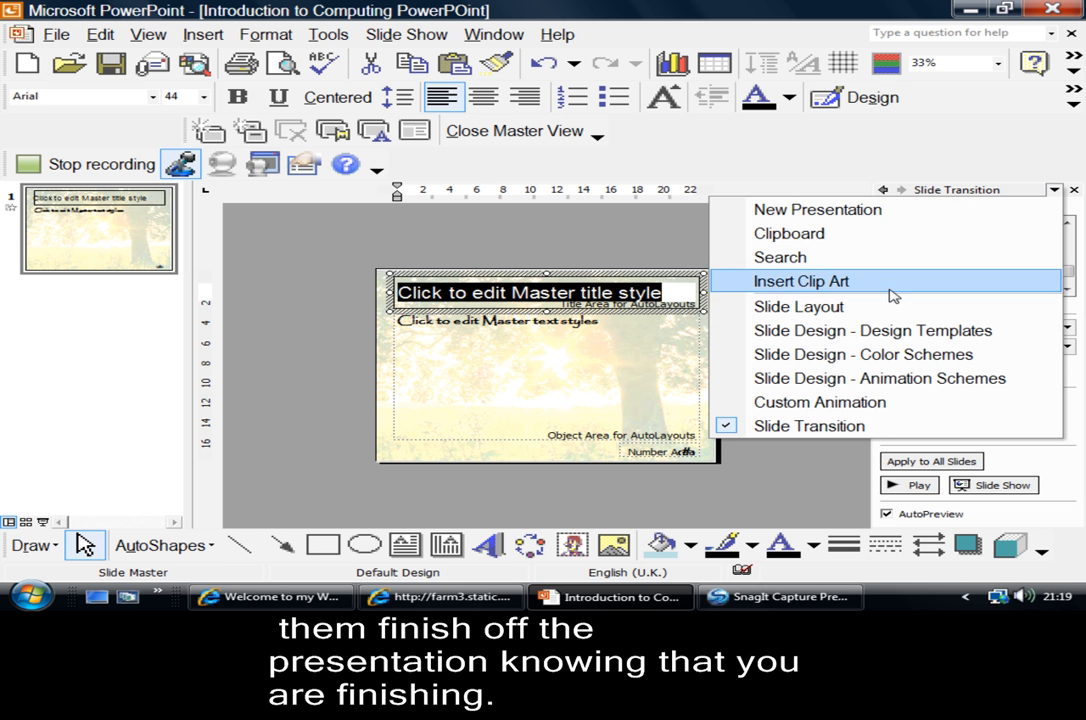
Show the Custom Animation pane with the master title's Fly In entrance from the right
left_click(819, 402)
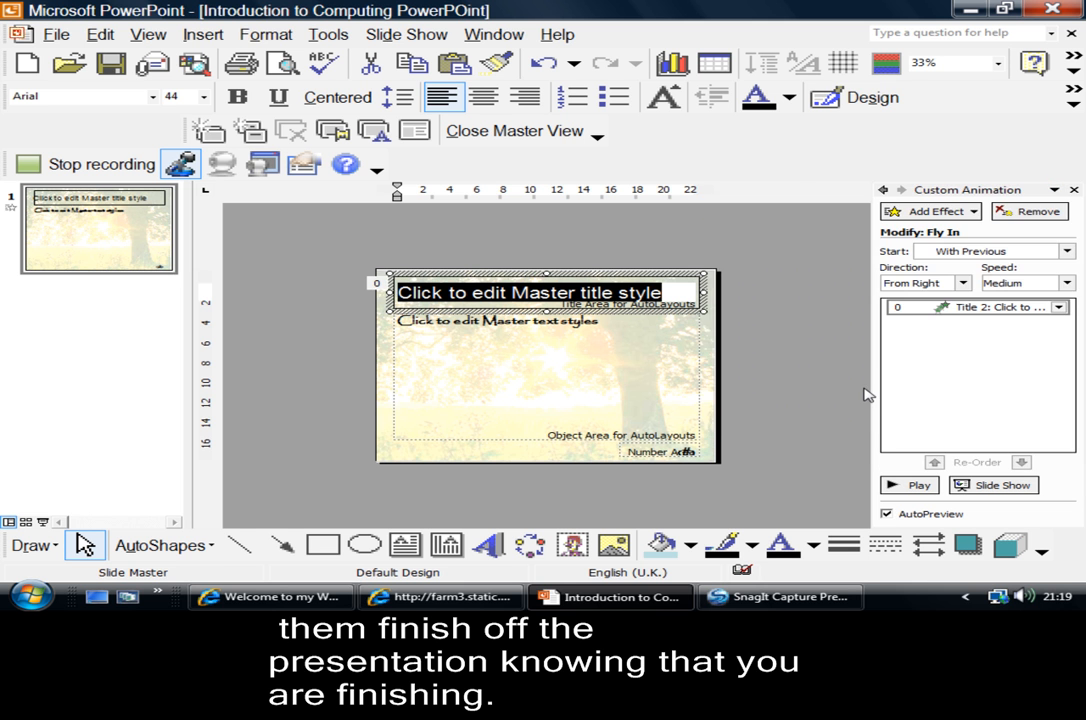
mouse_move(1010, 305)
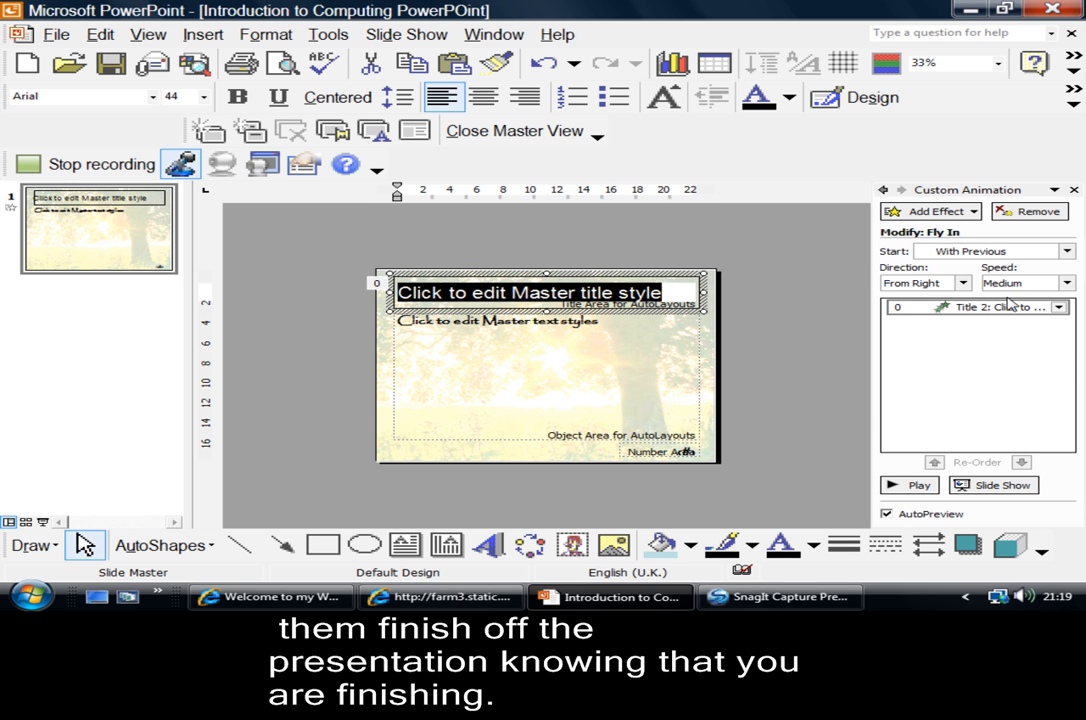
mouse_move(950, 449)
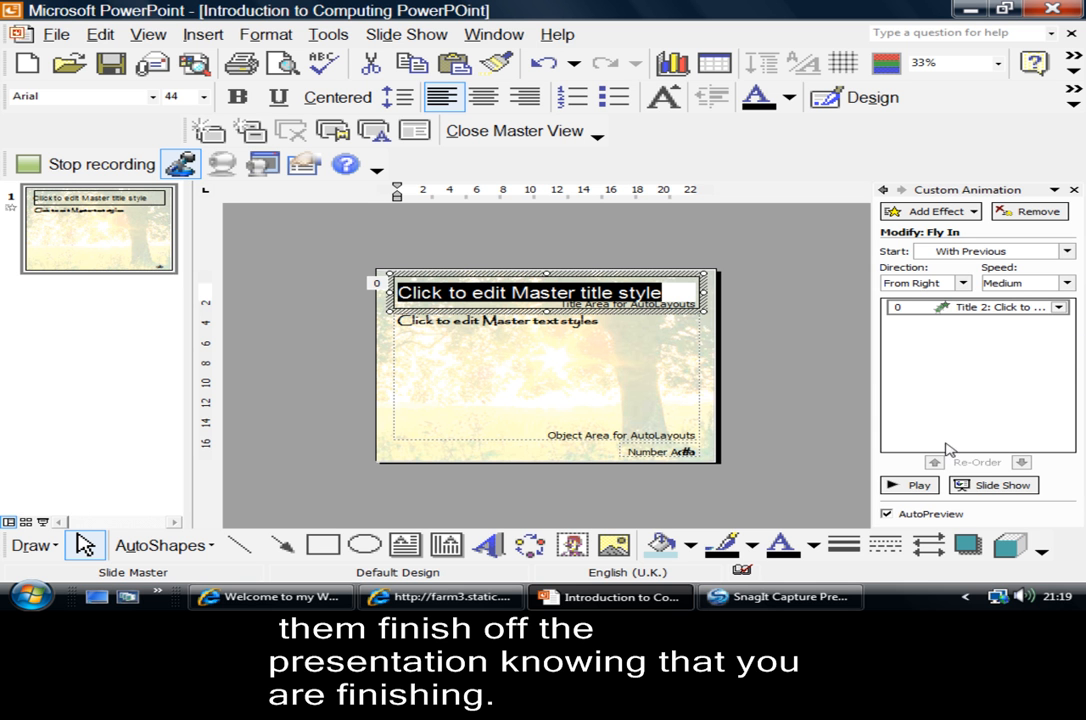
mouse_move(785, 366)
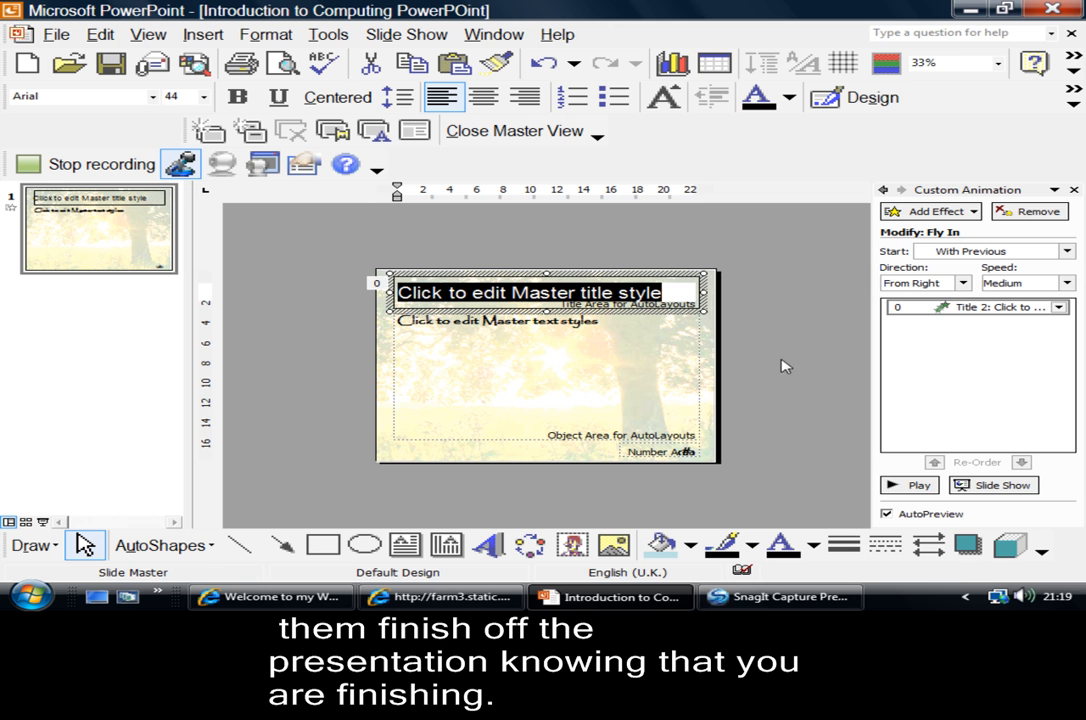
left_click(908, 485)
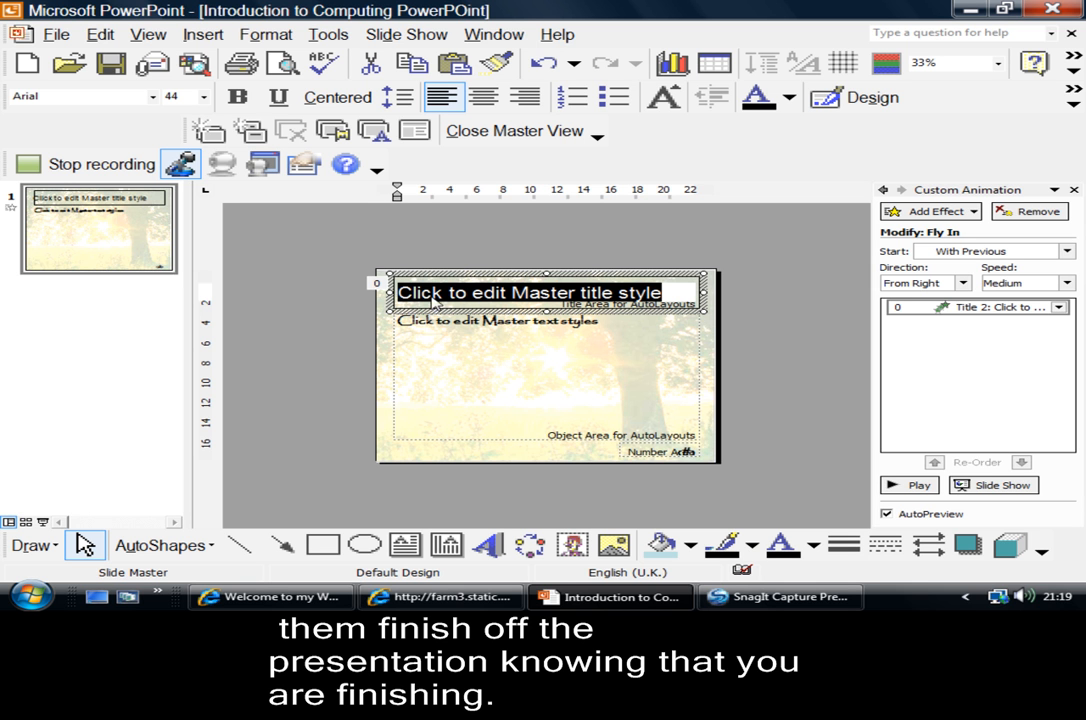
mouse_move(947, 321)
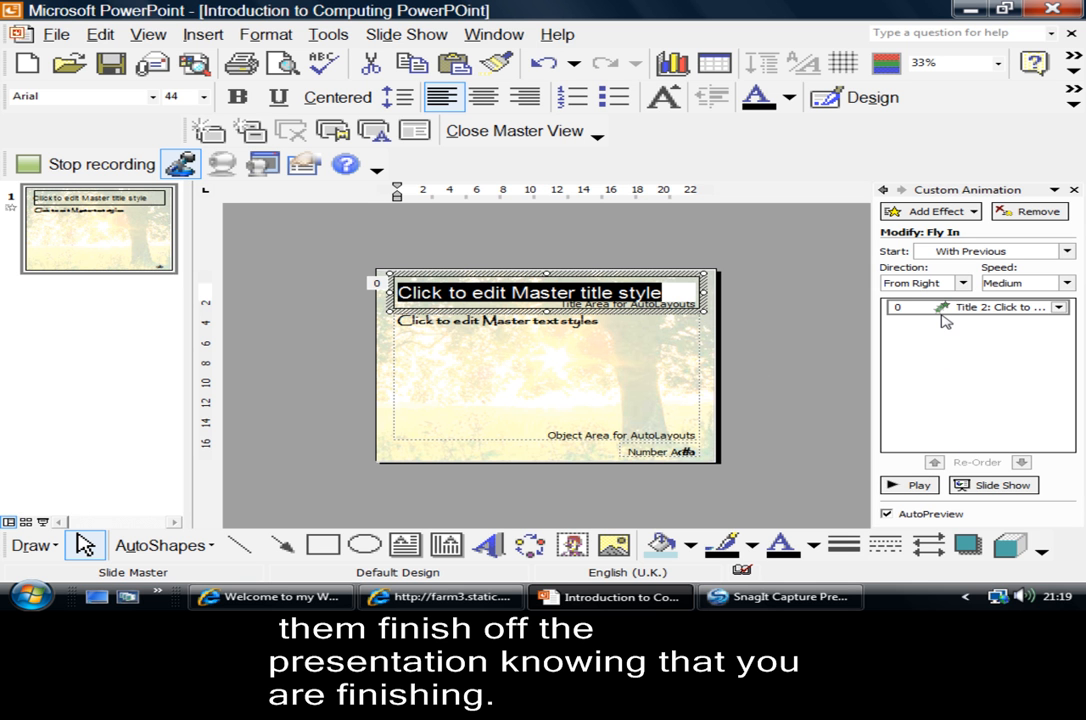
mouse_move(978, 238)
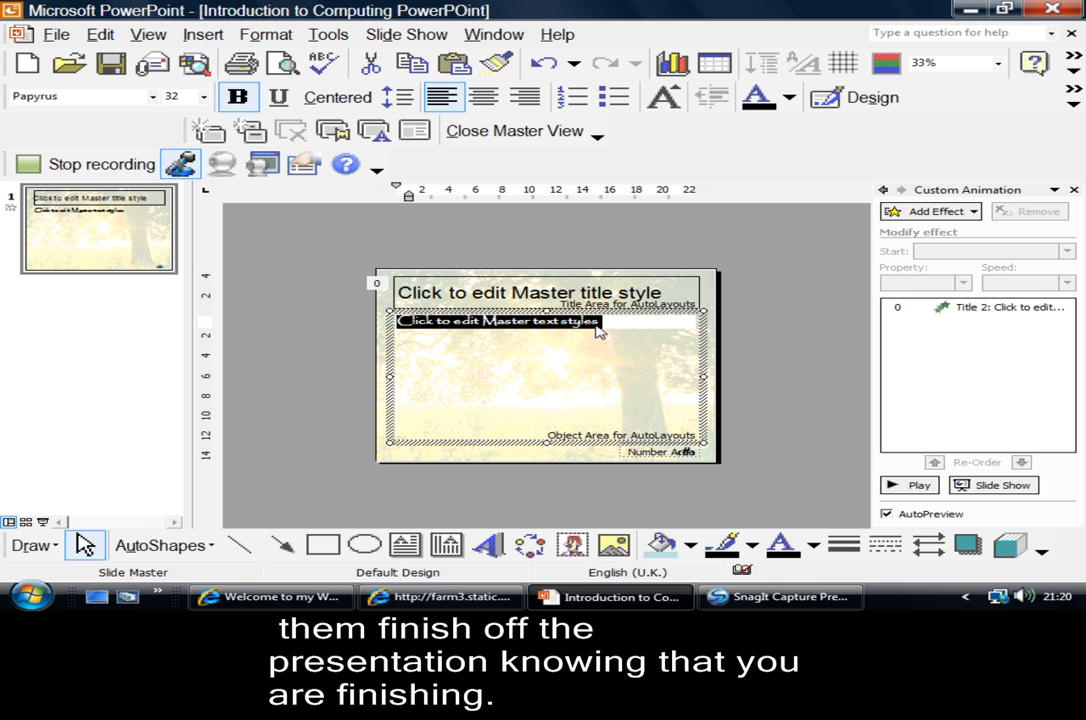
mouse_move(813, 359)
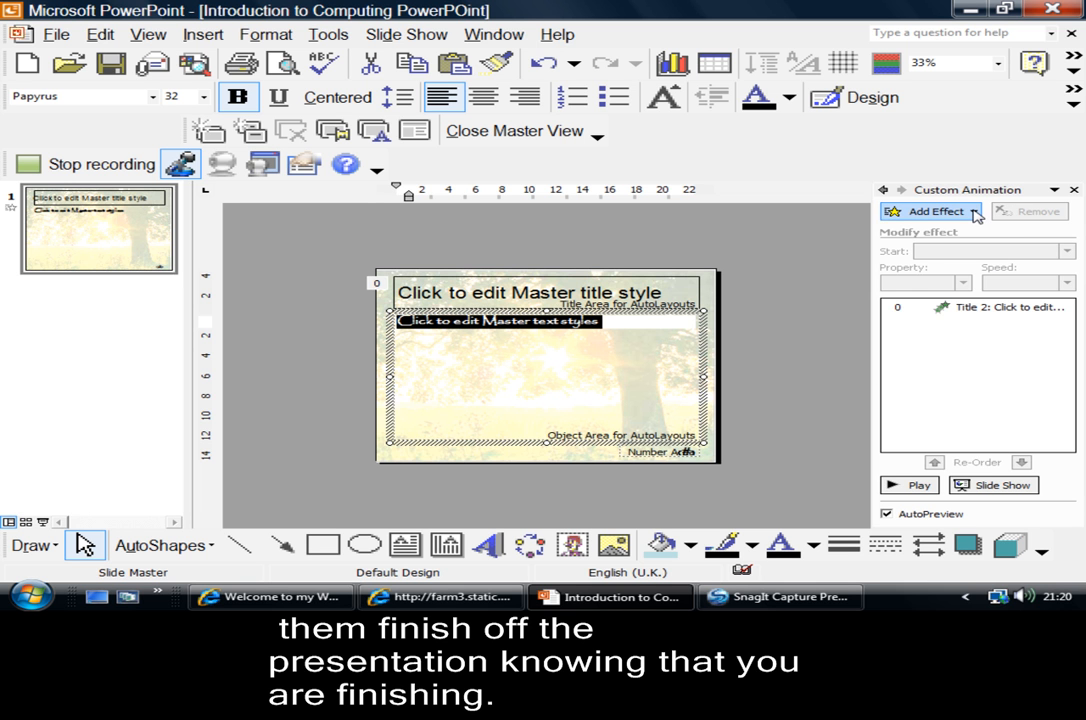
Add a Fly In entrance to the master text, After Previous at Medium speed, and preview it
left_click(932, 211)
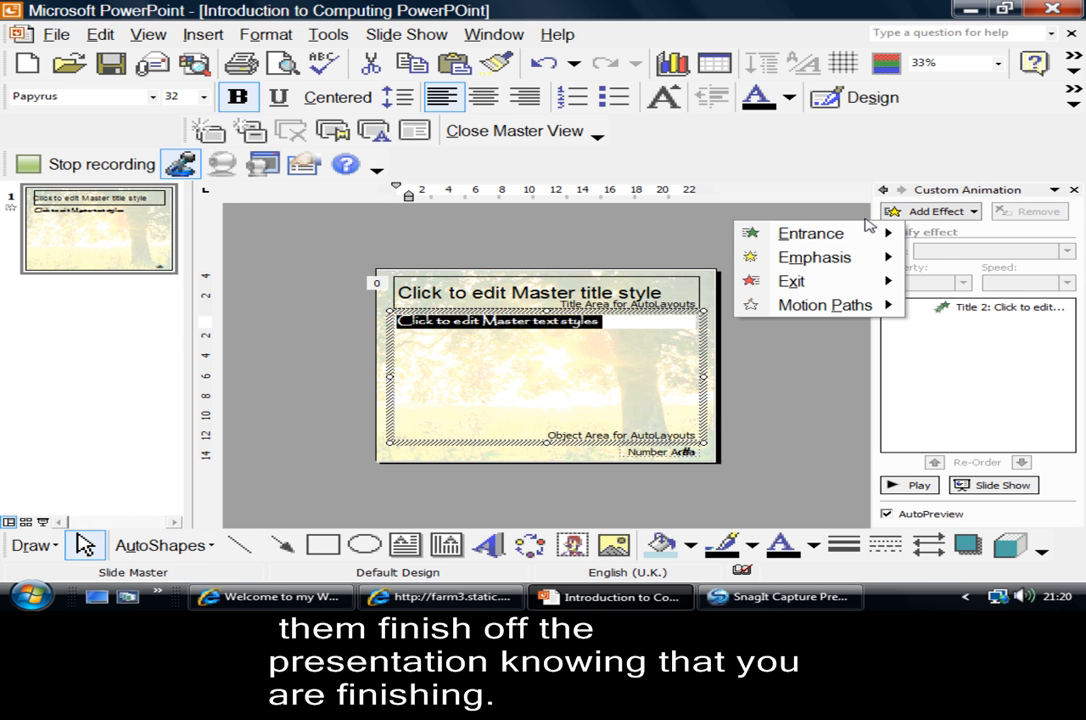
left_click(810, 233)
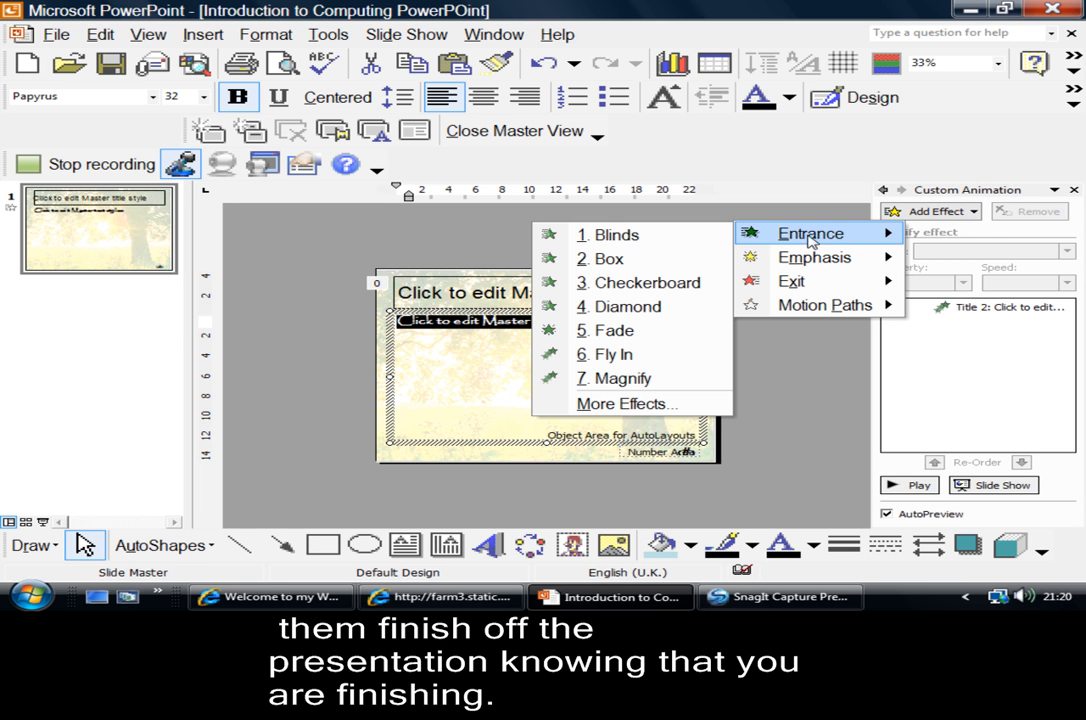
mouse_move(605, 354)
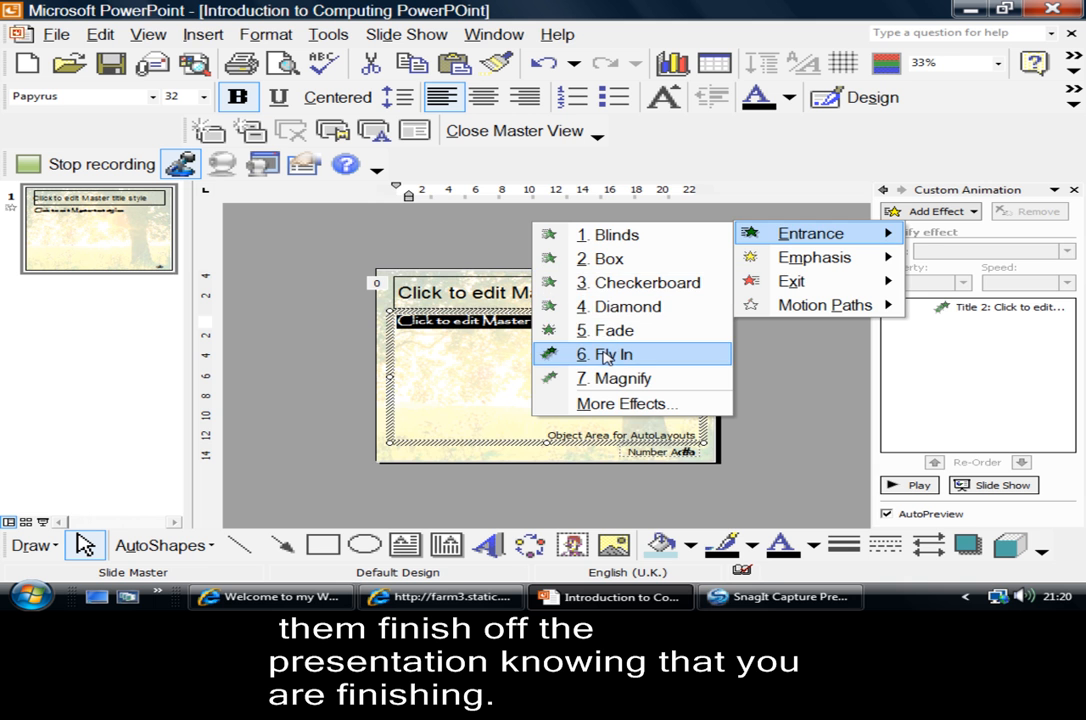
left_click(613, 354)
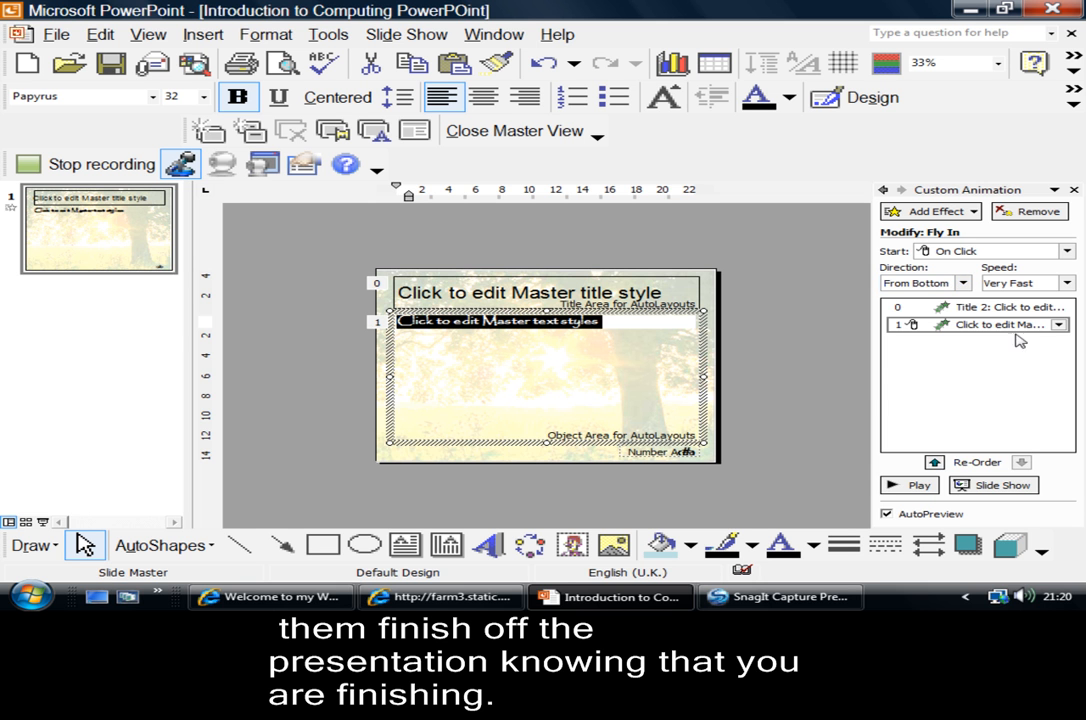
left_click(1058, 324)
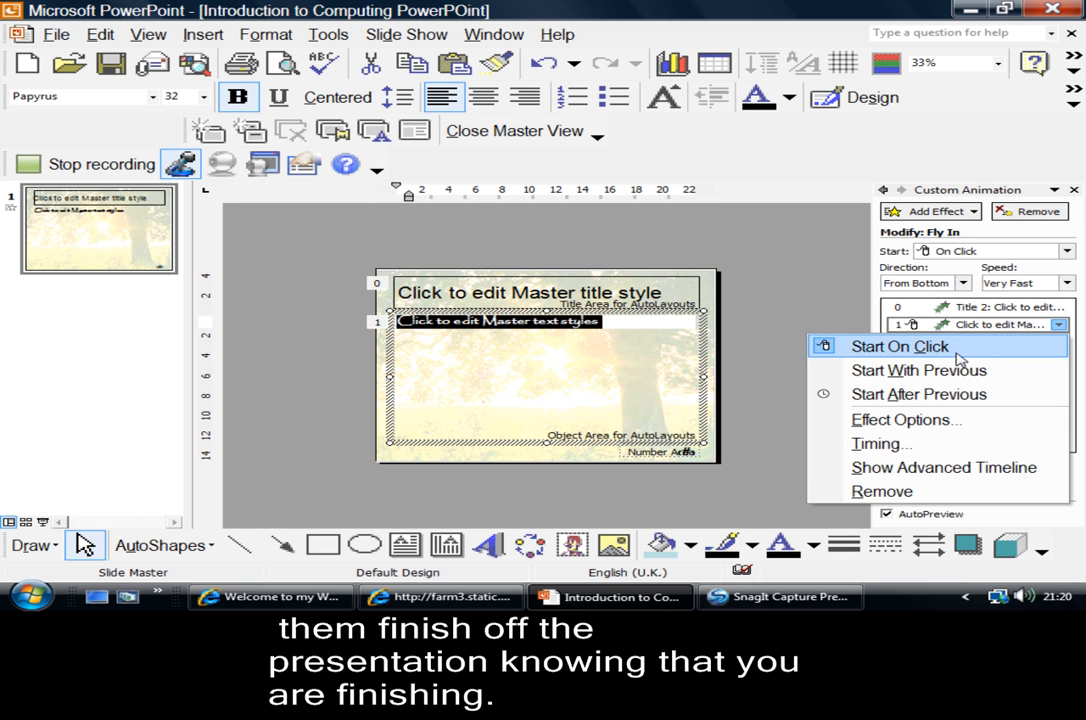
left_click(918, 393)
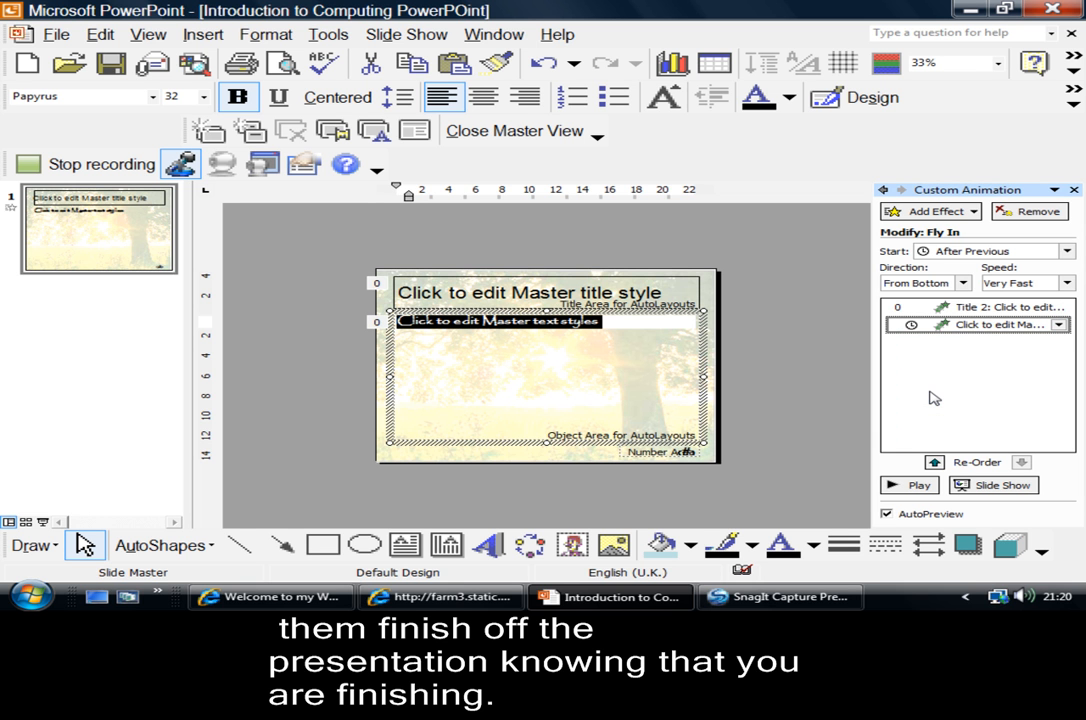
mouse_move(1070, 300)
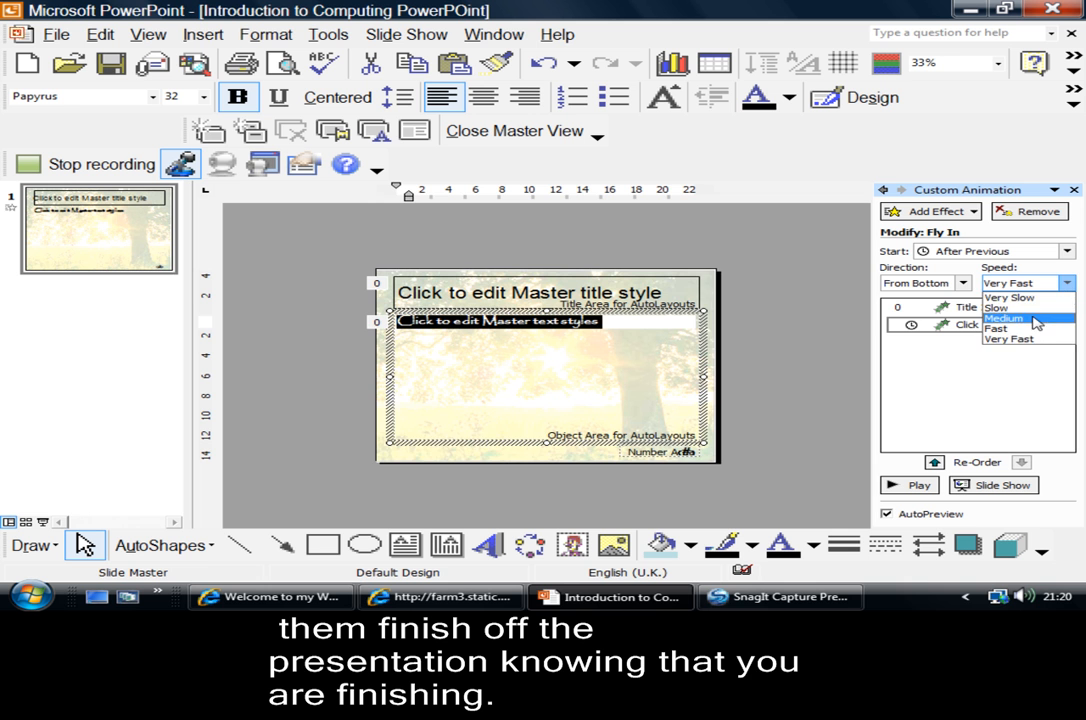
left_click(1004, 318)
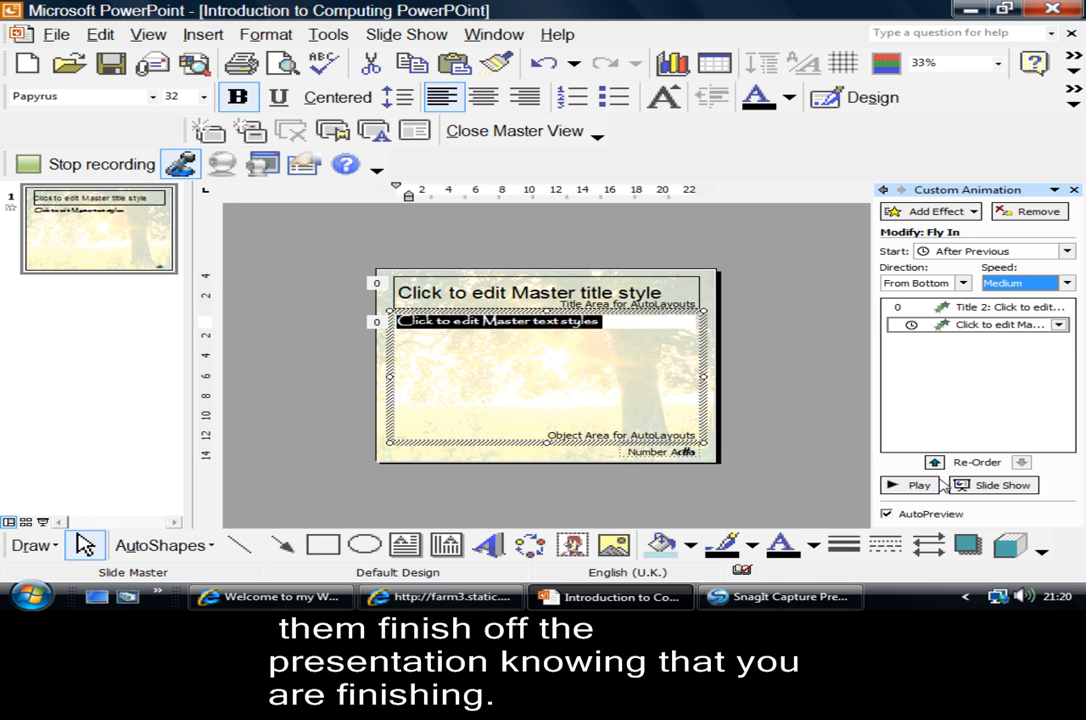
left_click(910, 485)
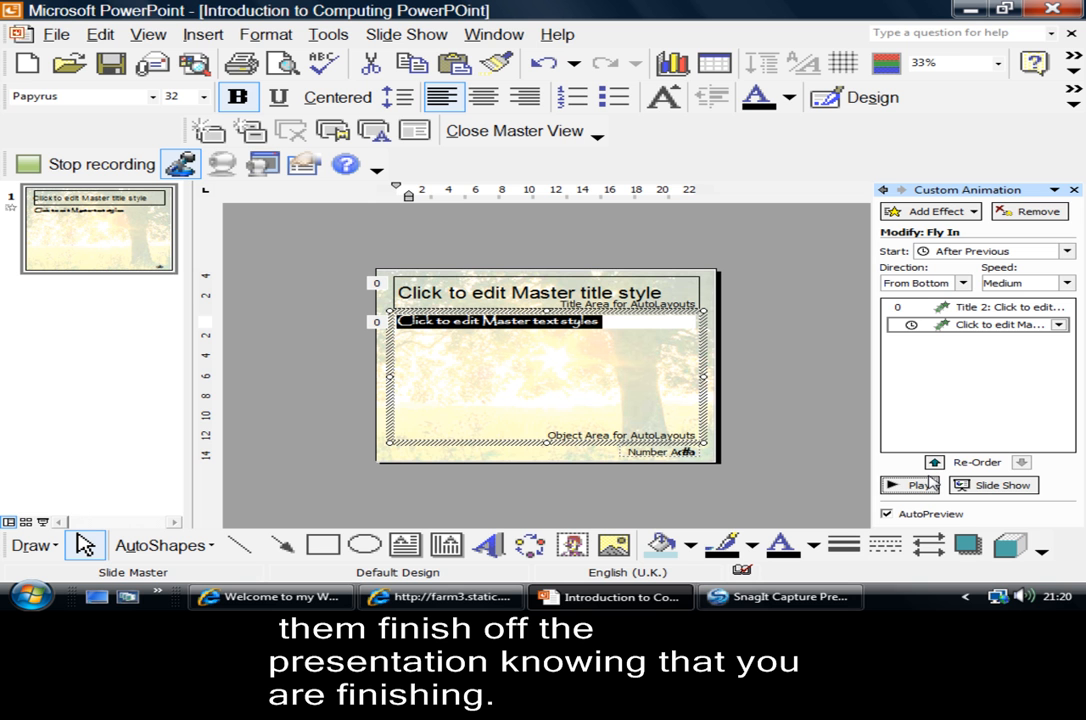
mouse_move(794, 387)
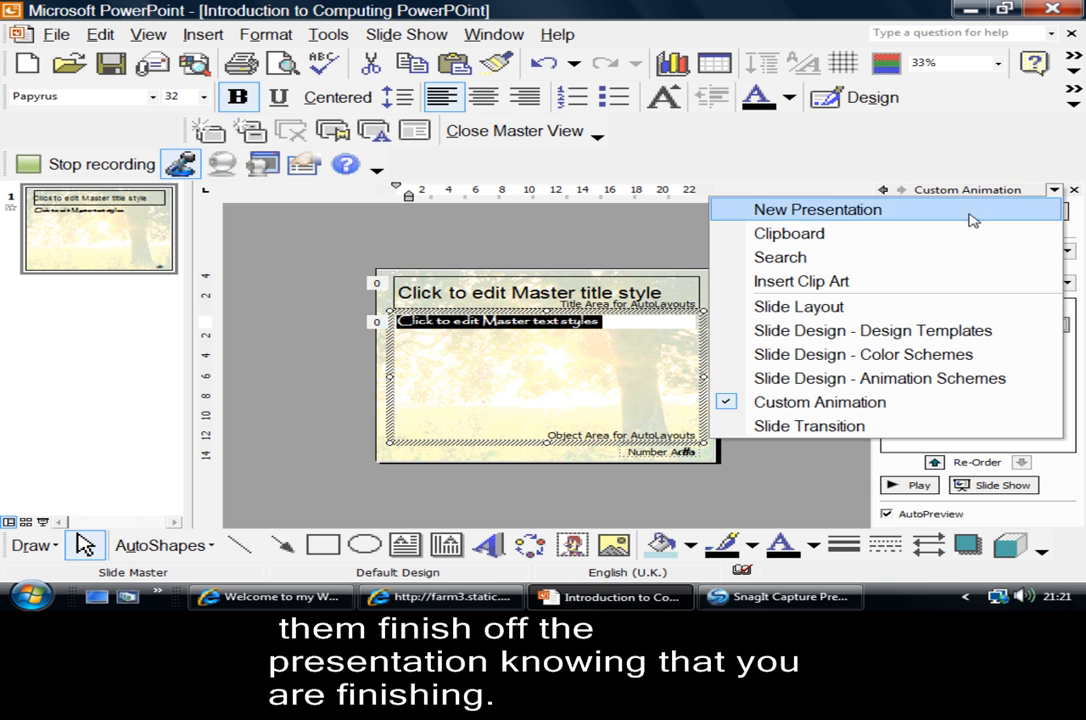
mouse_move(890, 425)
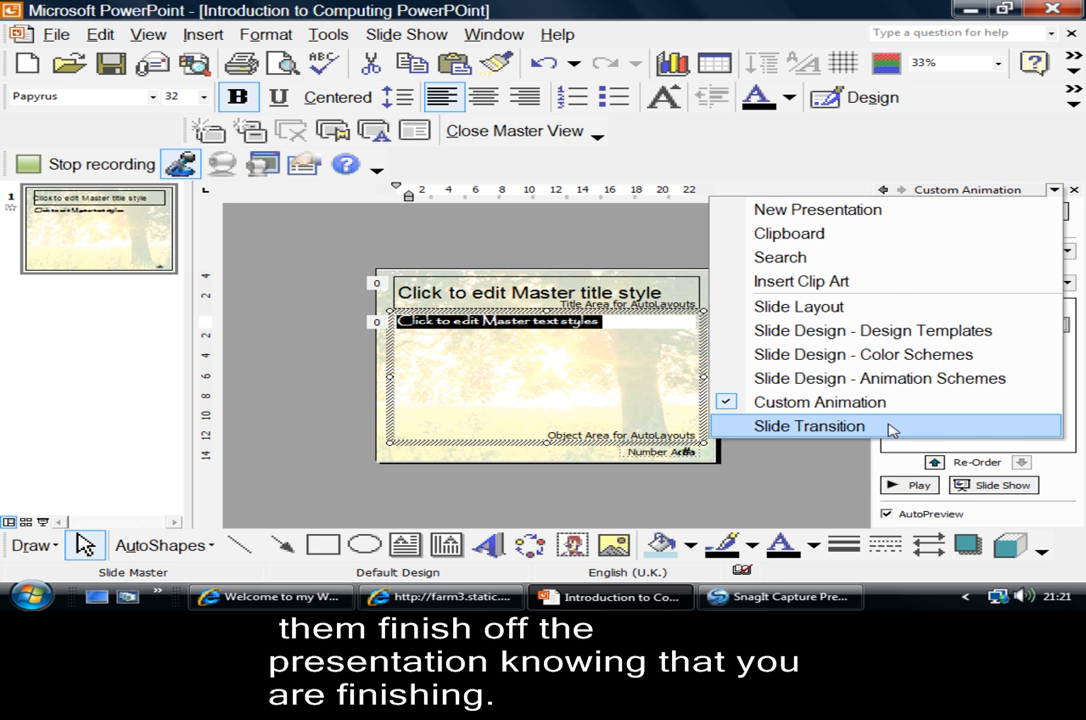
In the Slide Transition pane, apply Box In at slow speed with the Breeze sound
left_click(809, 425)
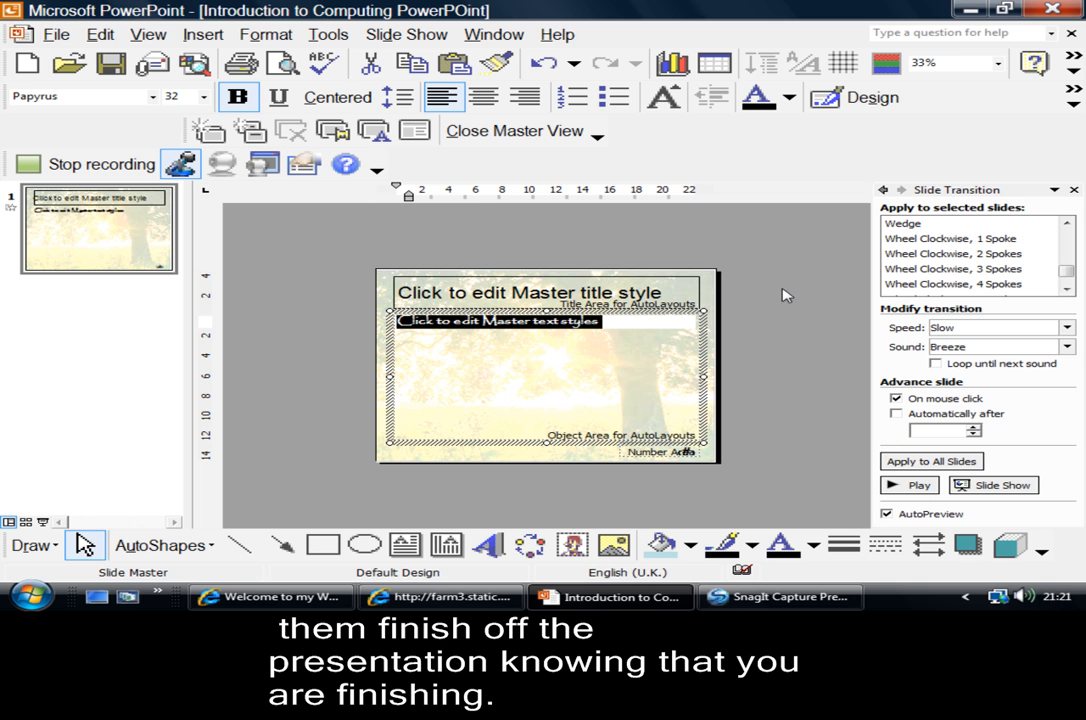
mouse_move(755, 434)
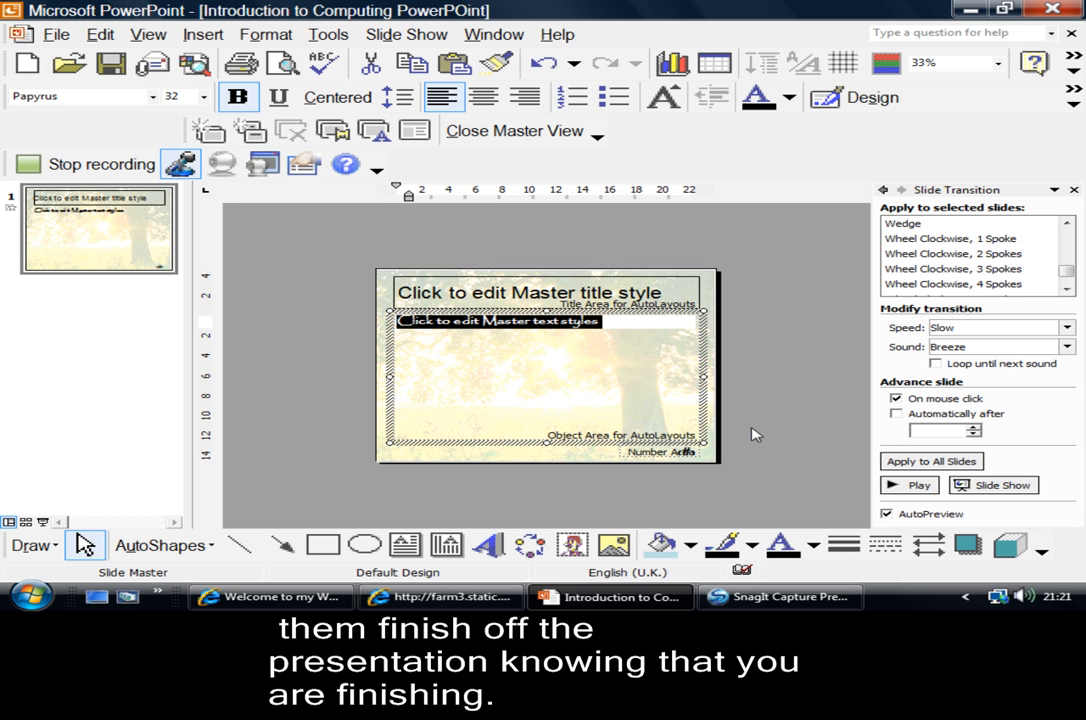
mouse_move(315, 372)
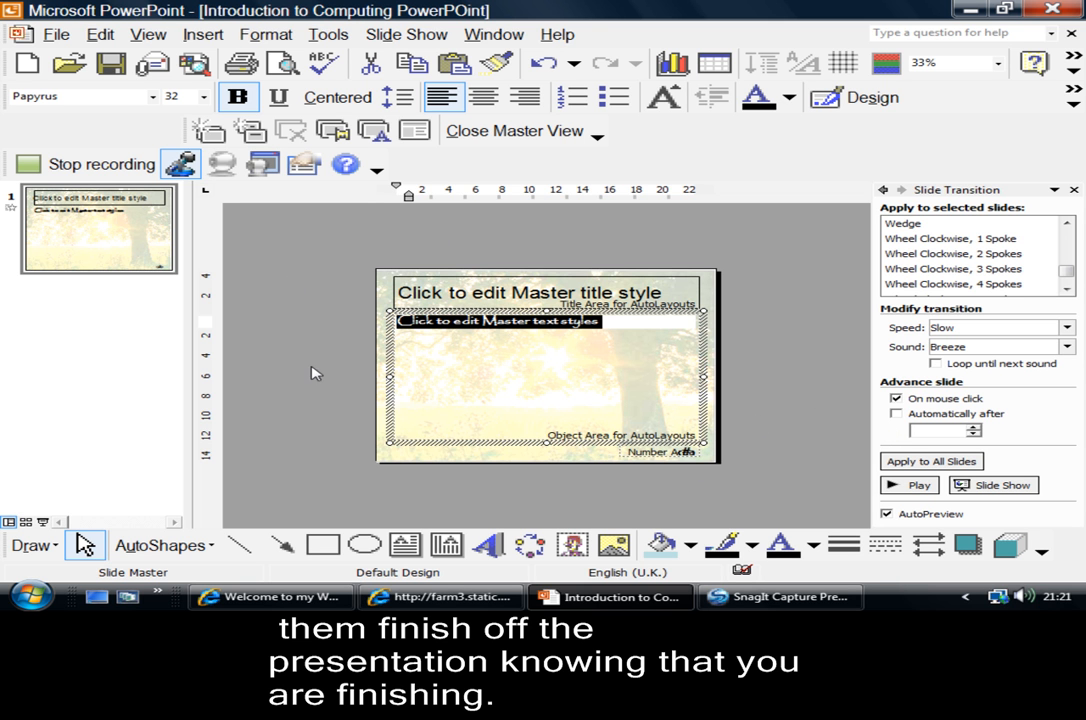
mouse_move(565, 152)
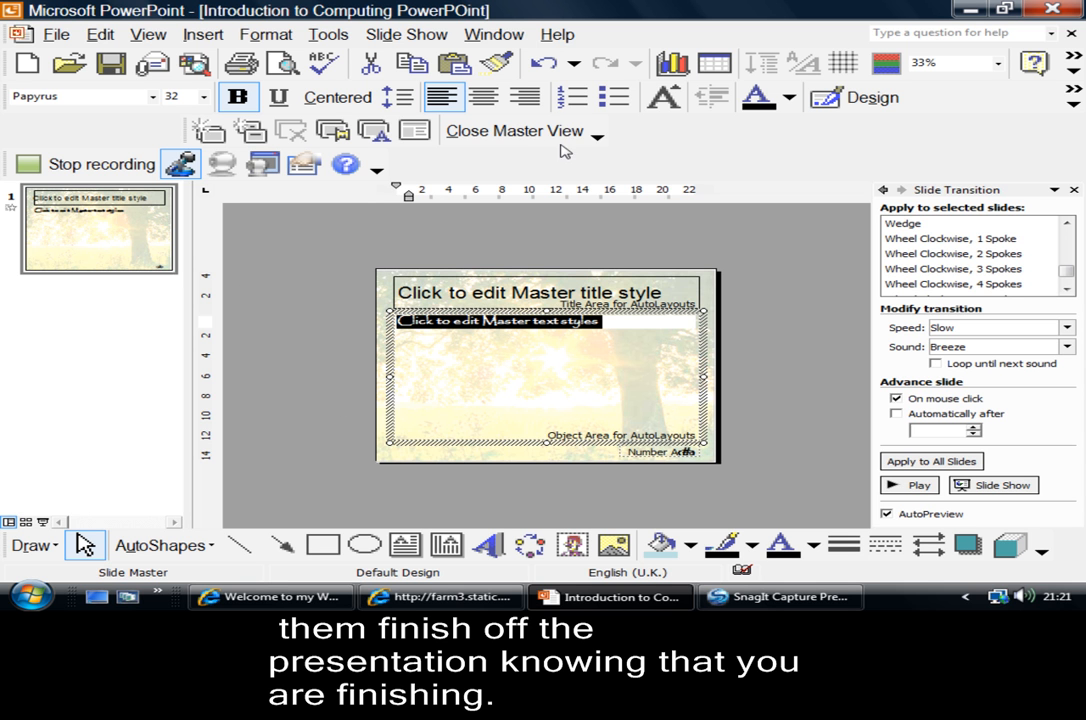
mouse_move(940, 400)
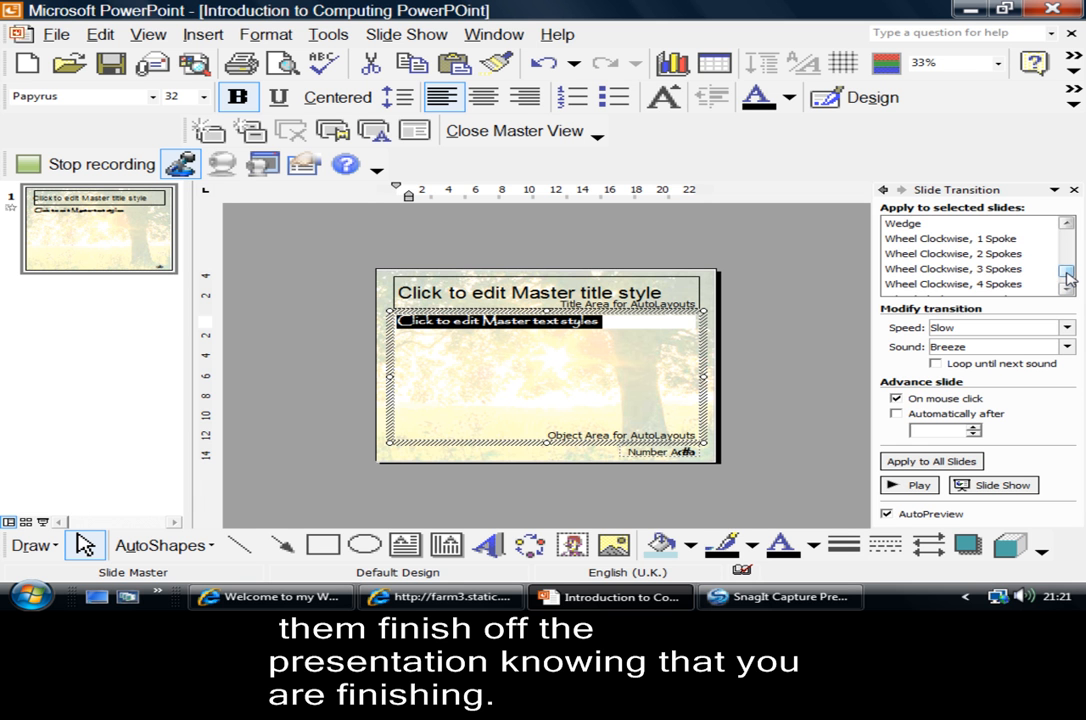
left_click(1067, 237)
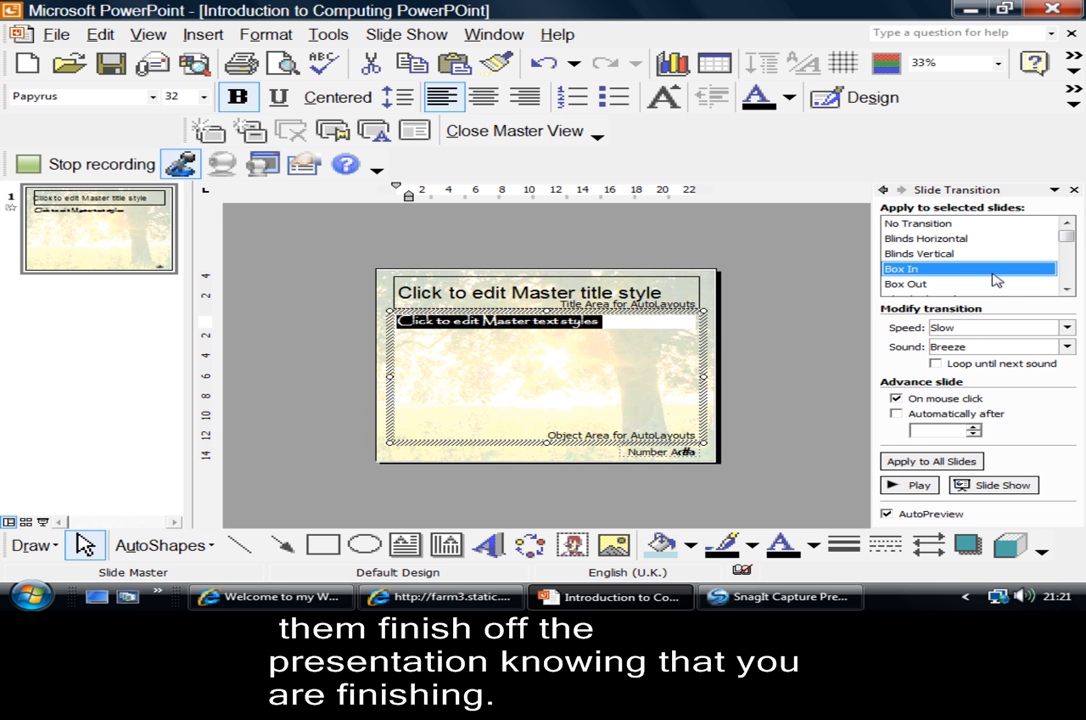
mouse_move(995, 280)
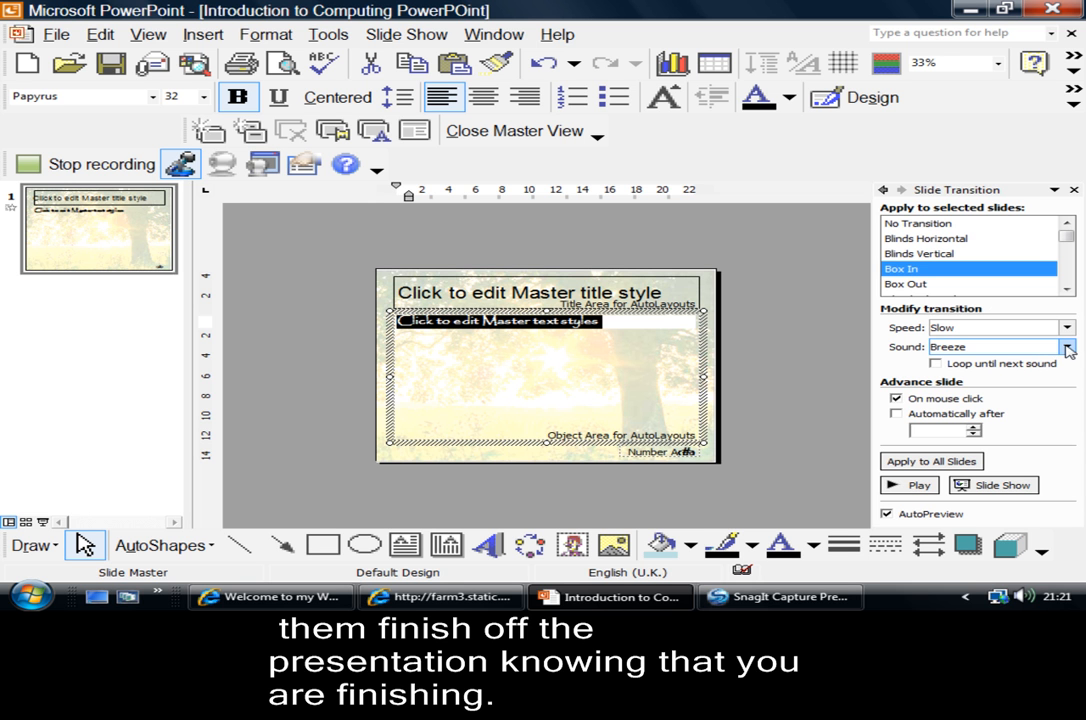
left_click(1068, 347)
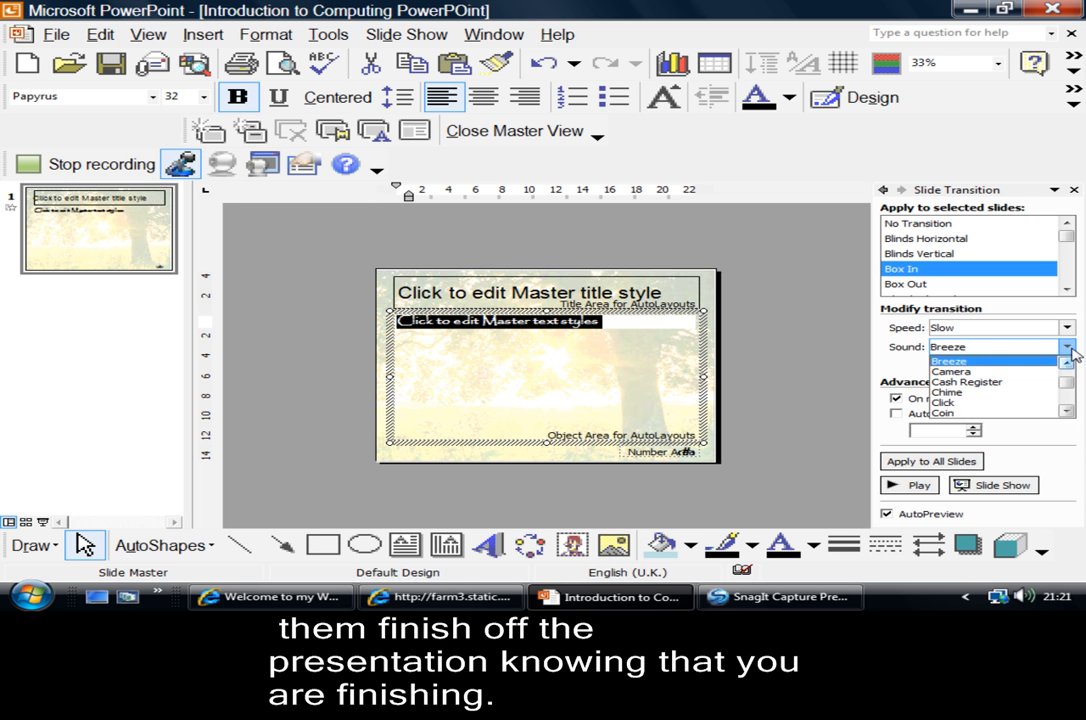
left_click(950, 371)
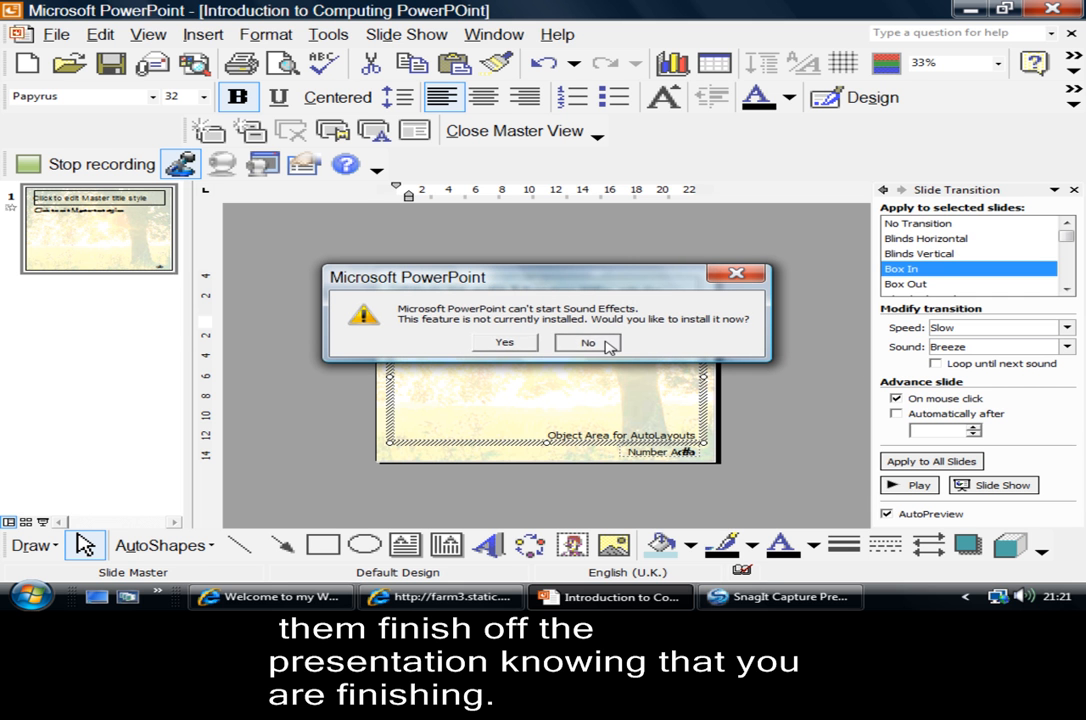
Answer No to installing the Sound Effects feature
left_click(588, 342)
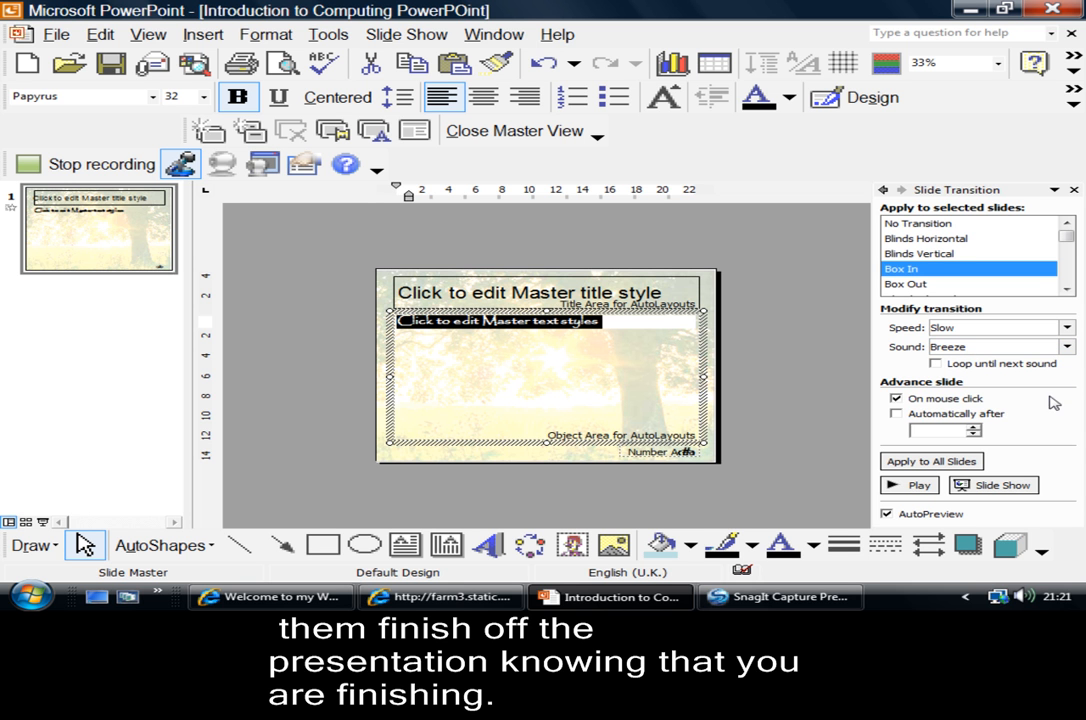
mouse_move(960, 411)
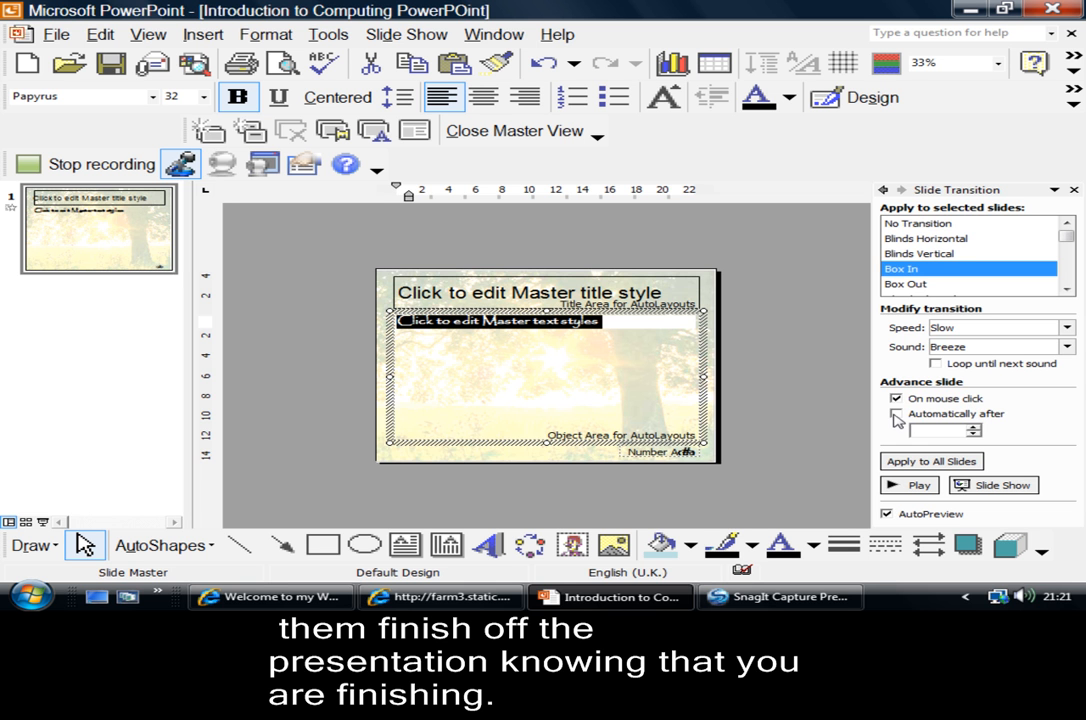
Tick 'Automatically after' 00:00 and untick 'On mouse click' for slide advance
left_click(896, 414)
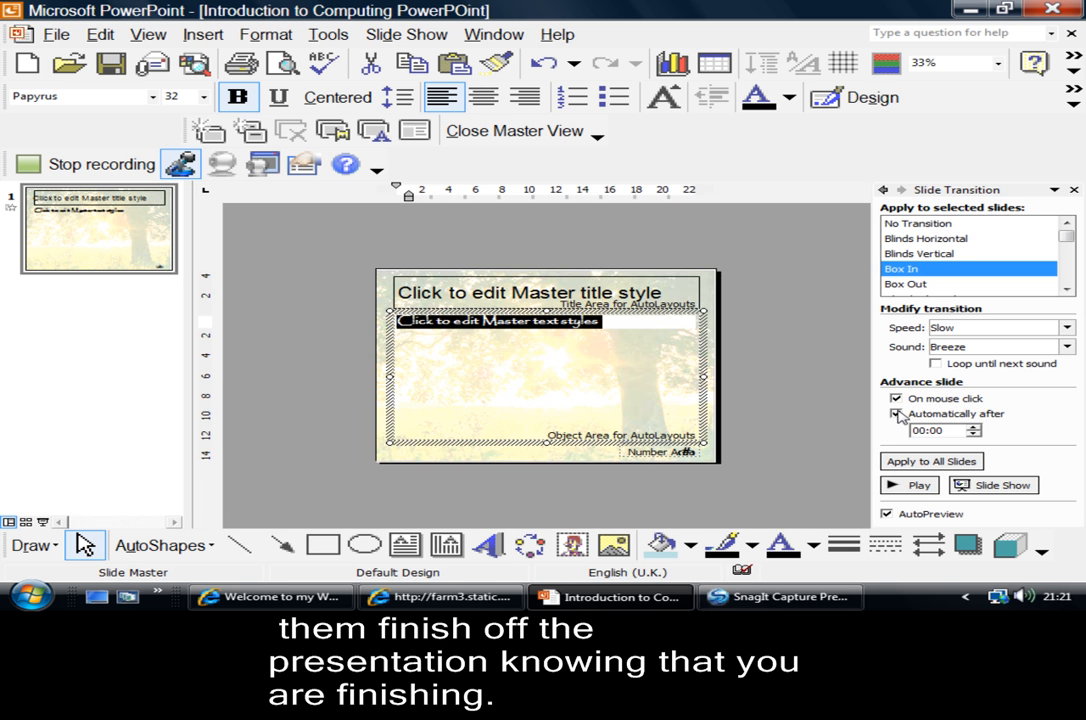
left_click(896, 398)
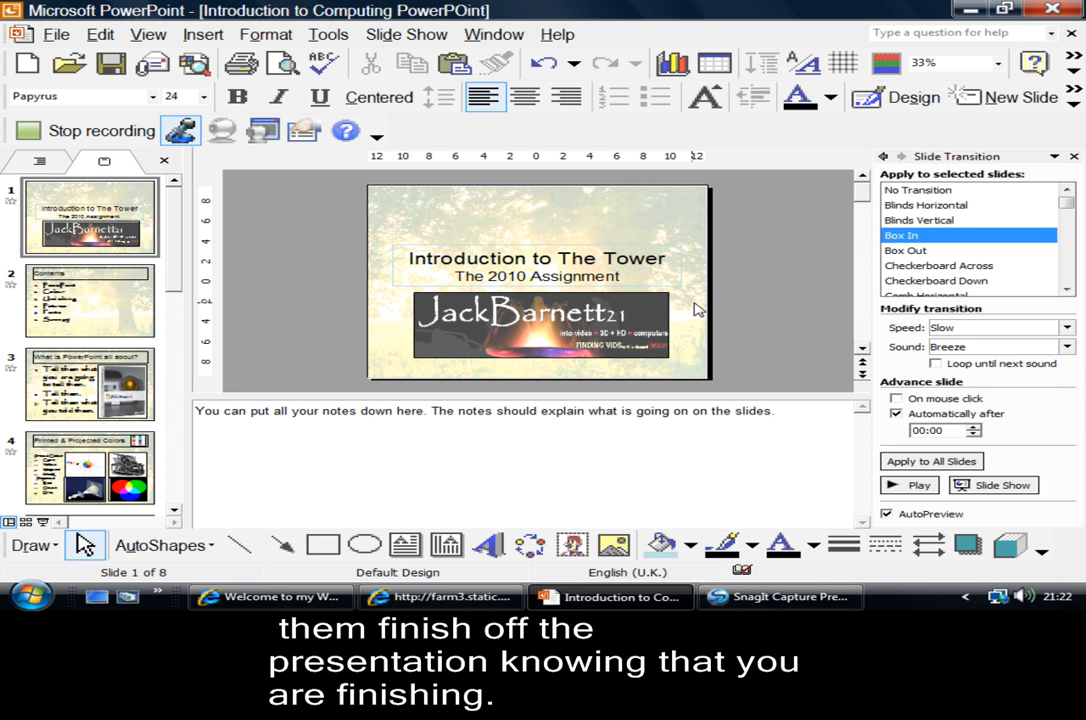
mouse_move(237, 419)
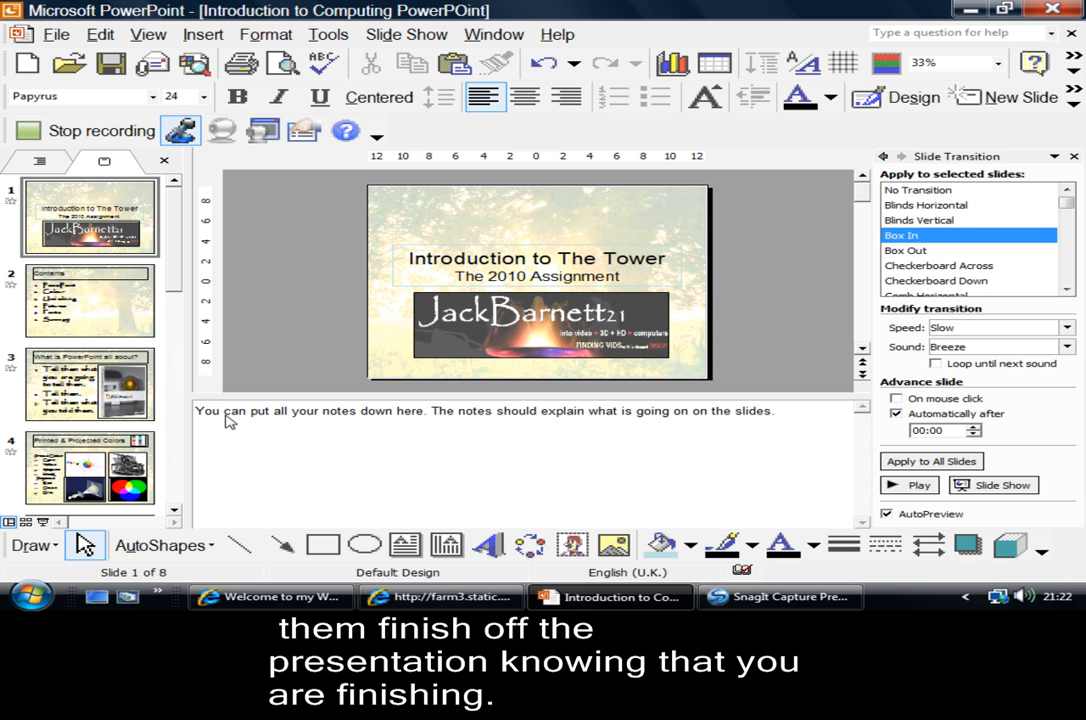
mouse_move(651, 425)
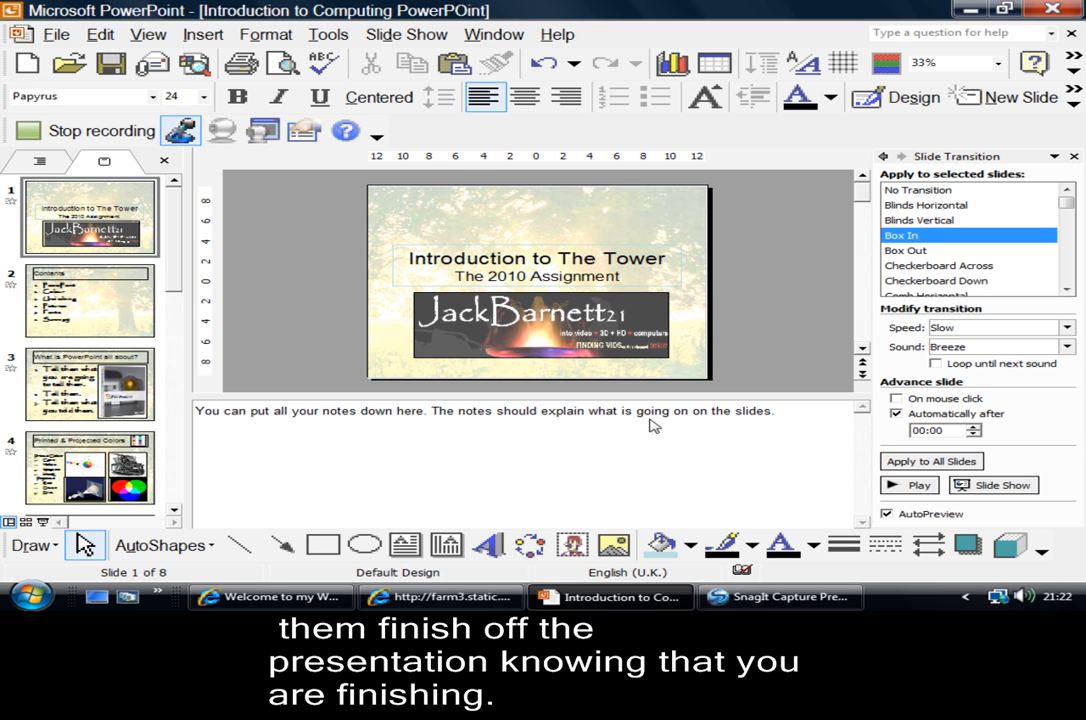
mouse_move(527, 414)
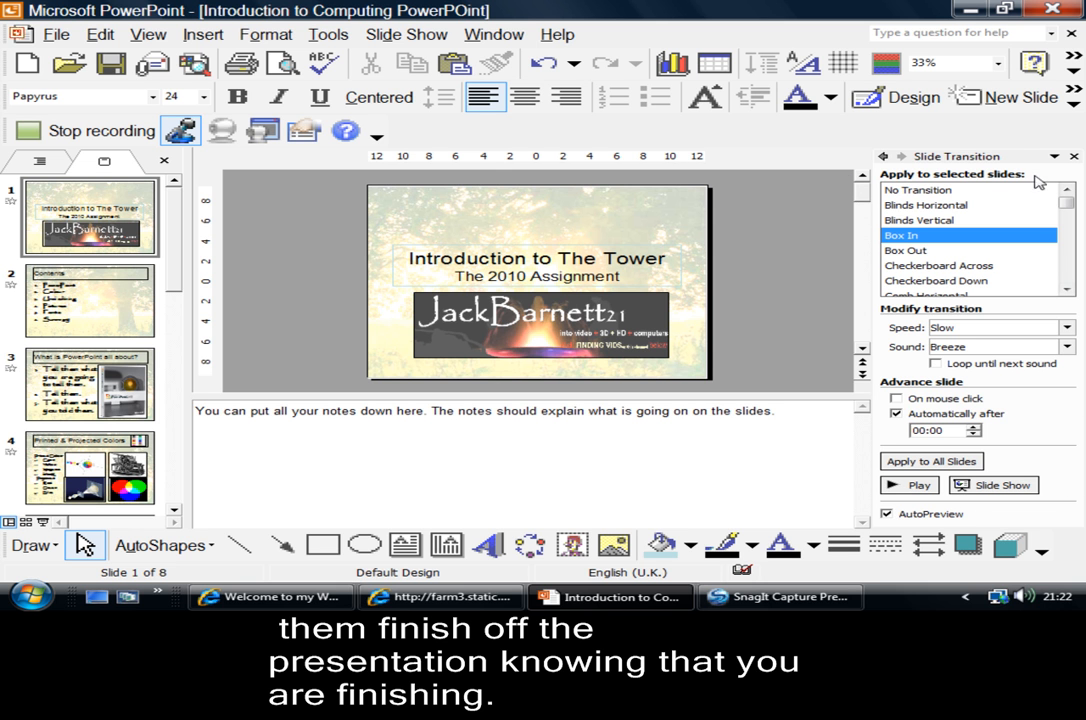
left_click(1053, 157)
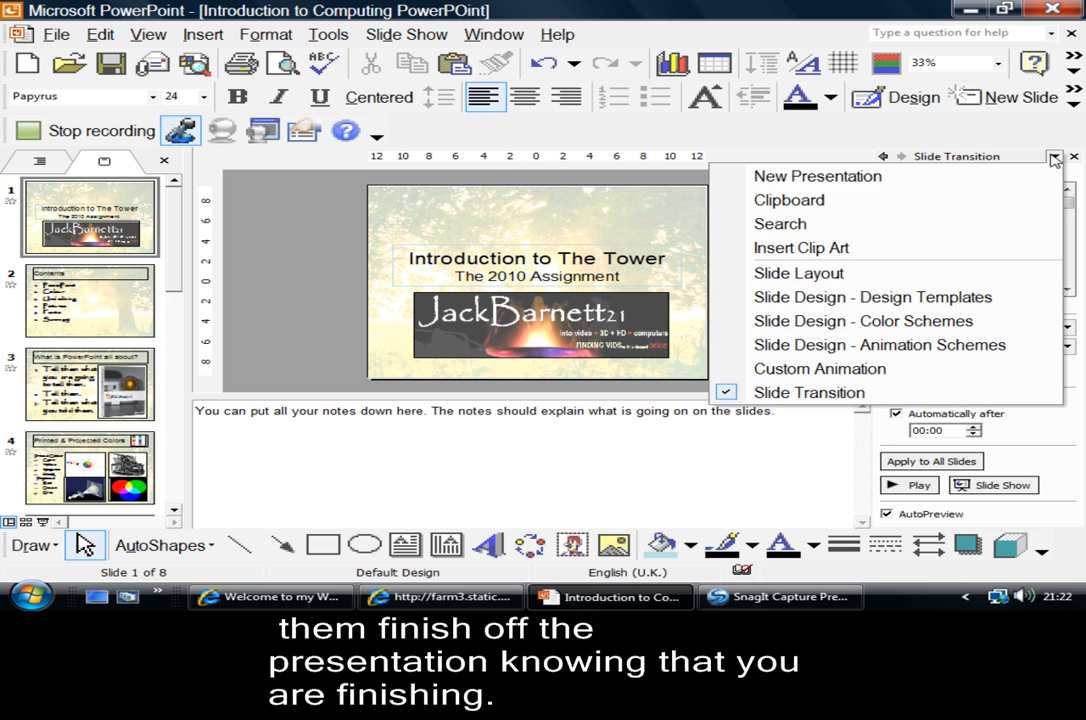
left_click(798, 272)
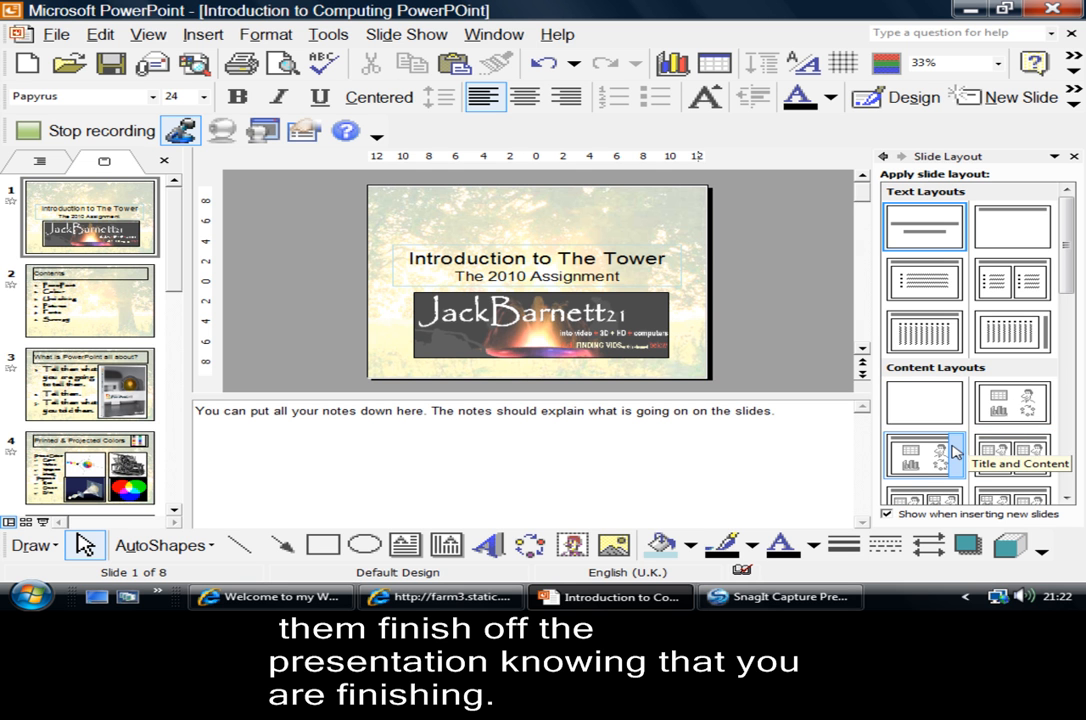
mouse_move(1010, 405)
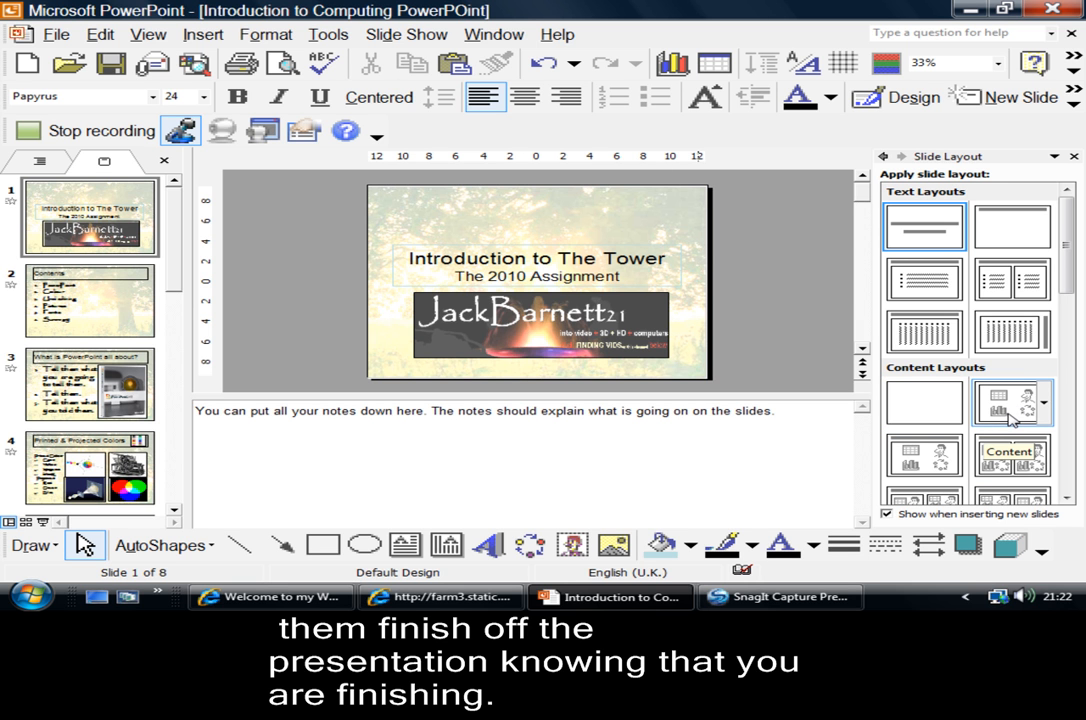
mouse_move(1003, 415)
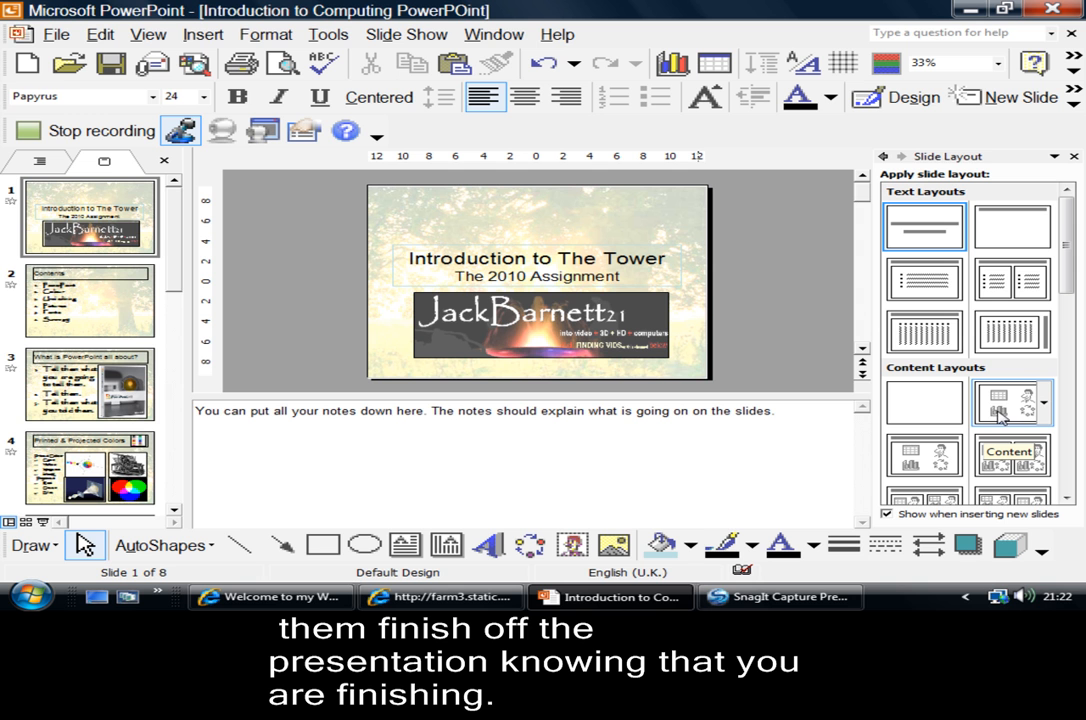
mouse_move(1003, 418)
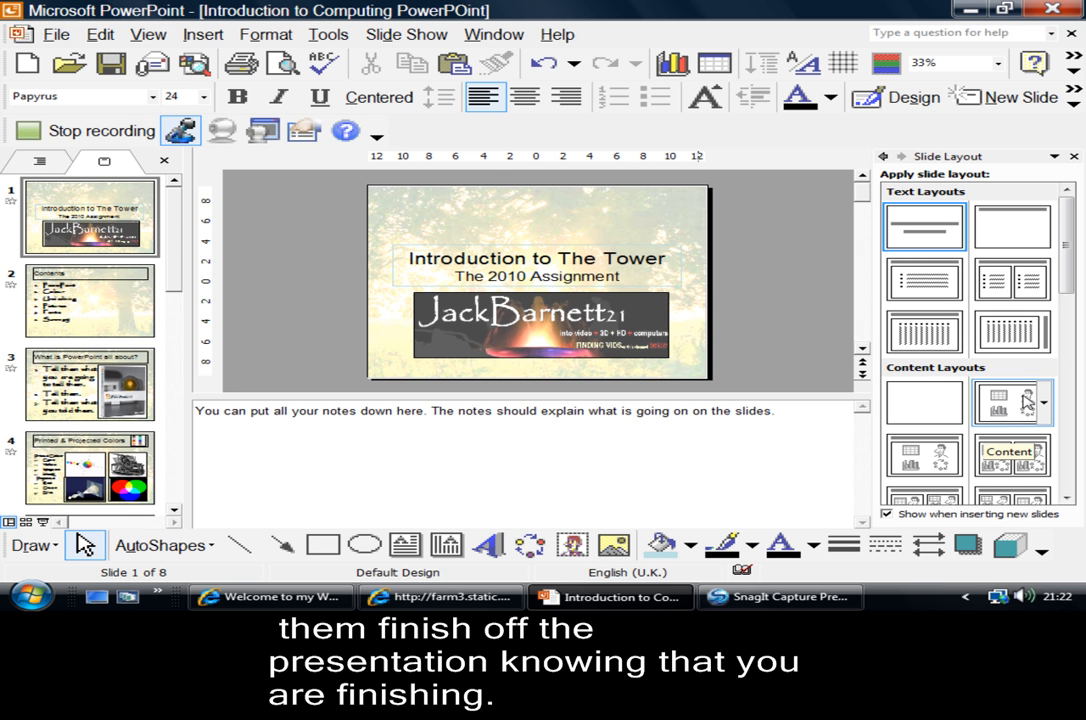
mouse_move(1025, 435)
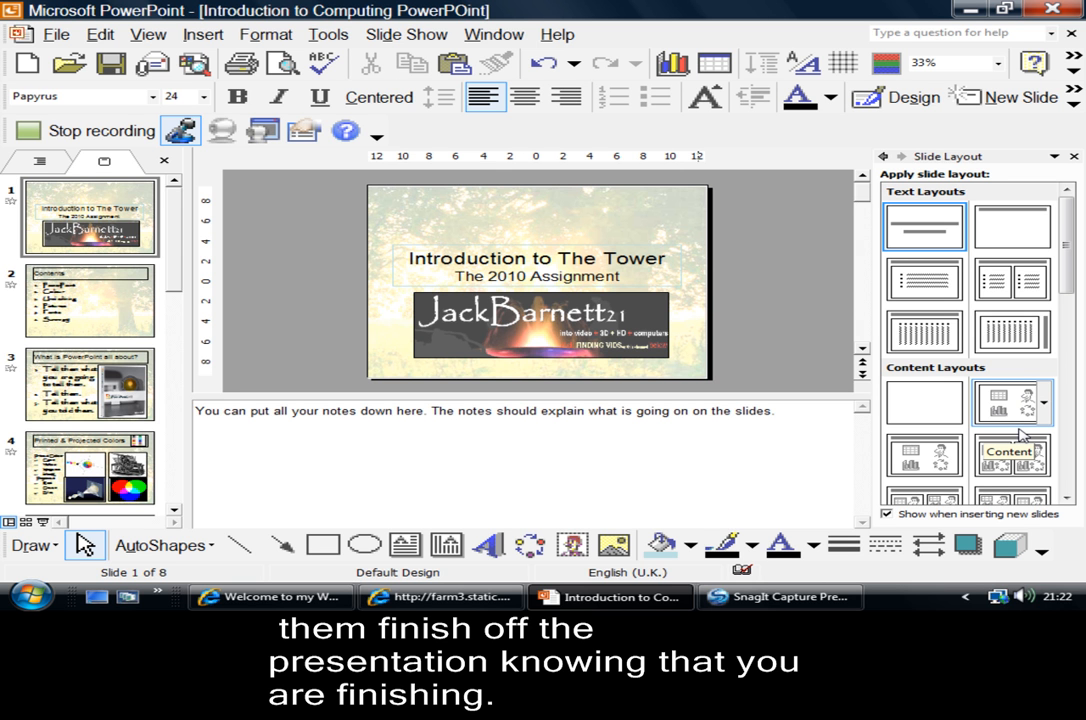
mouse_move(1018, 413)
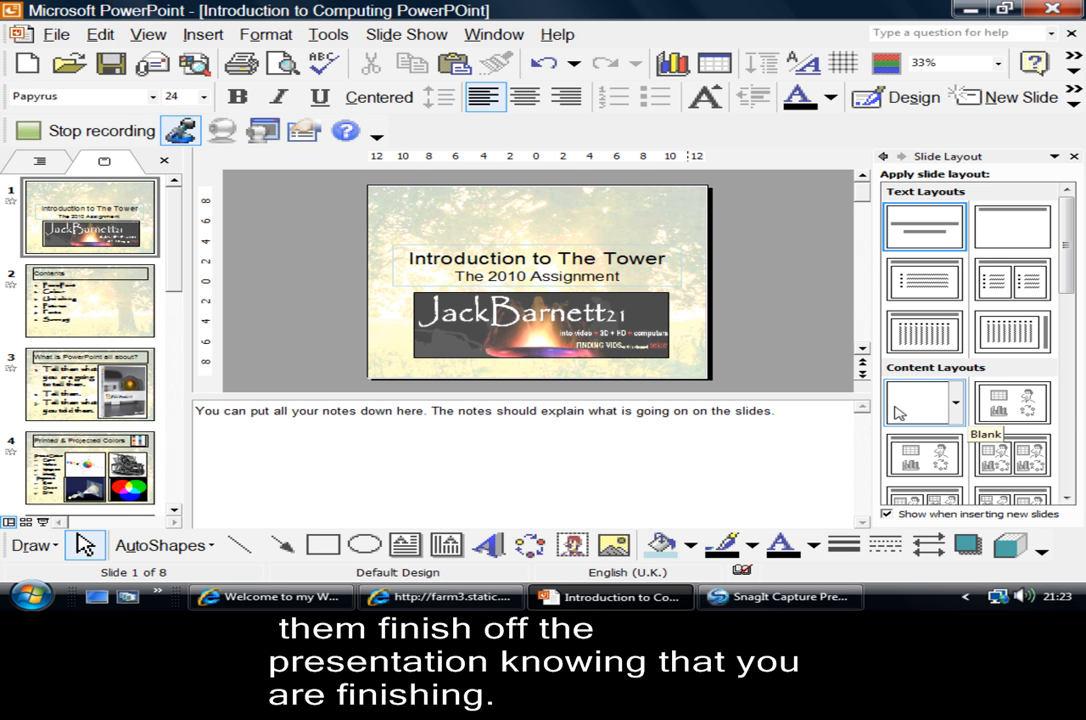
mouse_move(930, 412)
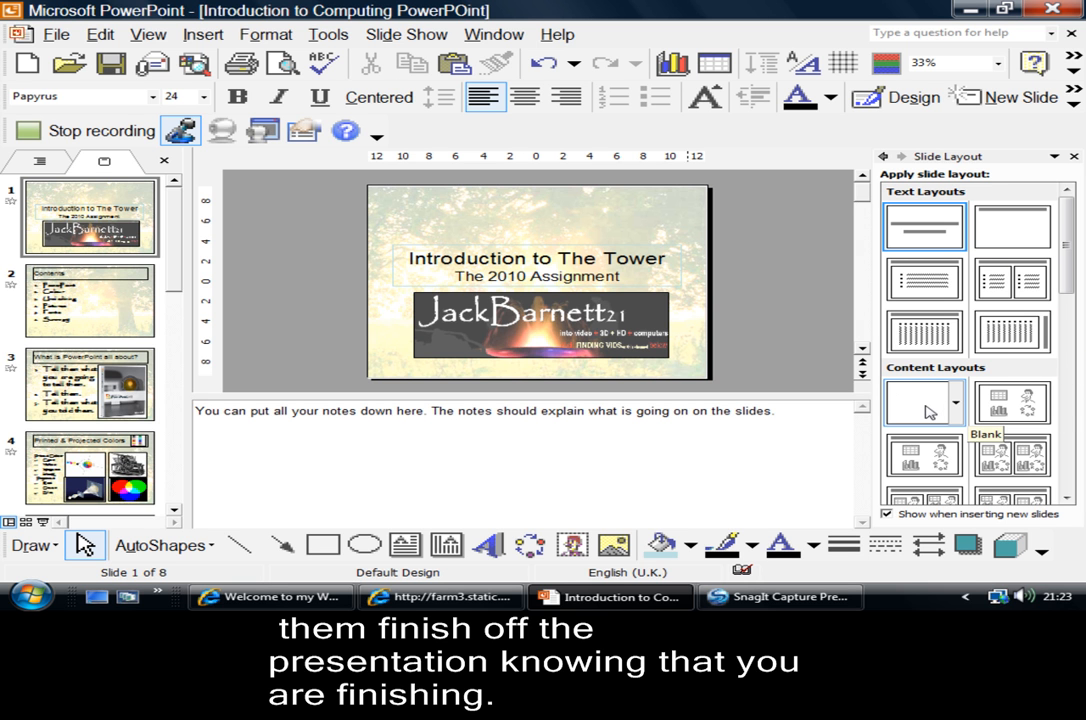
mouse_move(923, 278)
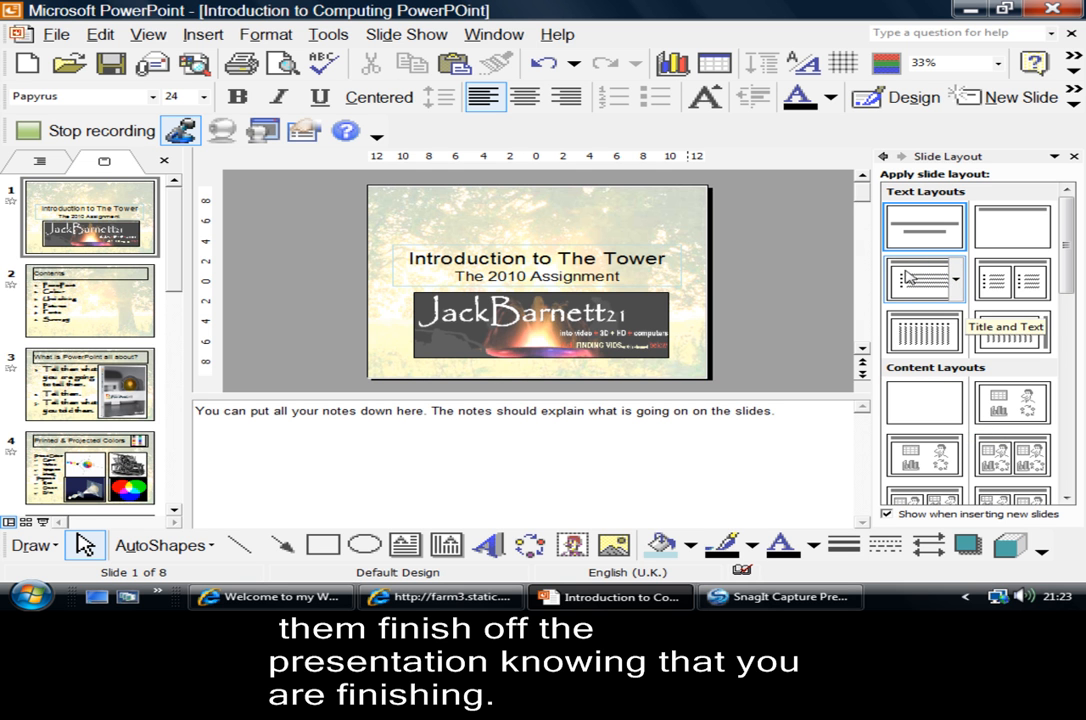
mouse_move(1013, 283)
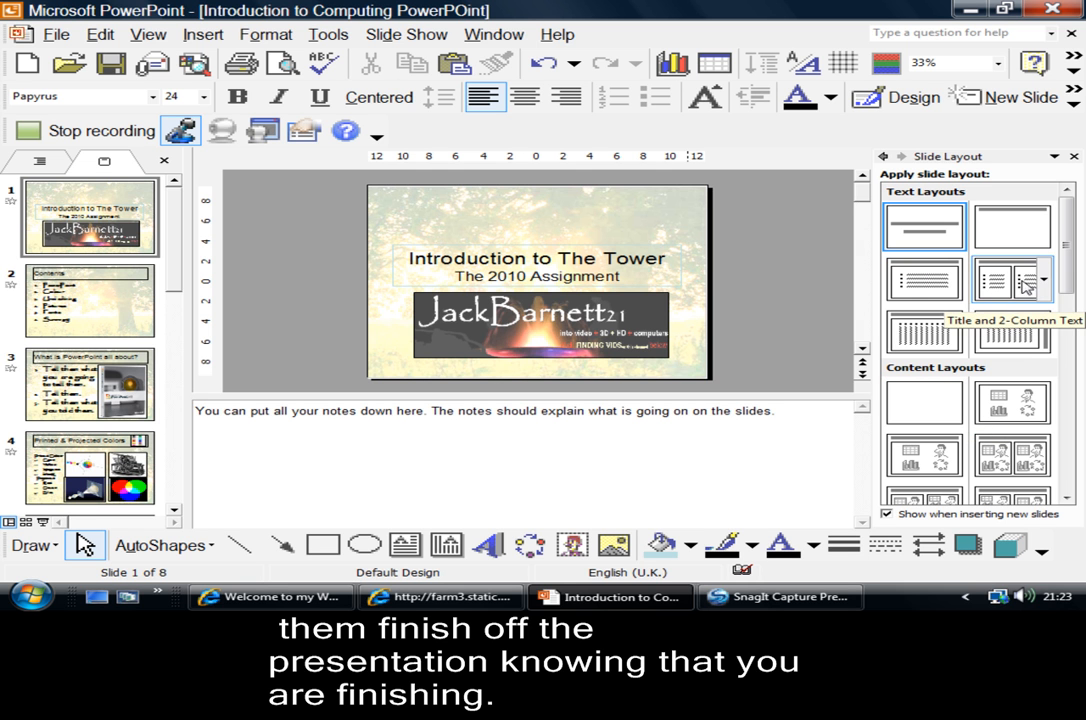
mouse_move(1022, 290)
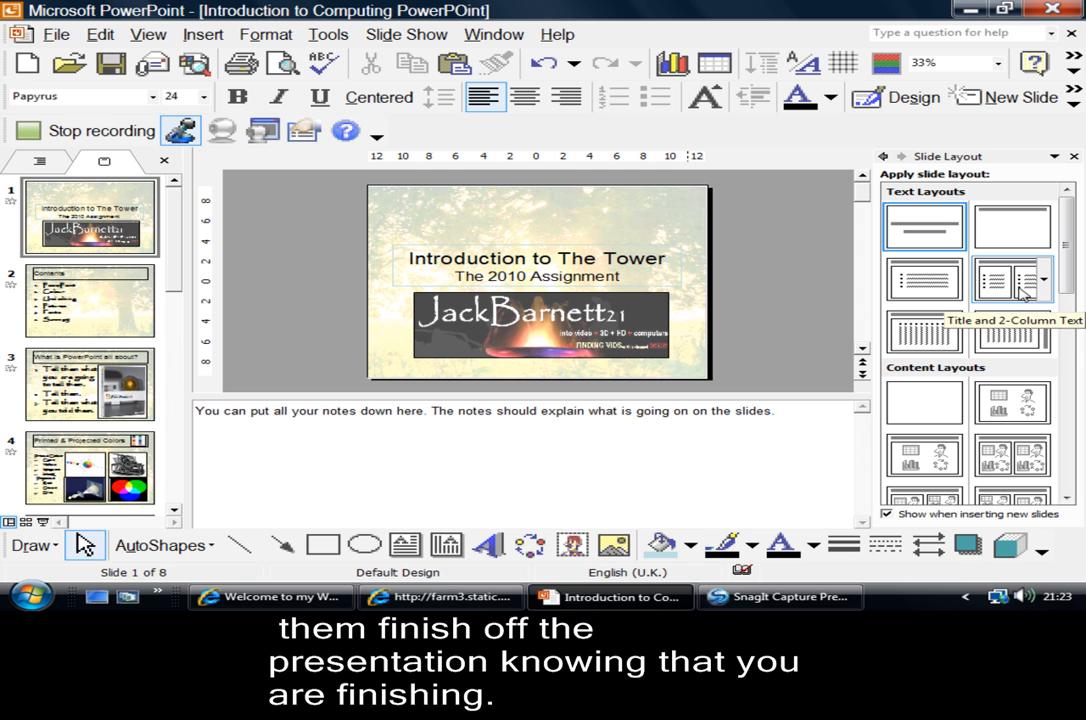
mouse_move(452, 204)
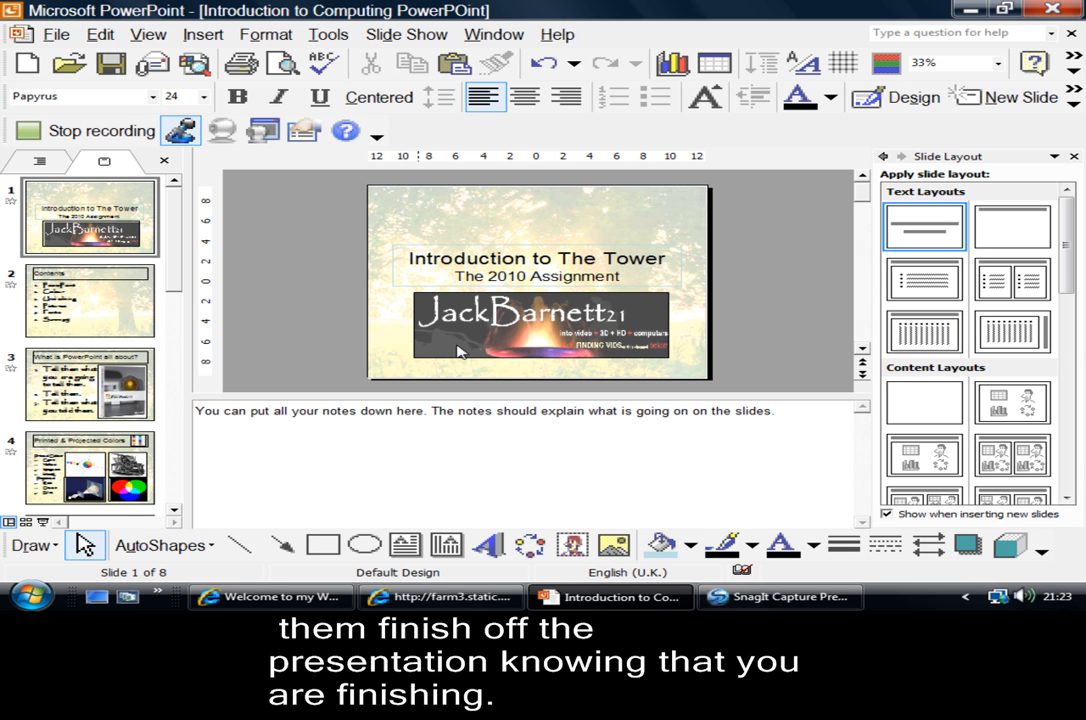
mouse_move(415, 327)
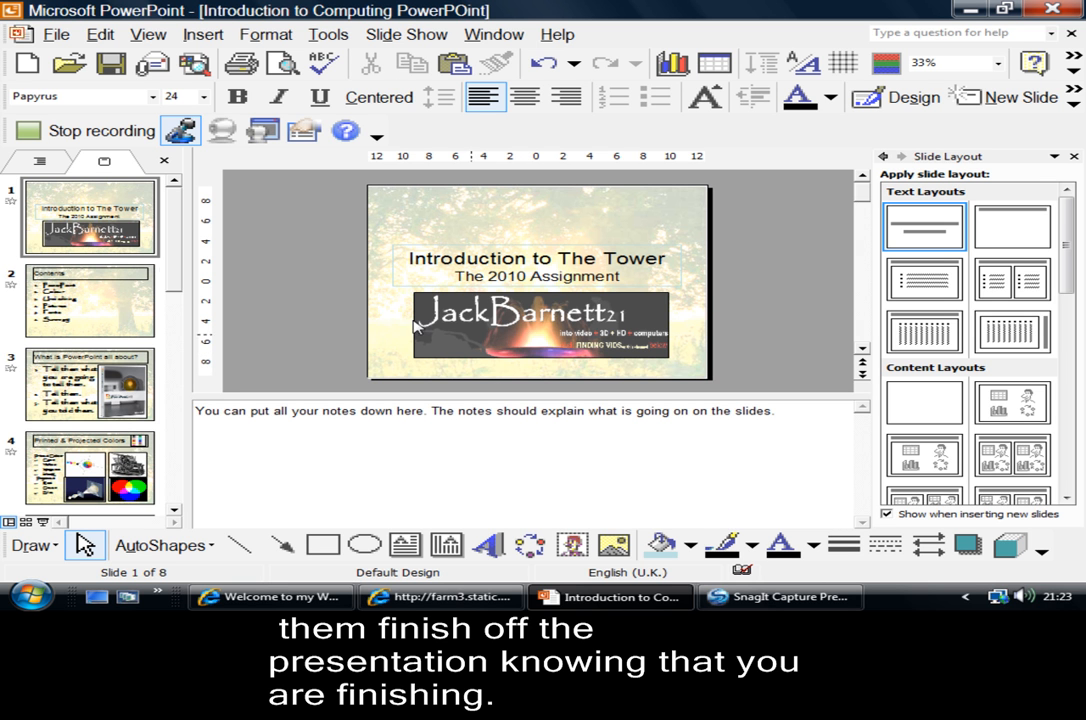
mouse_move(117, 268)
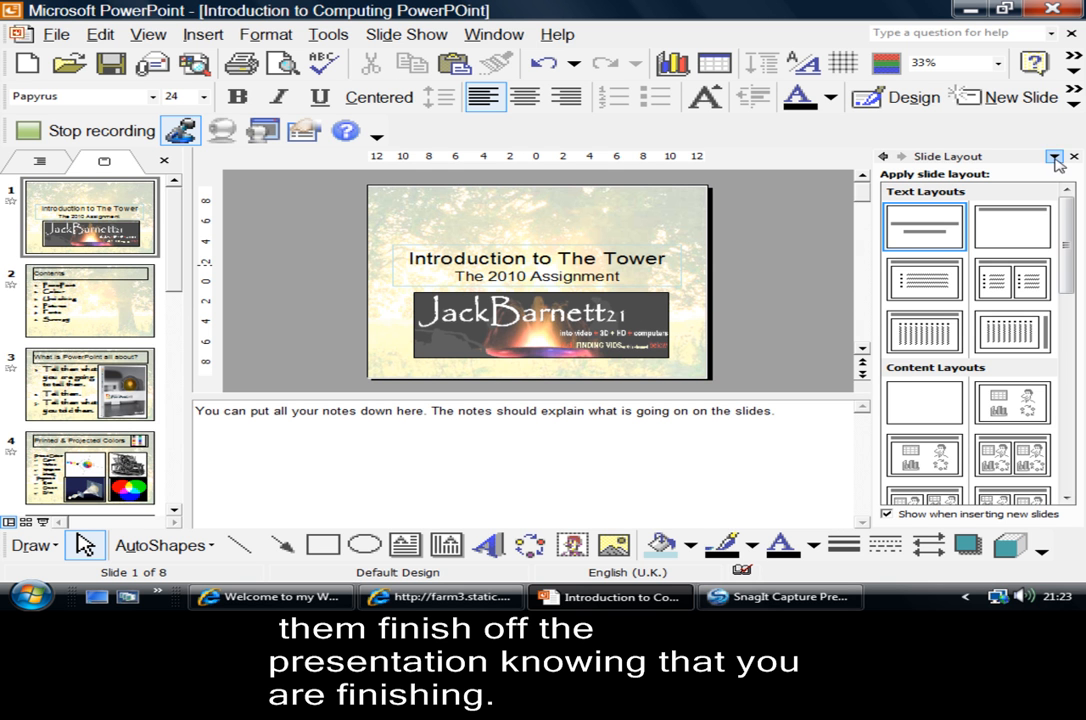
Switch the task pane to Slide Design to list the available design templates
left_click(1055, 157)
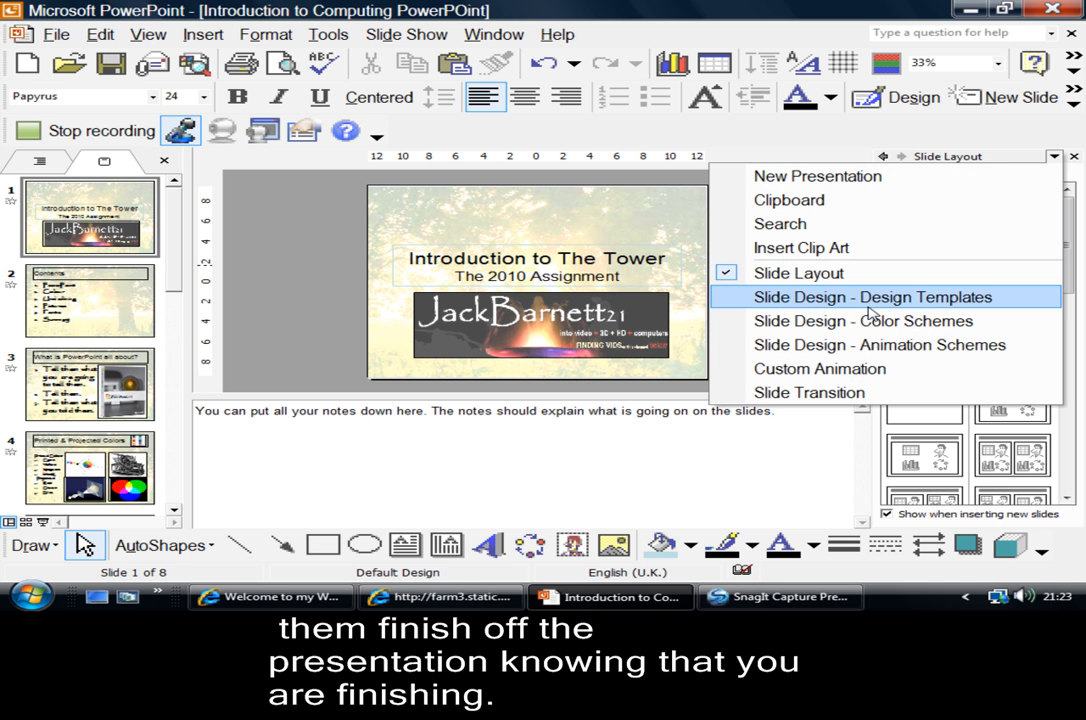
left_click(871, 297)
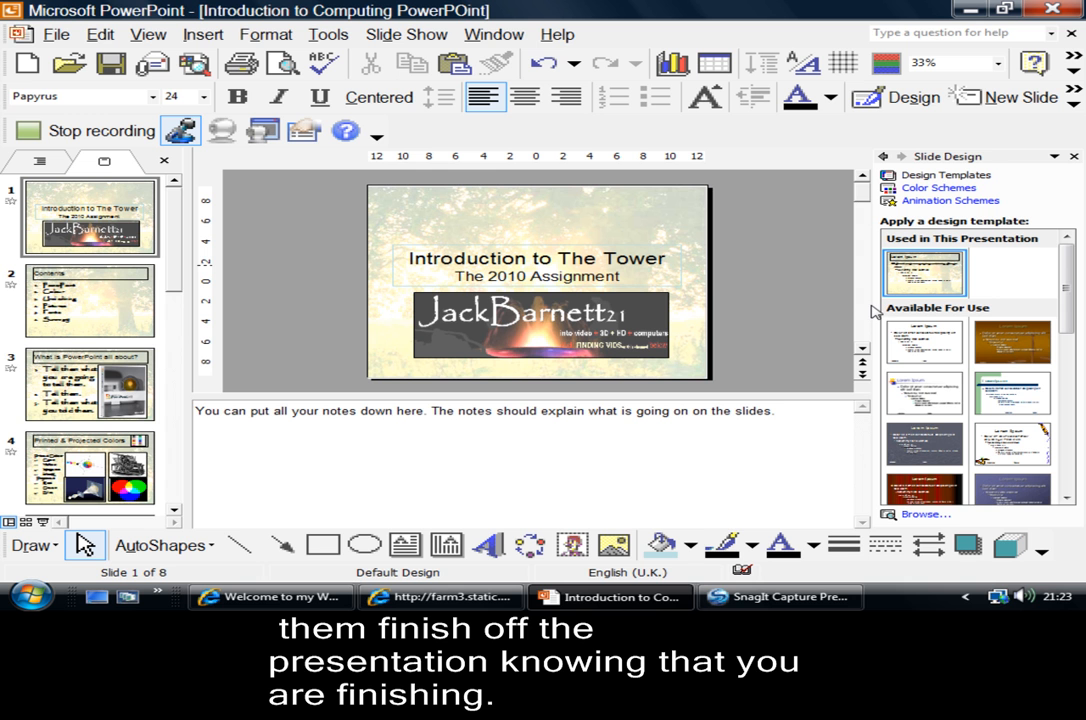
mouse_move(653, 319)
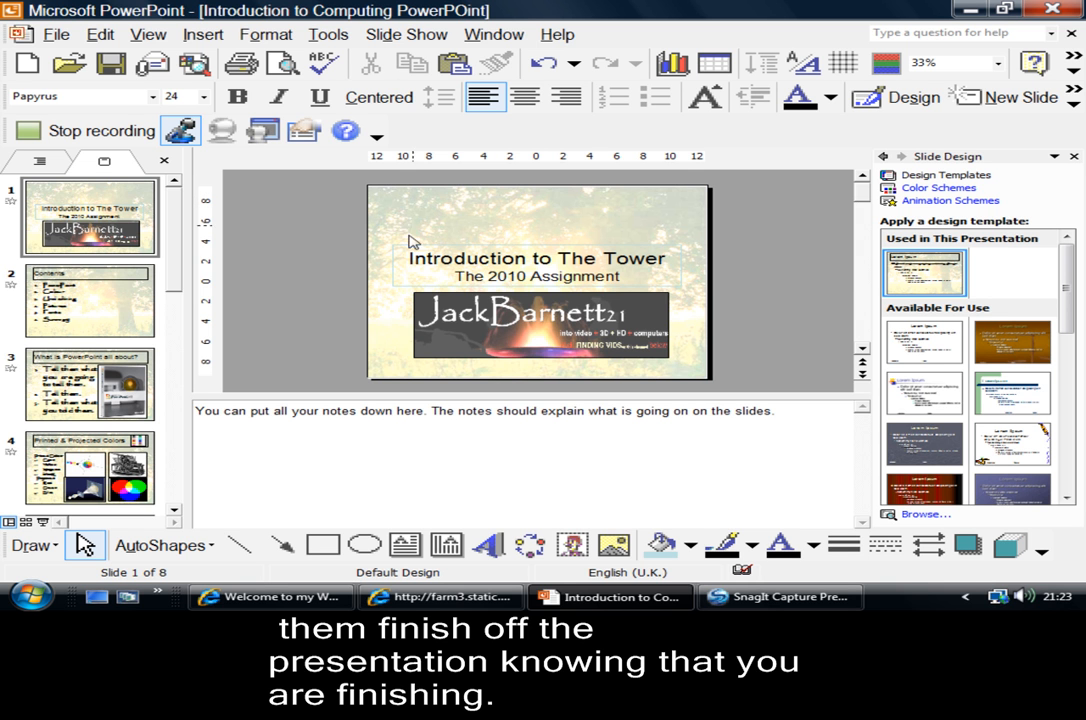
mouse_move(525, 328)
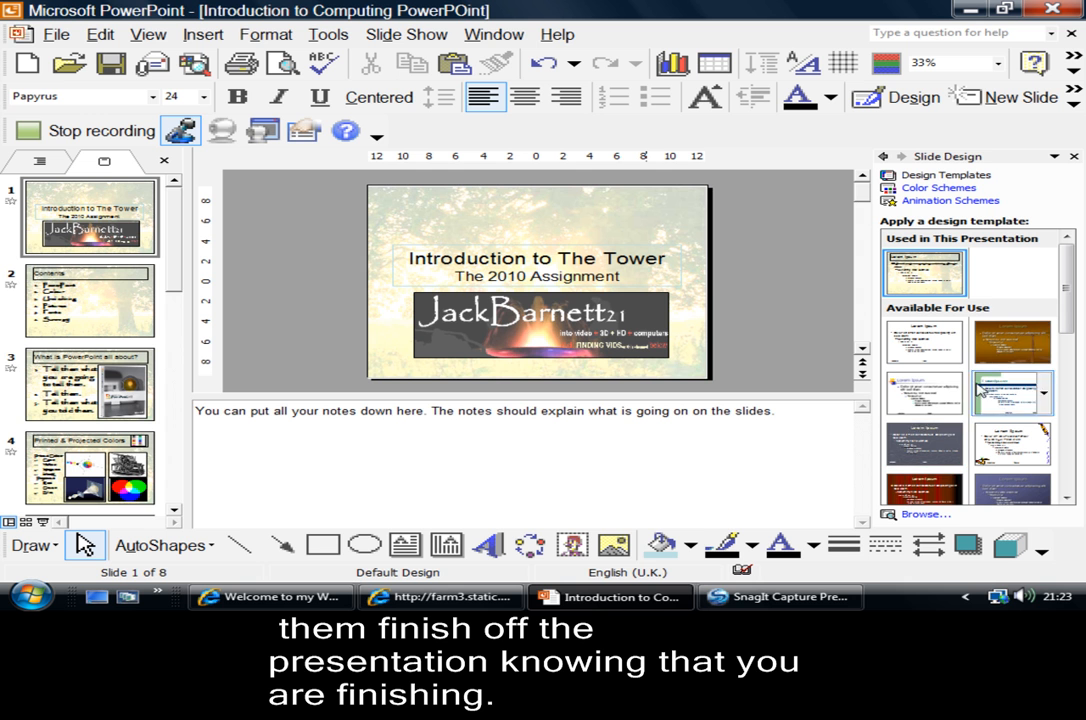
mouse_move(1010, 363)
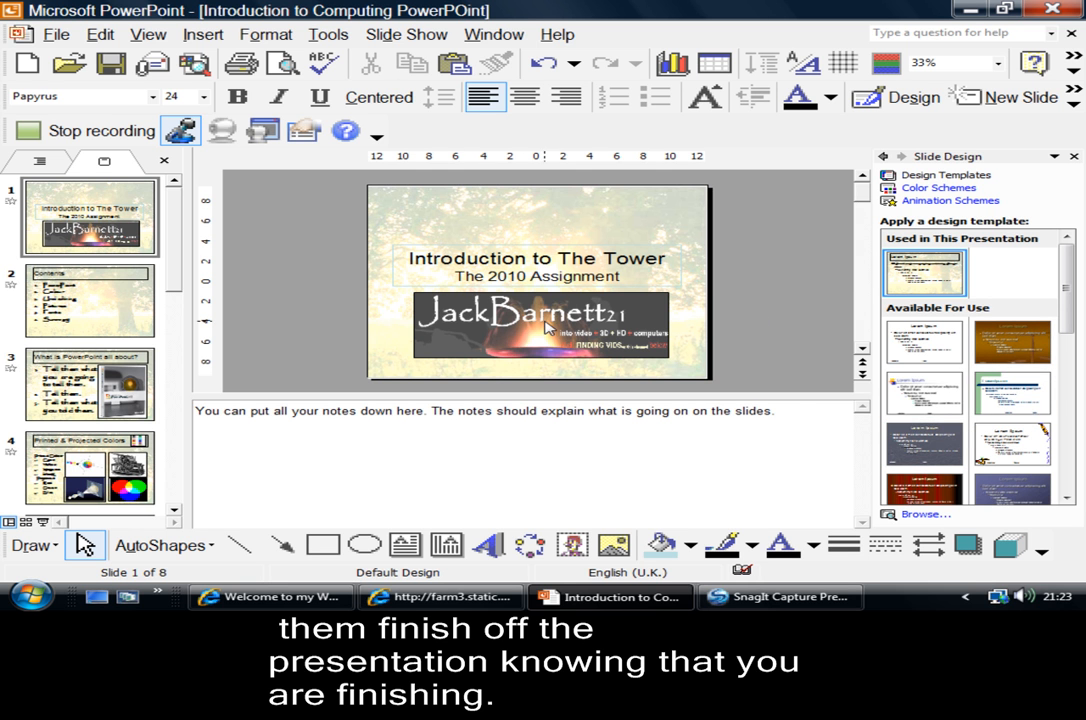
mouse_move(630, 390)
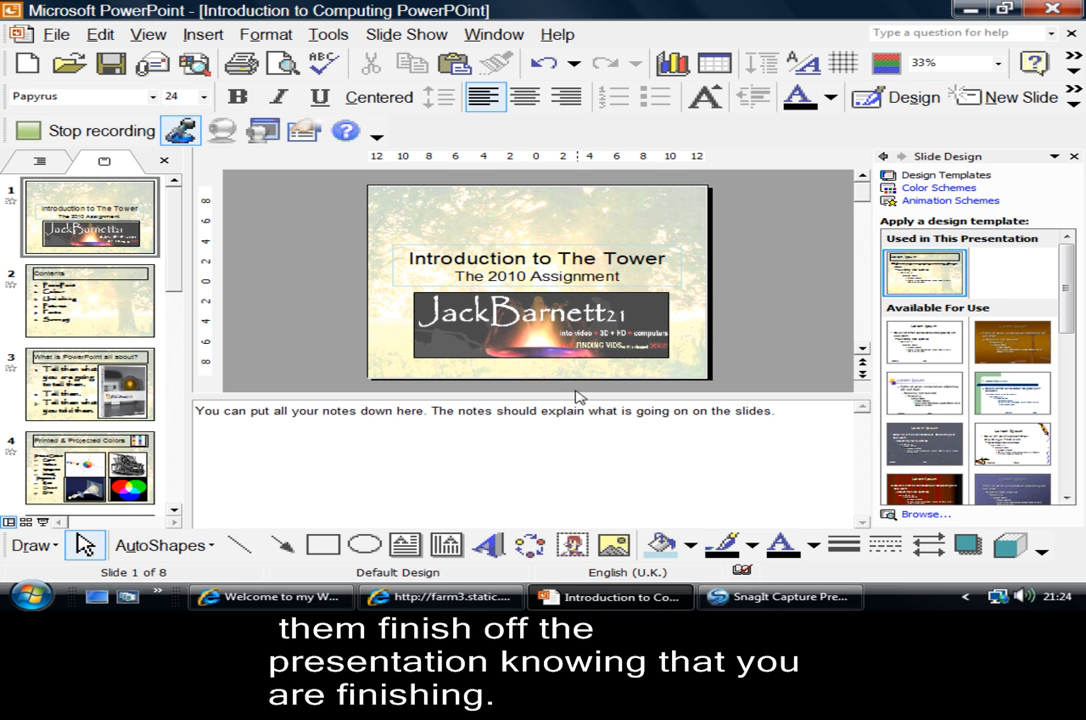
mouse_move(474, 375)
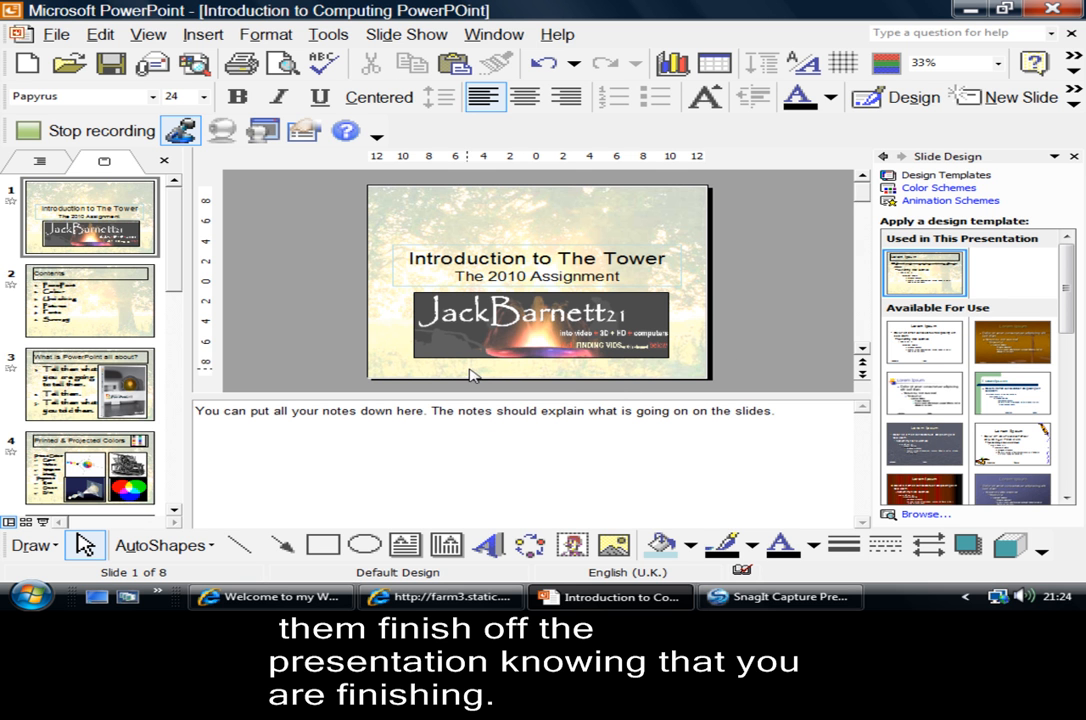
mouse_move(258, 404)
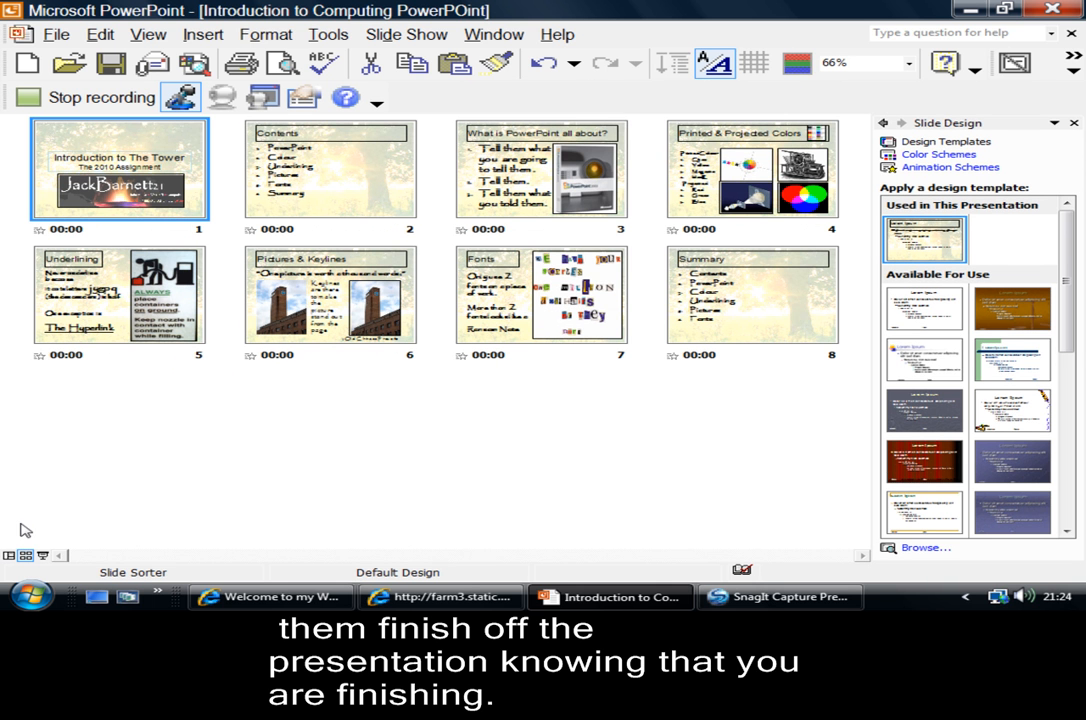
mouse_move(335, 393)
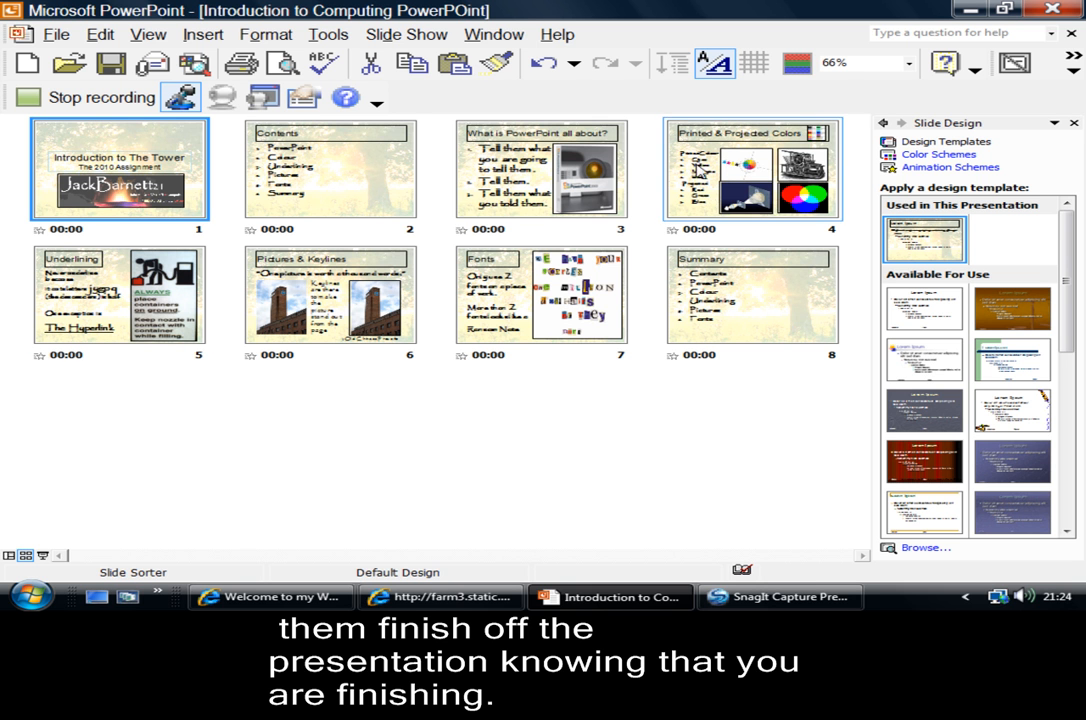
Select a slide thumbnail in Slide Sorter view showing all eight slides
left_click(540, 170)
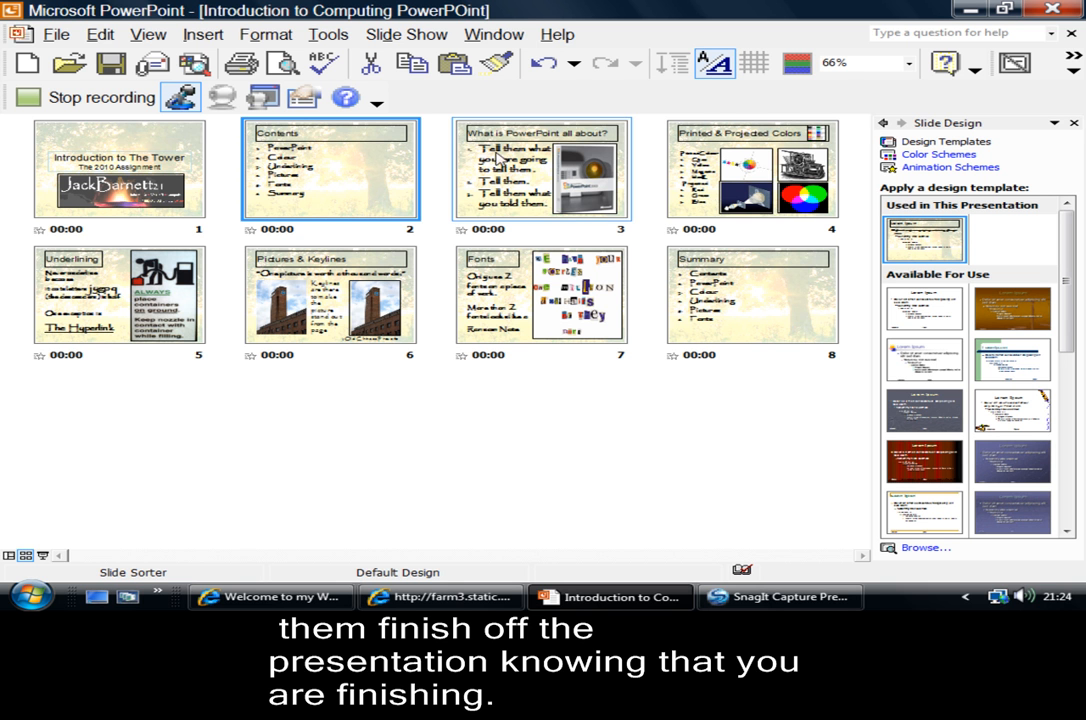
mouse_move(310, 195)
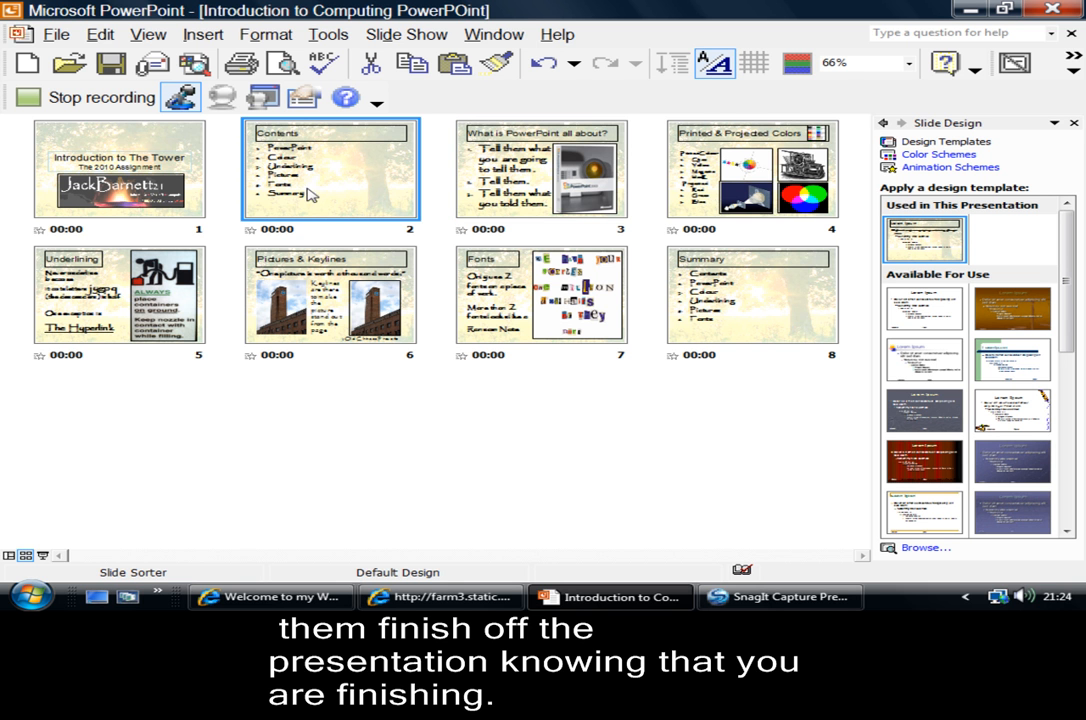
mouse_move(500, 237)
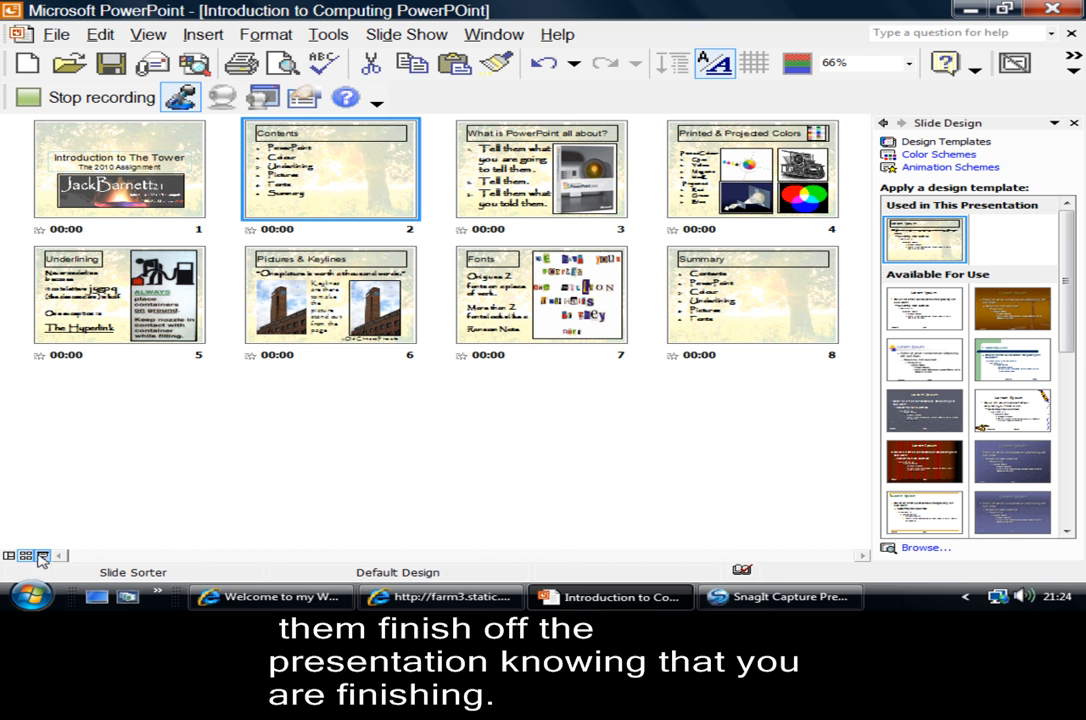
Return to Normal view on the Contents slide and open the View menu
left_click(10, 555)
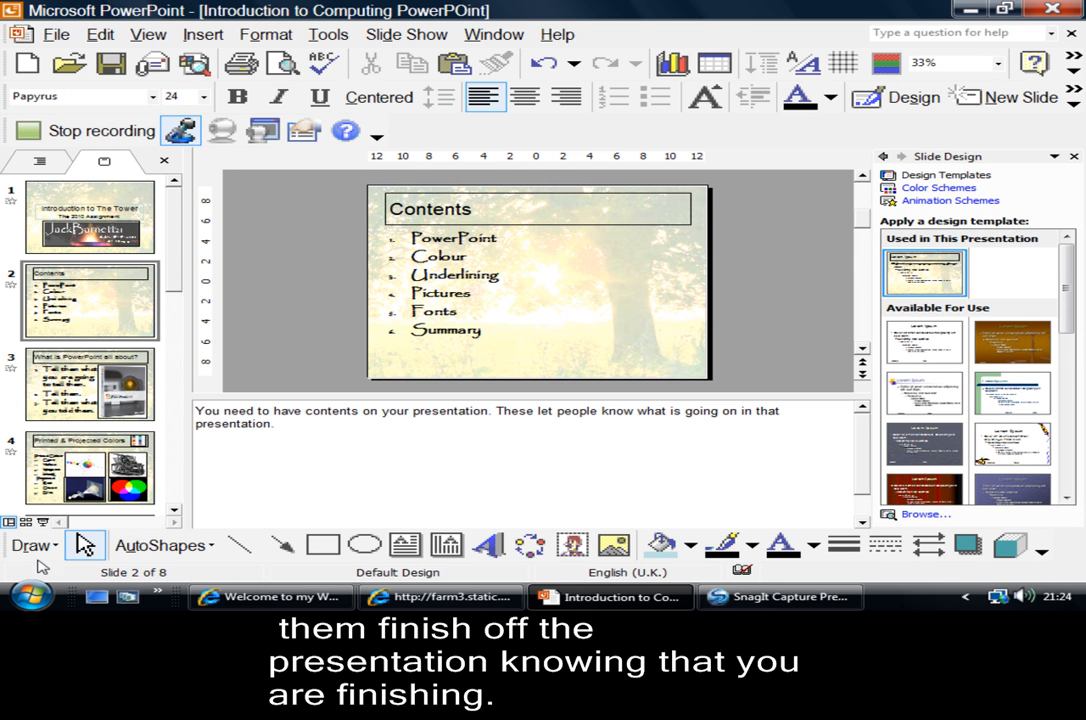
mouse_move(165, 545)
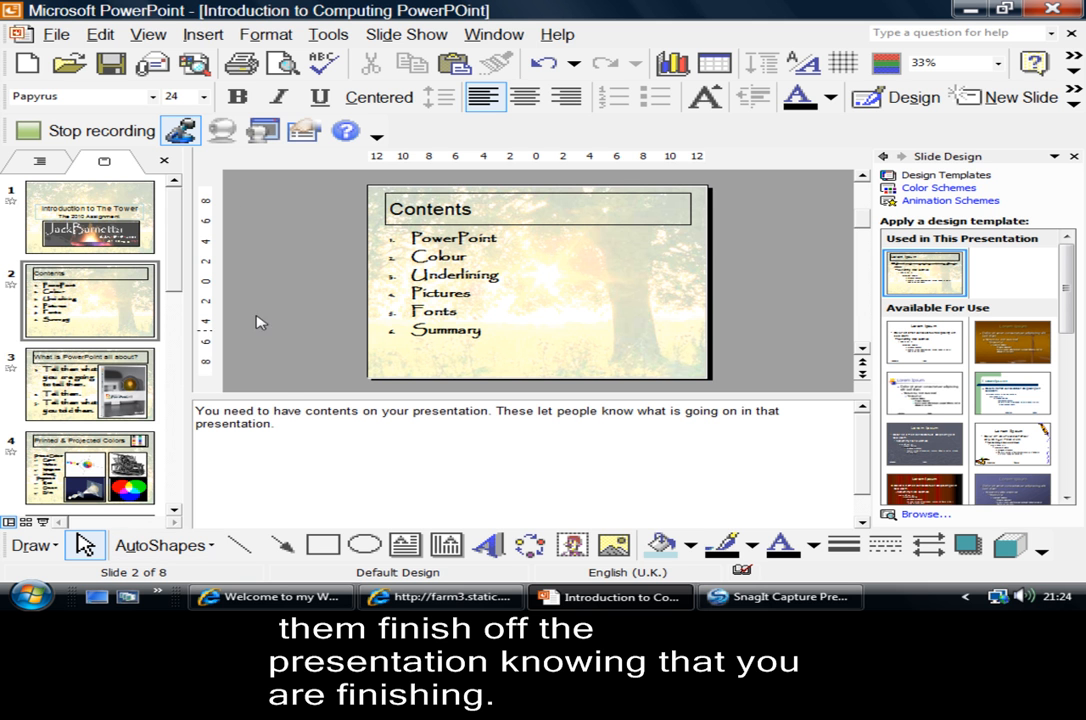
left_click(148, 34)
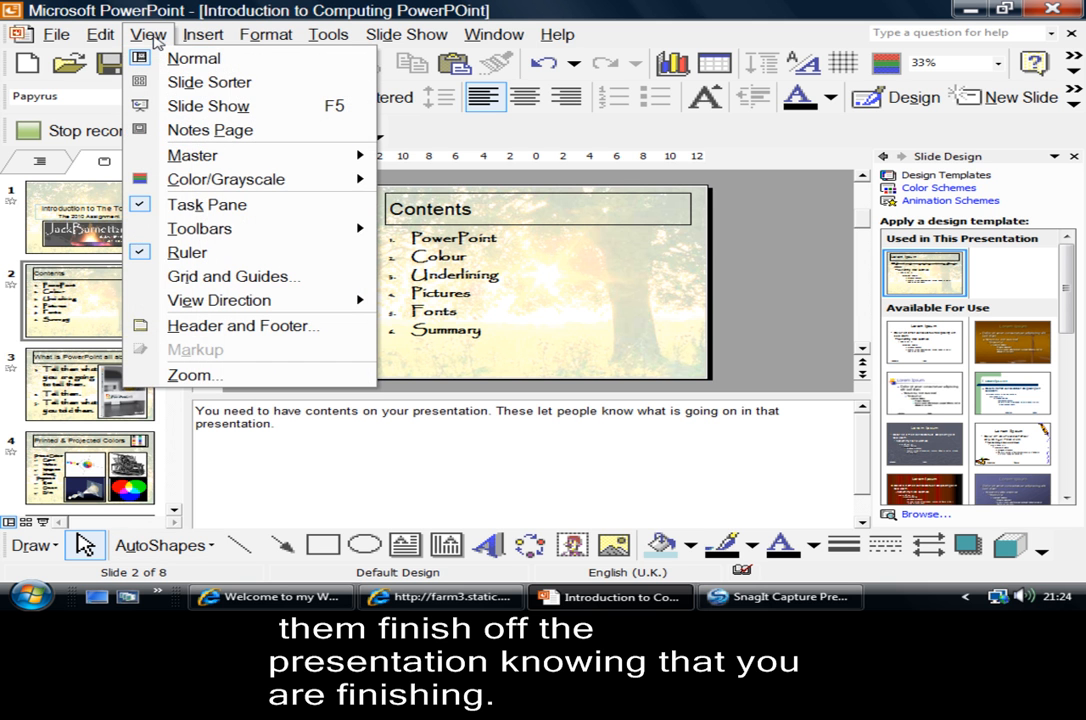
mouse_move(209, 130)
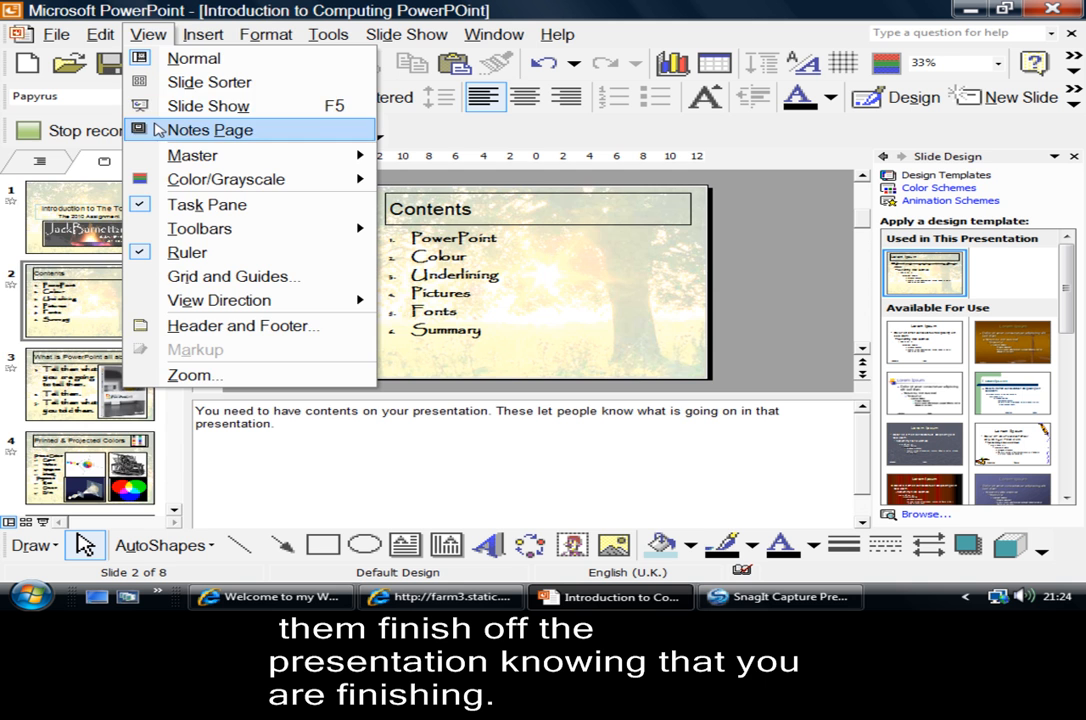
Show slide 2 as a Notes Page, enlarge its notes text, and select the slide image
left_click(209, 130)
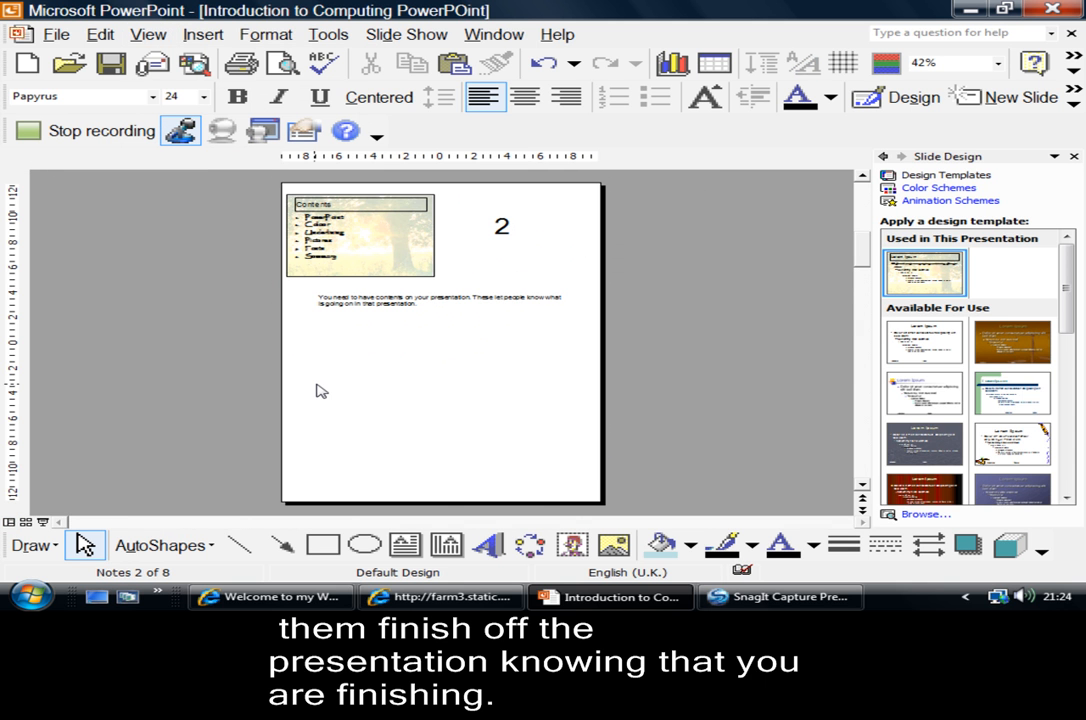
mouse_move(463, 346)
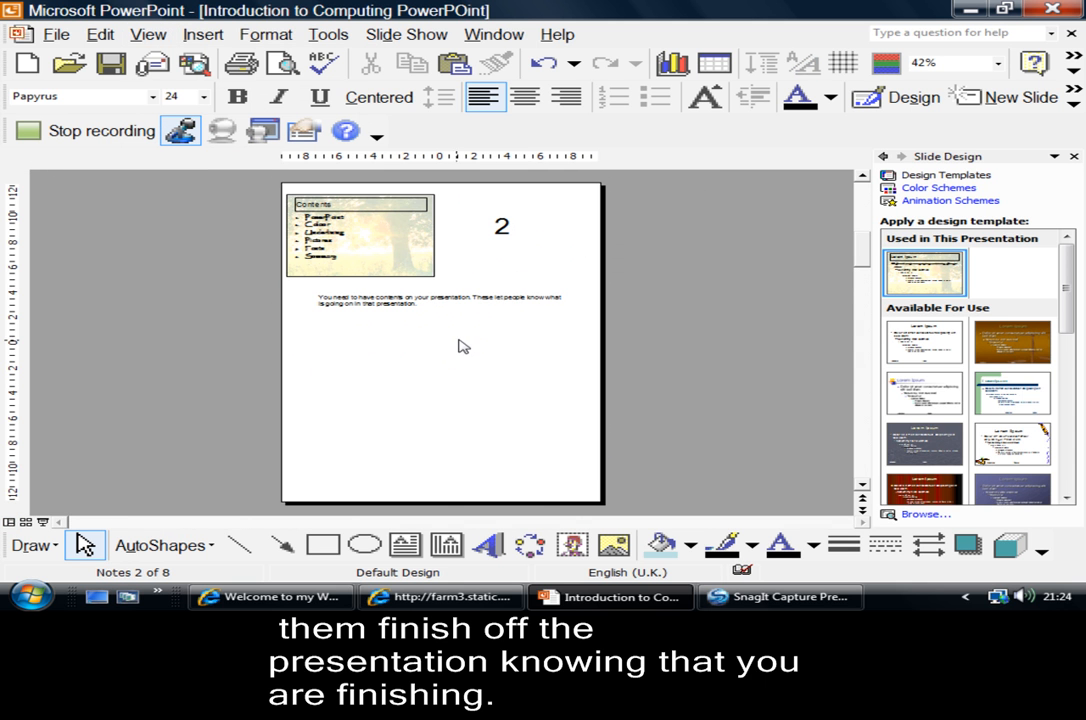
mouse_move(416, 308)
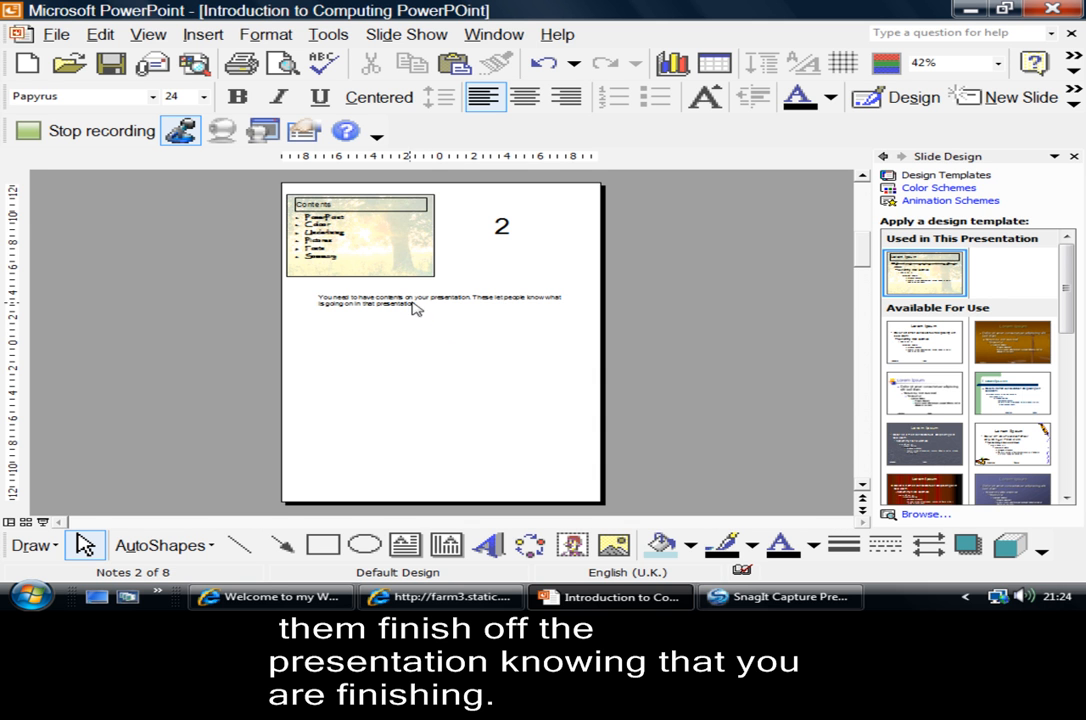
mouse_move(327, 303)
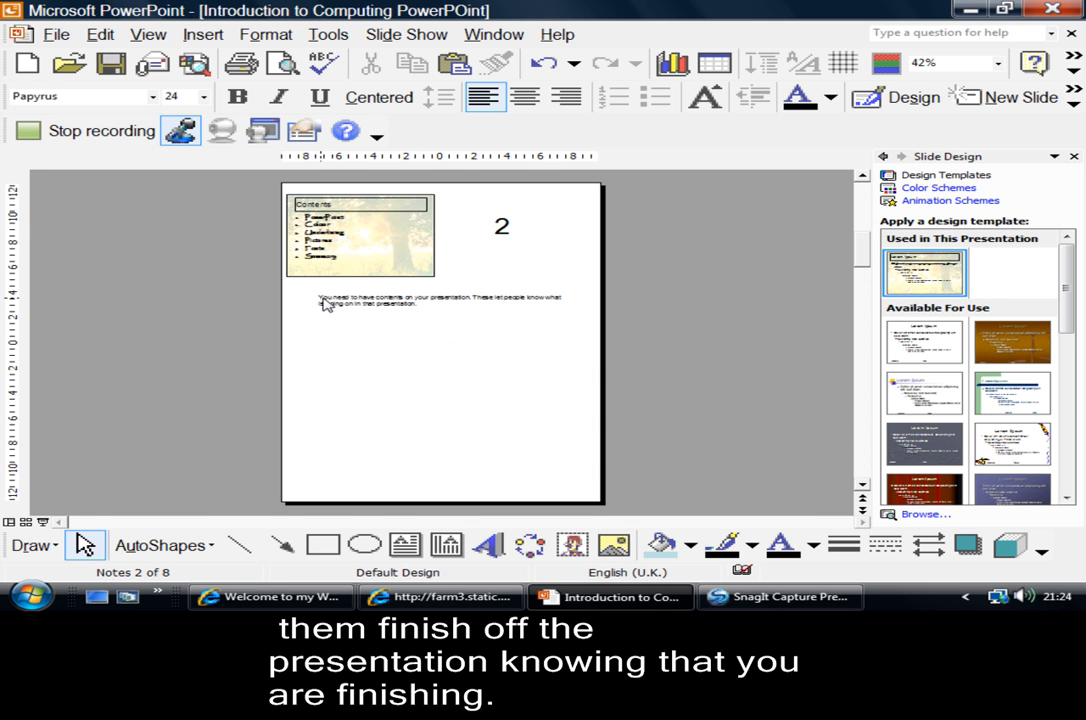
left_click(420, 303)
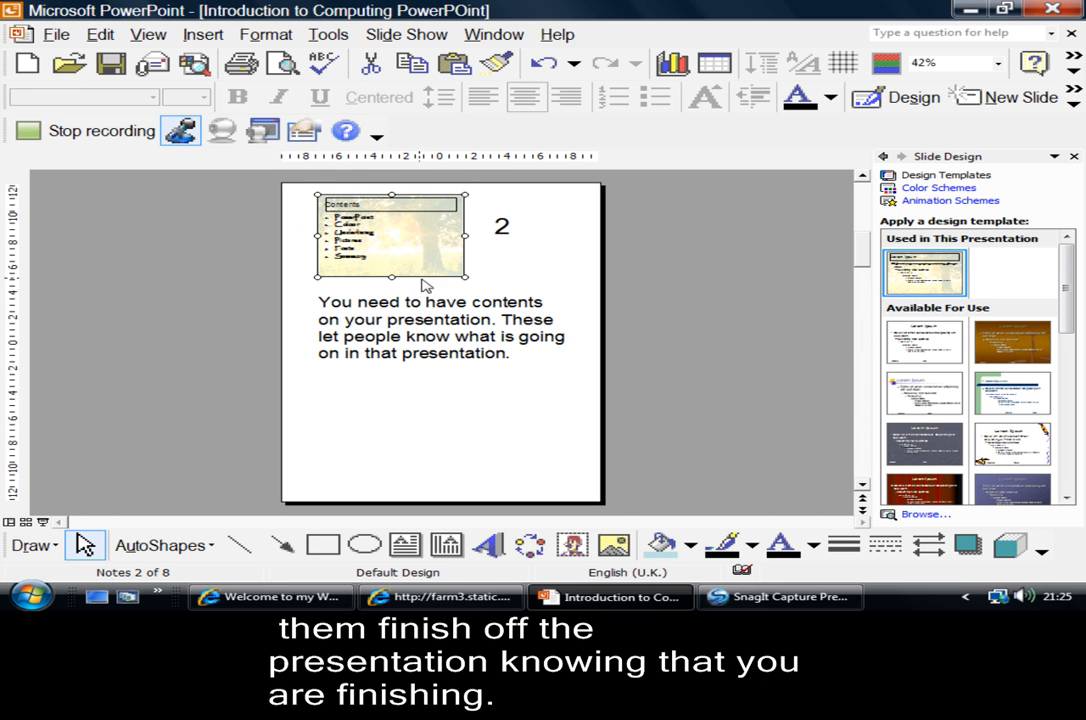
mouse_move(403, 315)
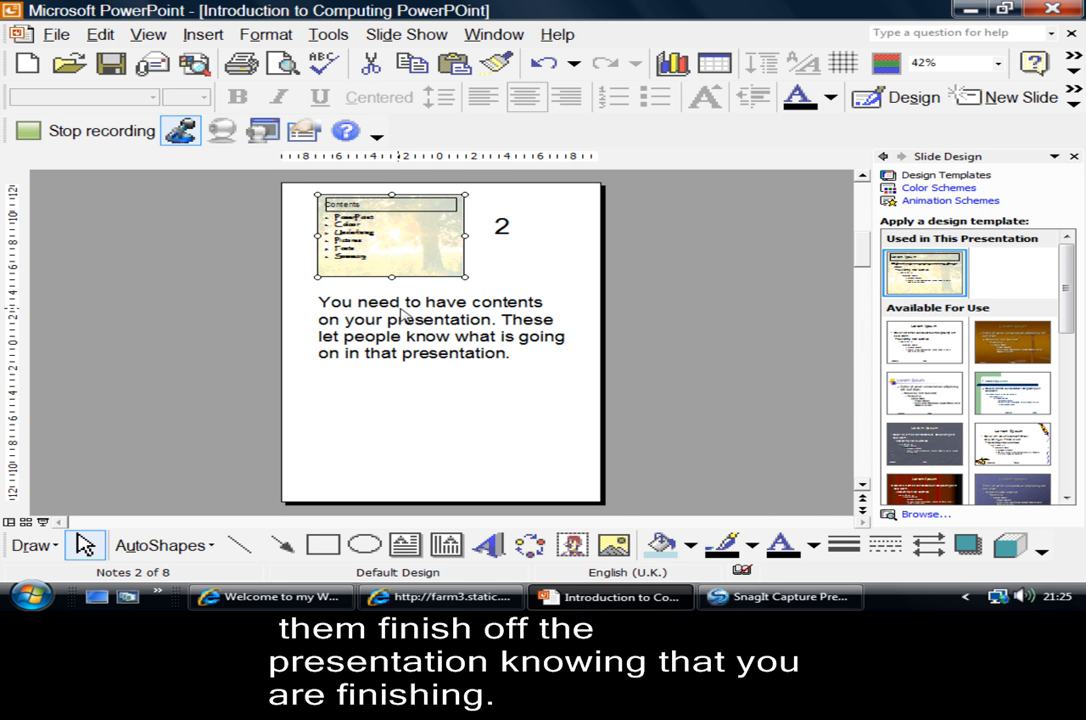
mouse_move(410, 318)
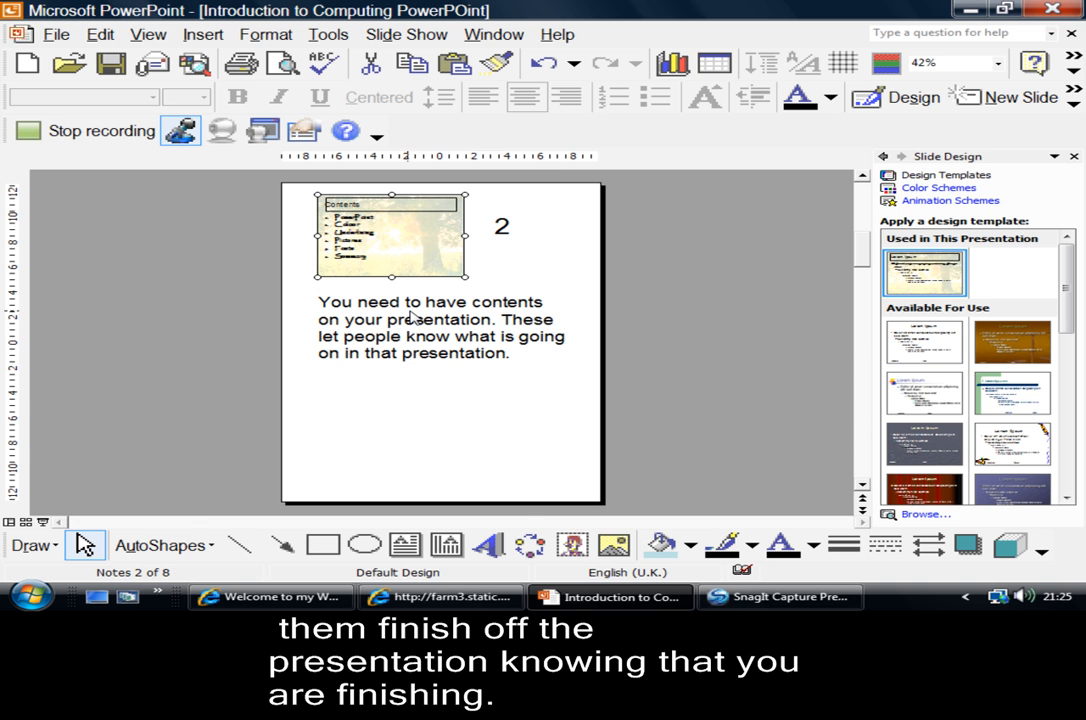
mouse_move(527, 229)
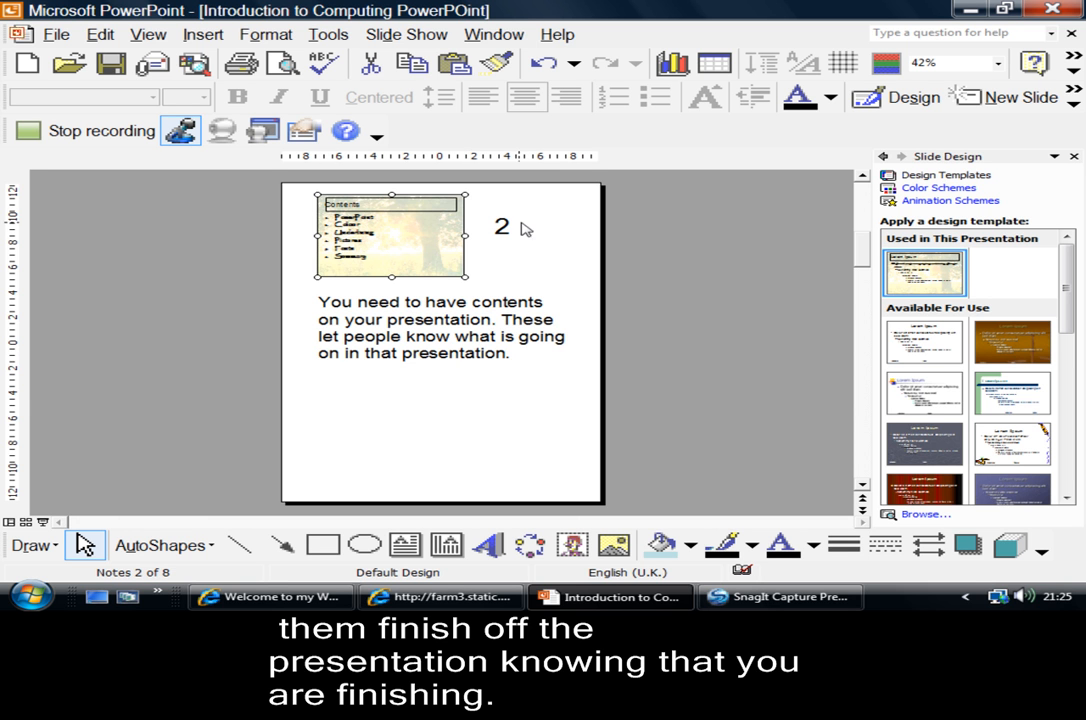
left_click(502, 227)
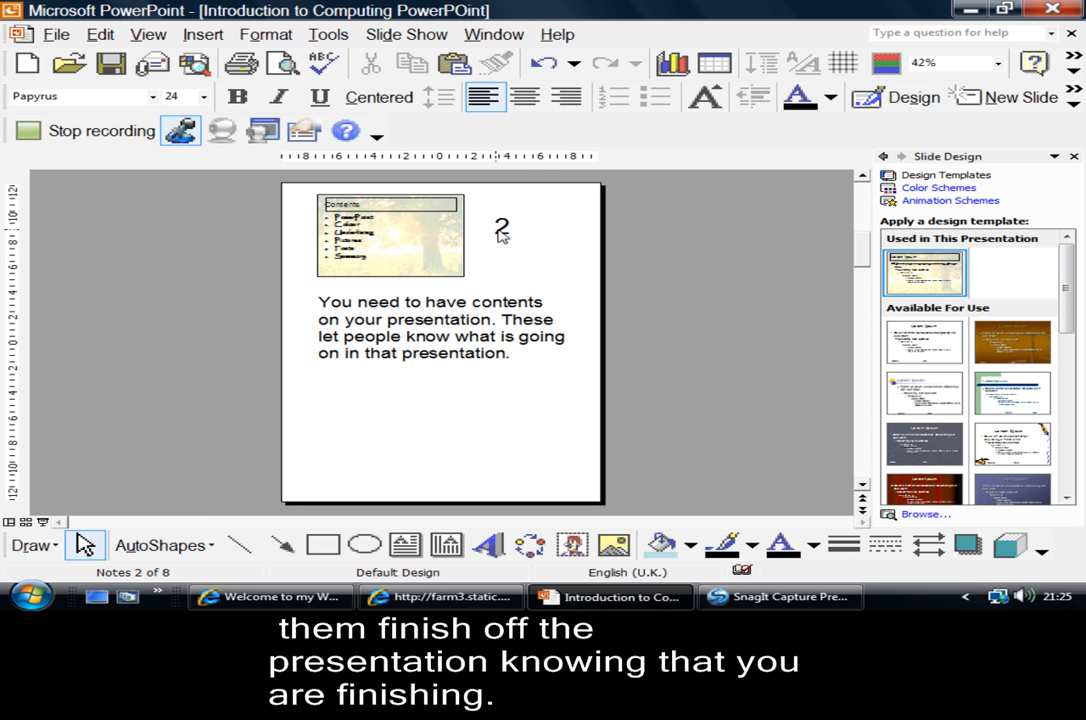
left_click(390, 235)
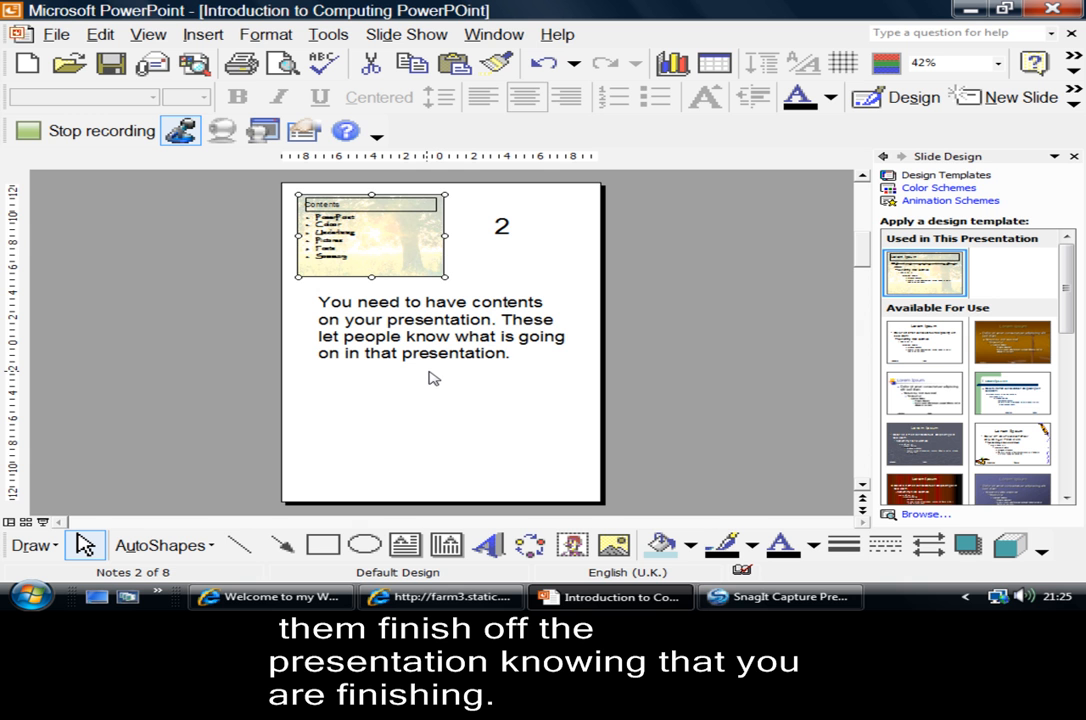
mouse_move(449, 220)
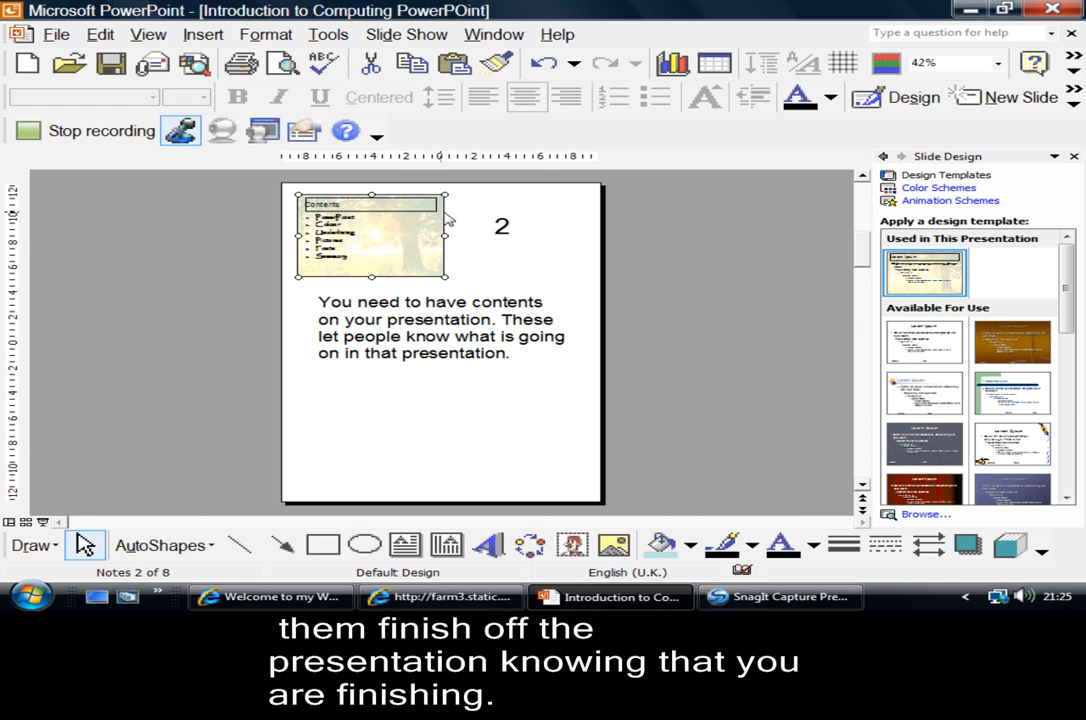
mouse_move(420, 364)
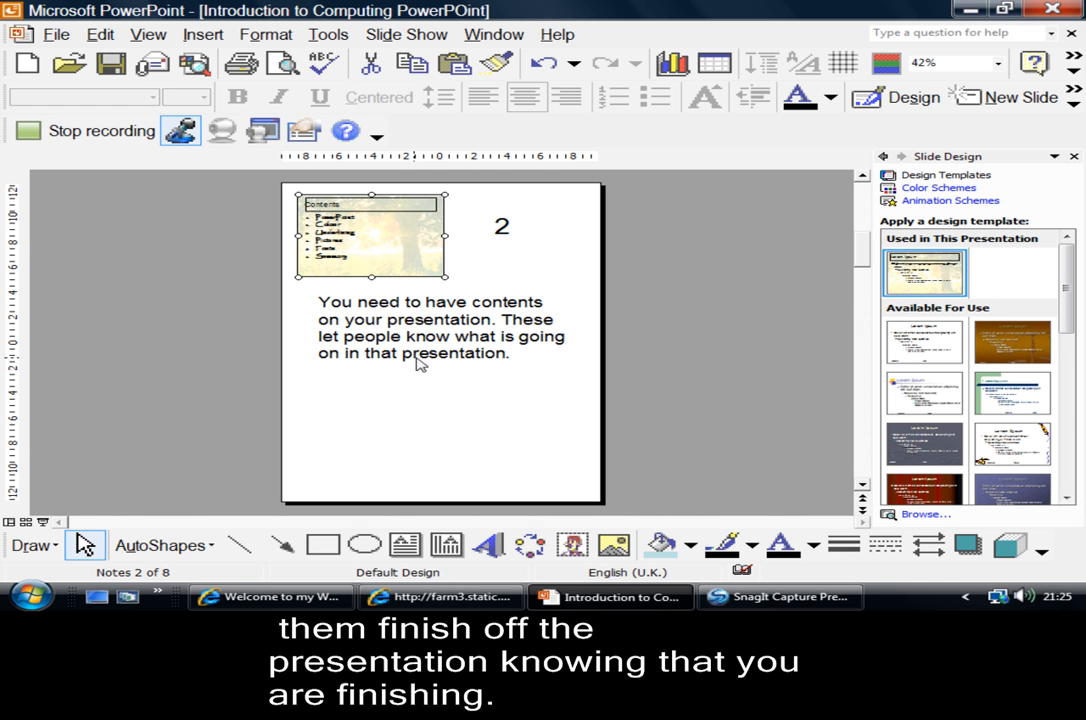
Open the Notes Master and drag the page-number placeholder down and back to top right
left_click(147, 34)
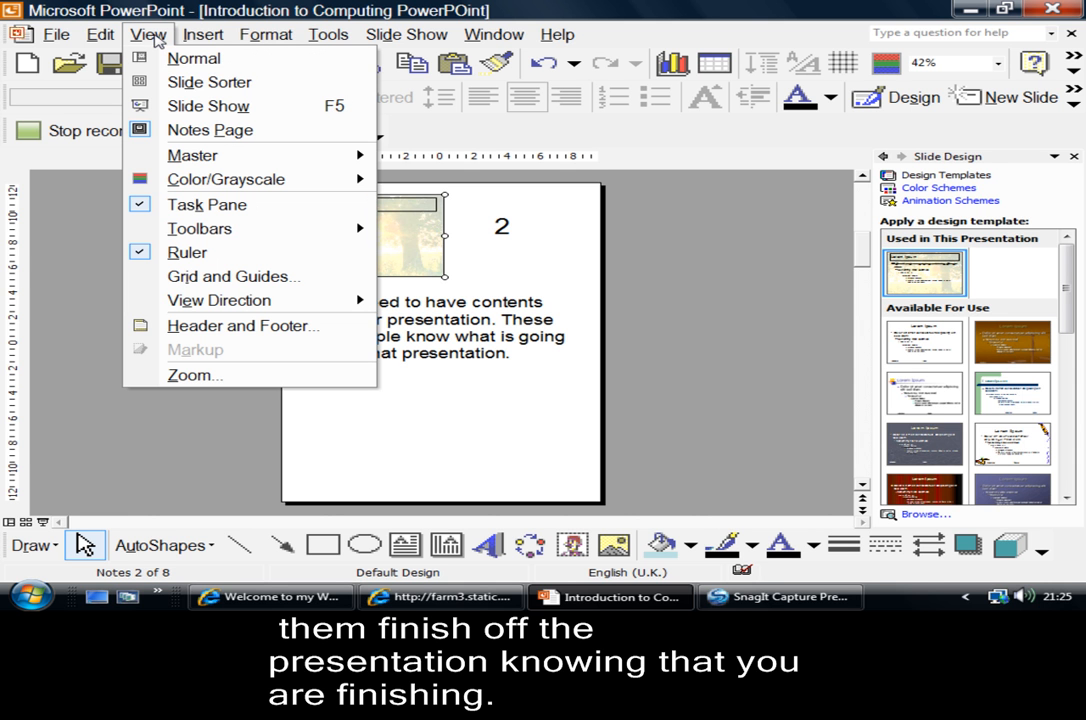
mouse_move(192, 155)
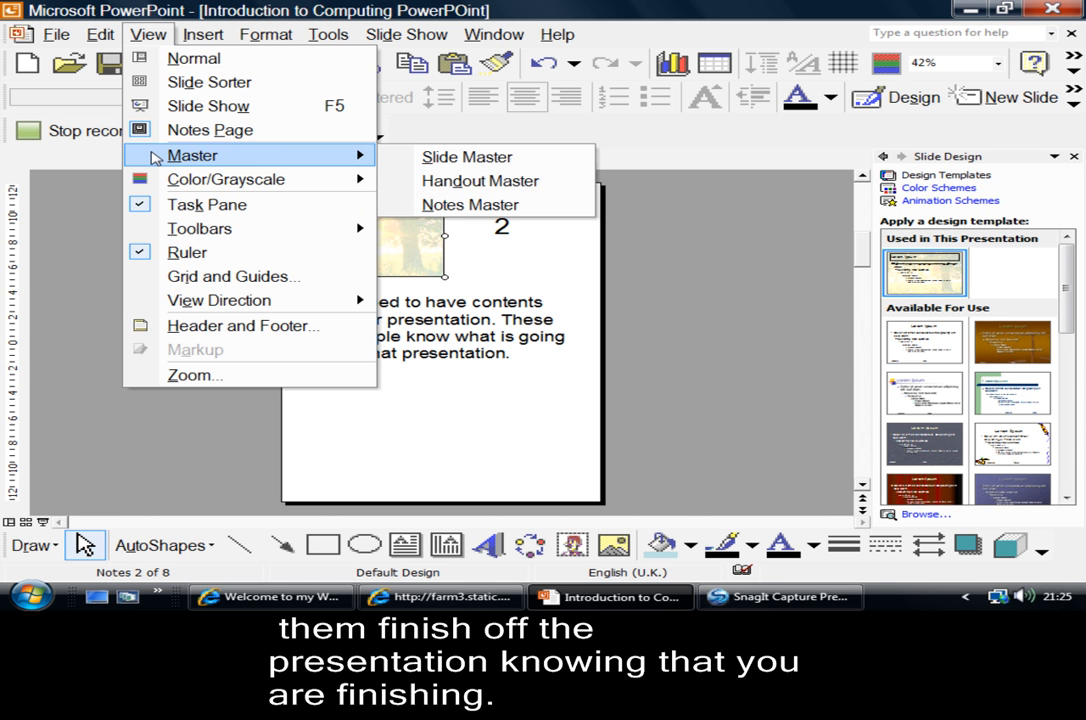
mouse_move(470, 205)
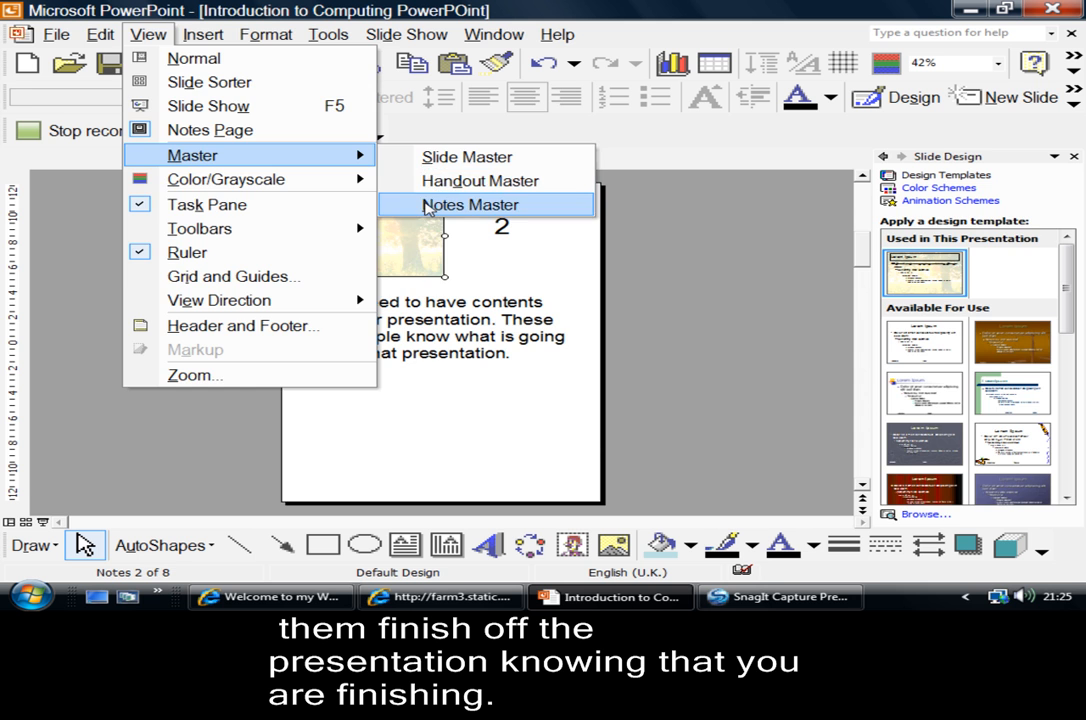
left_click(470, 204)
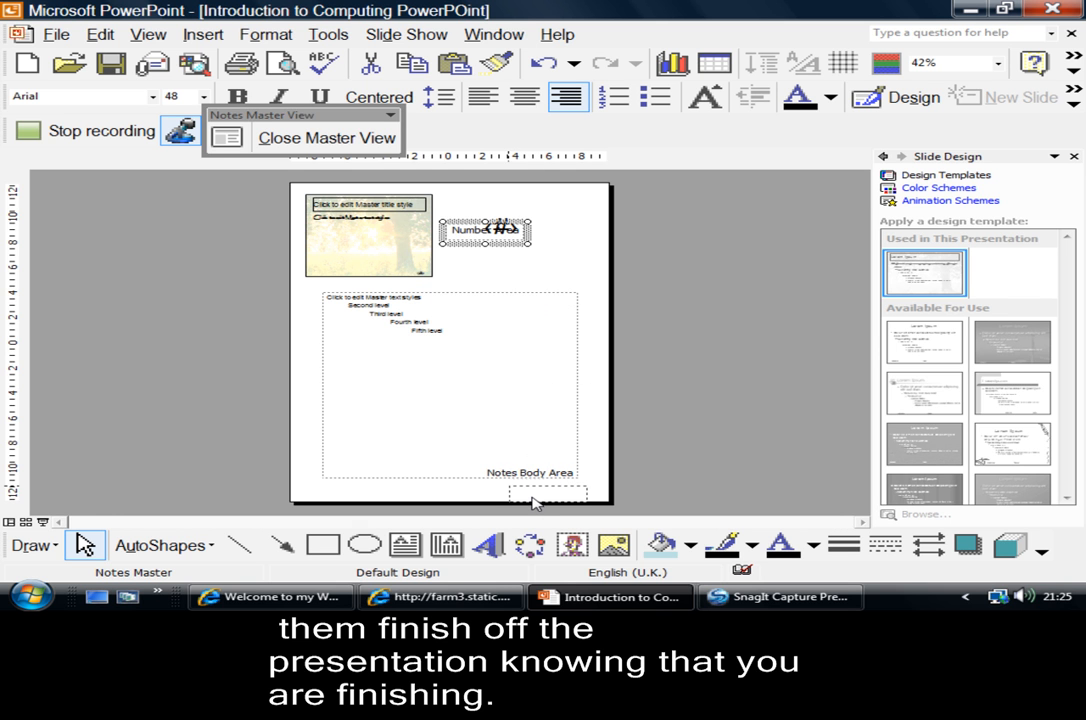
left_click_drag(487, 230, 548, 490)
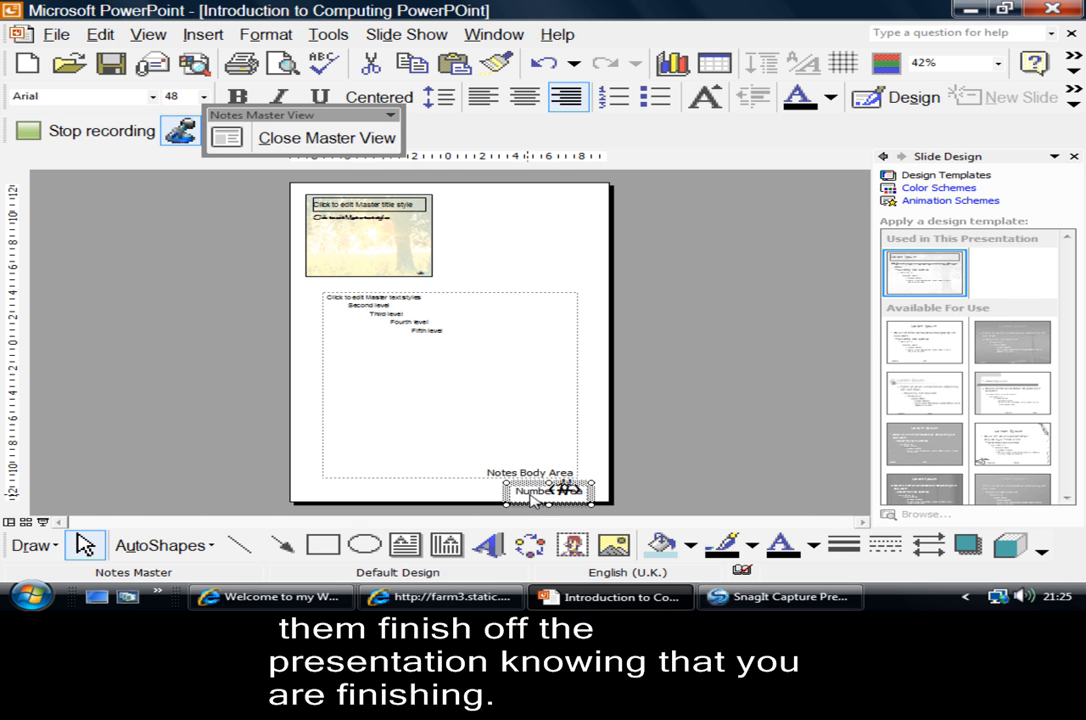
left_click_drag(547, 490, 487, 230)
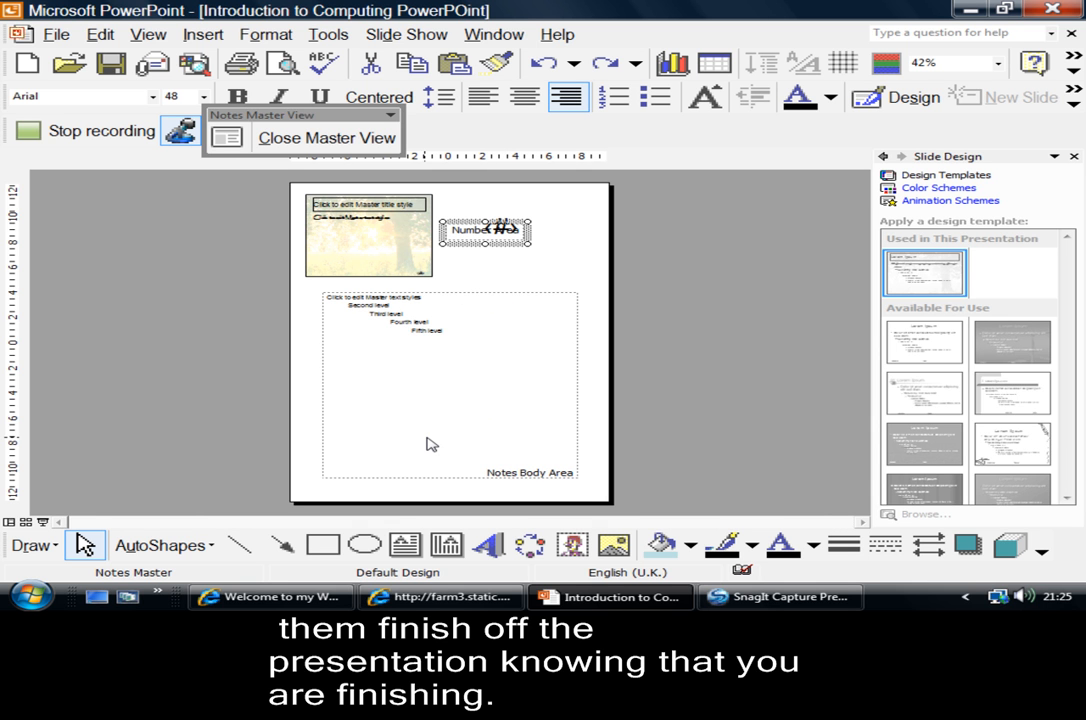
mouse_move(443, 338)
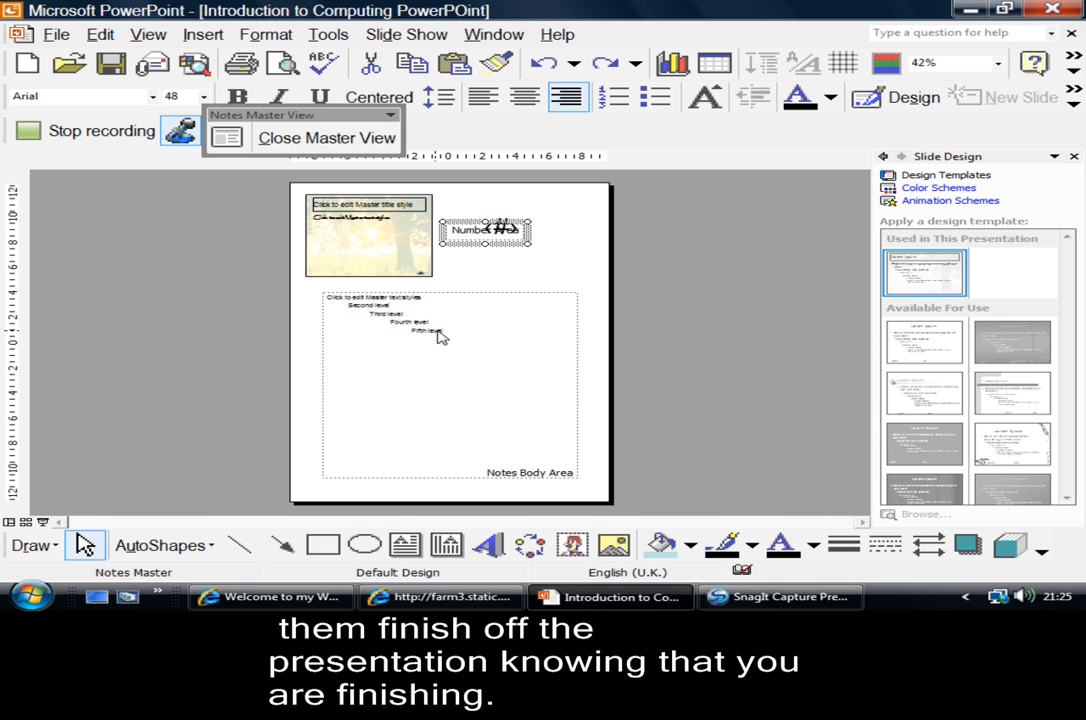
mouse_move(325, 192)
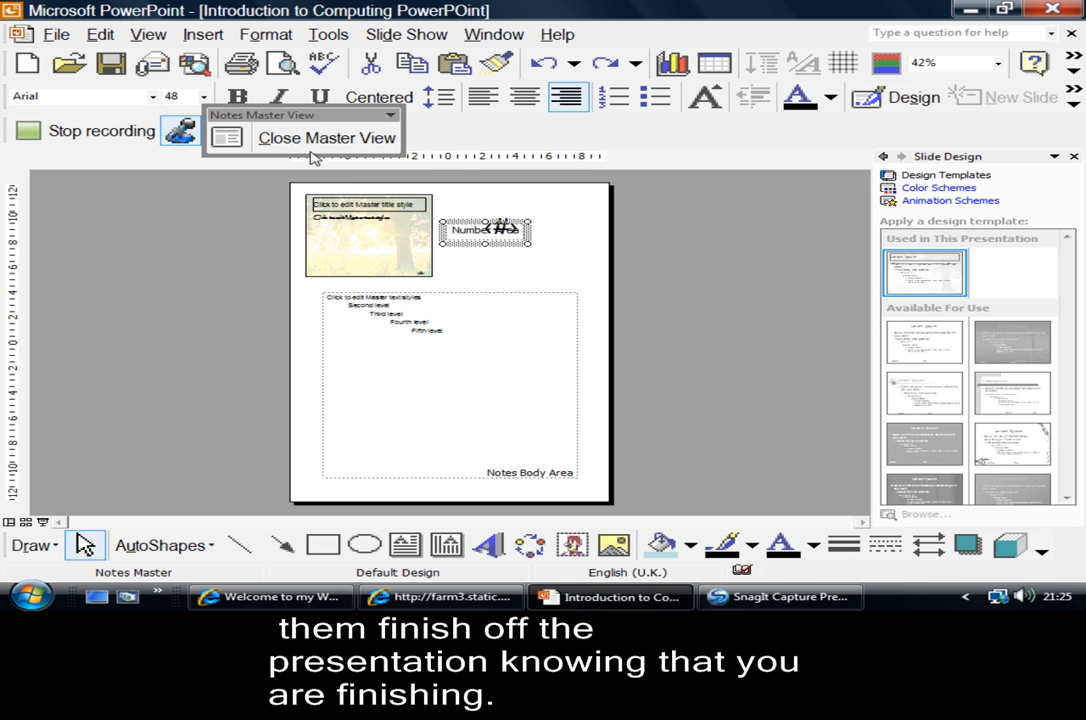
Close Master View to return to slide 2's notes page
left_click(326, 137)
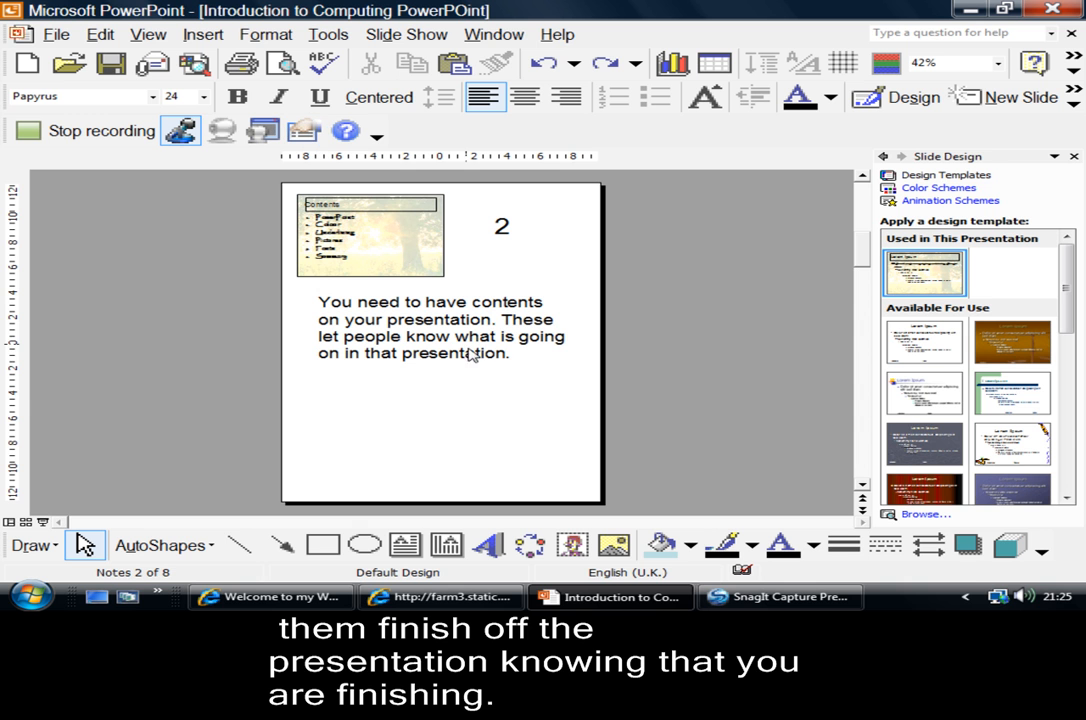
mouse_move(410, 330)
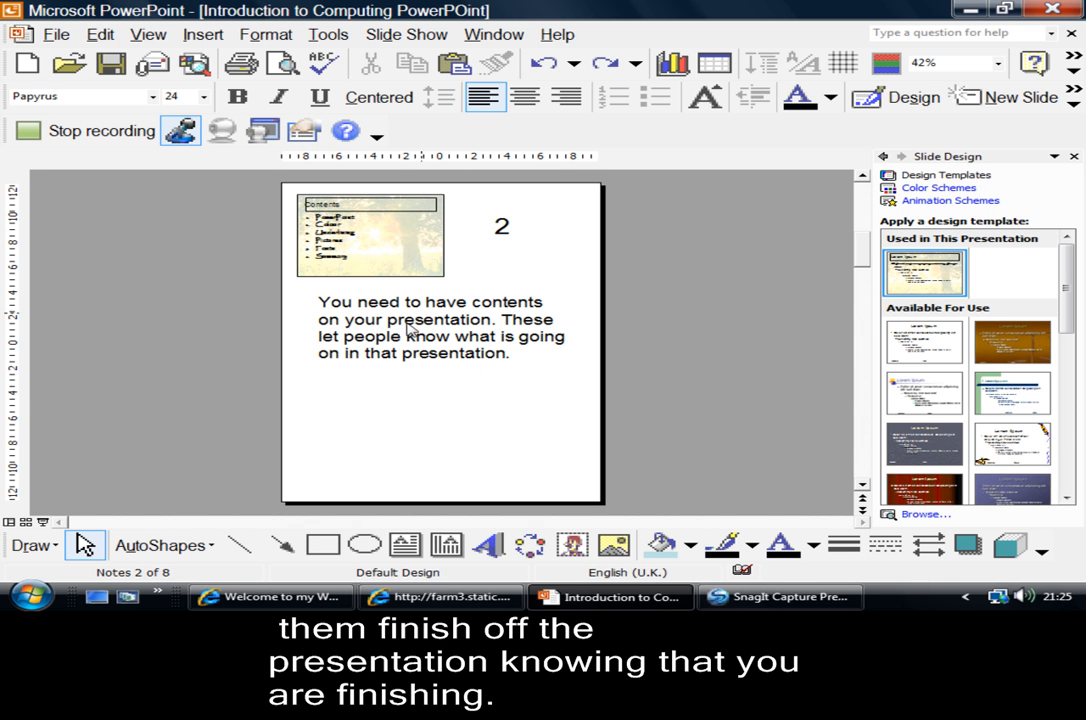
mouse_move(464, 374)
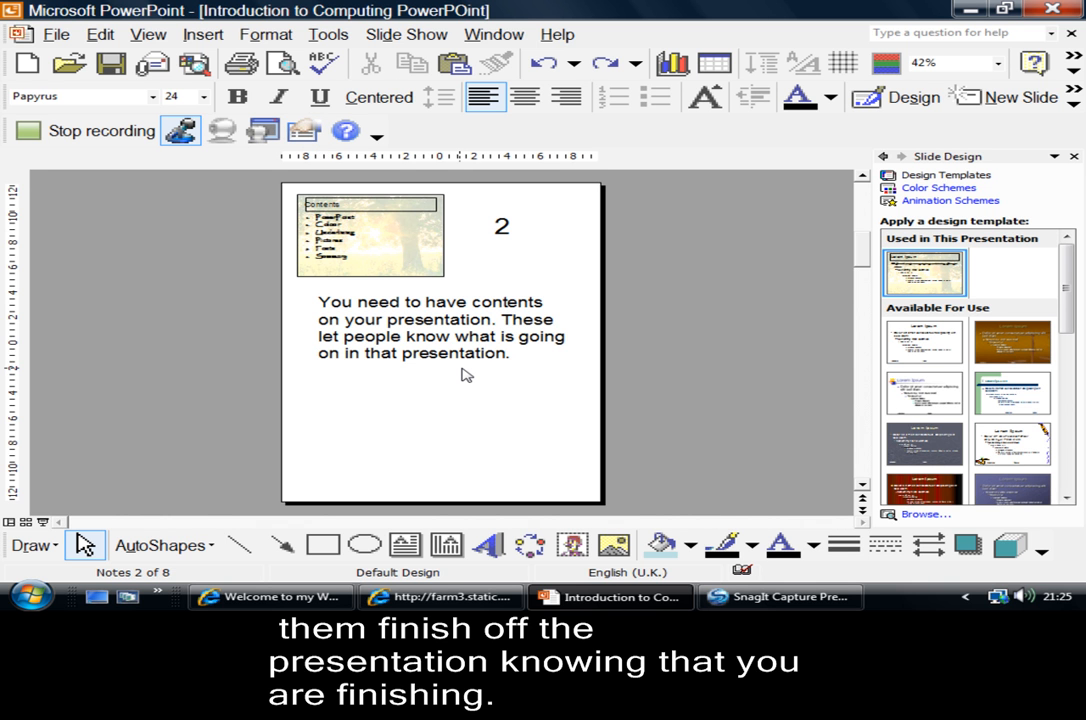
mouse_move(615, 220)
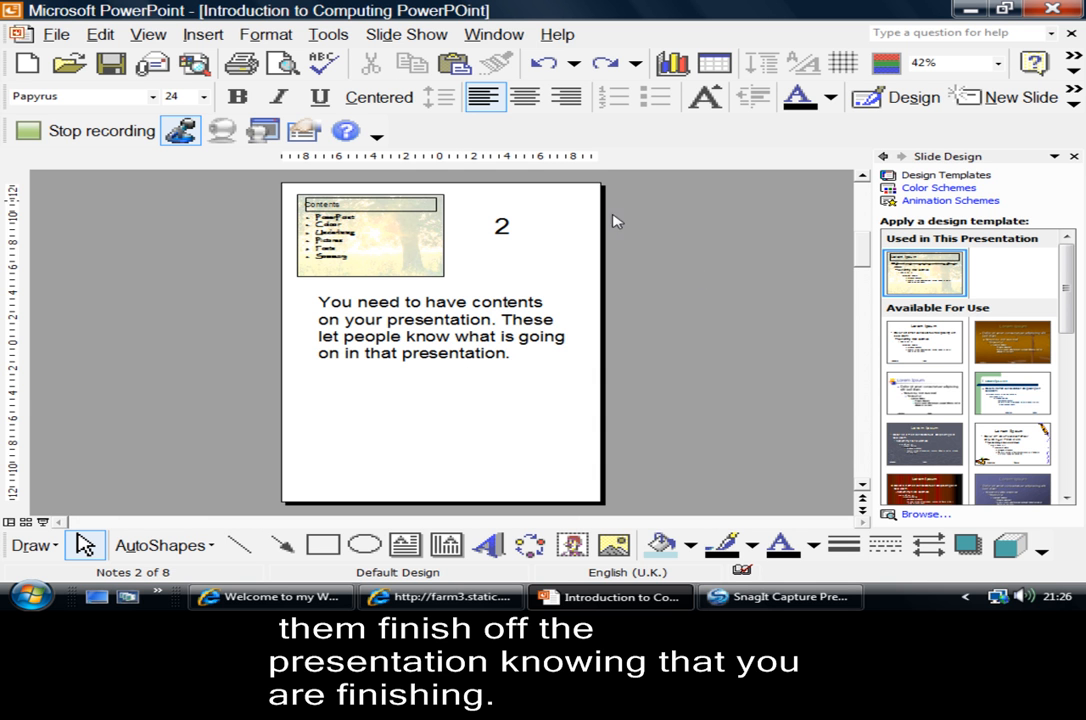
mouse_move(1045, 165)
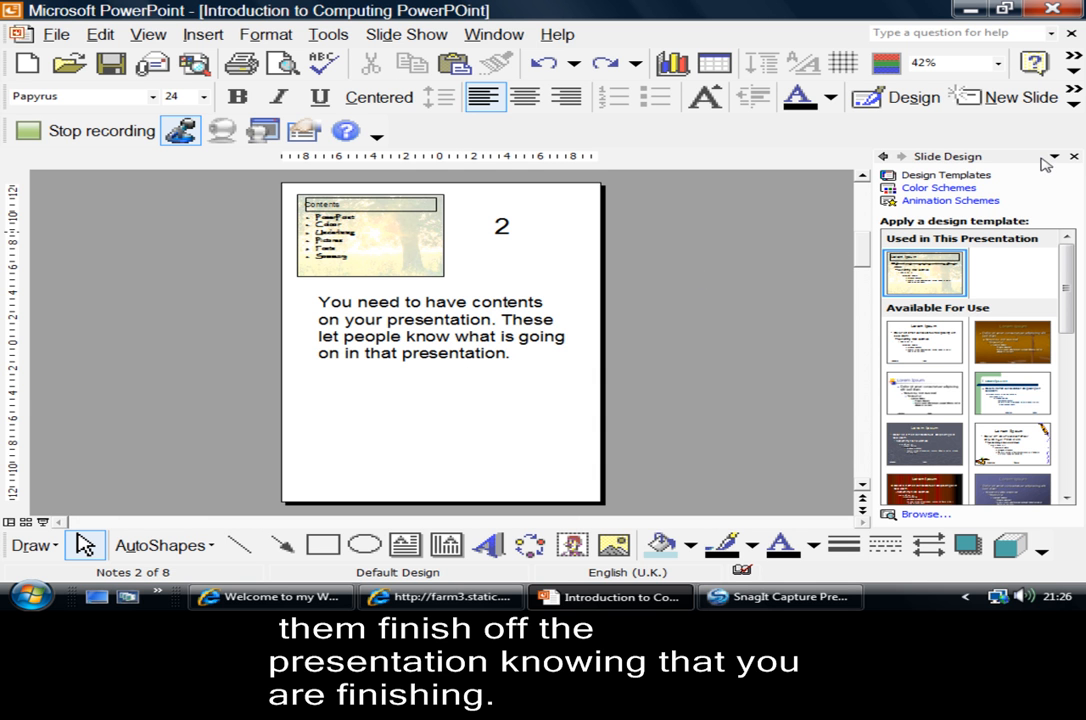
Switch to Normal view on the Contents slide and open the task pane list
left_click(148, 34)
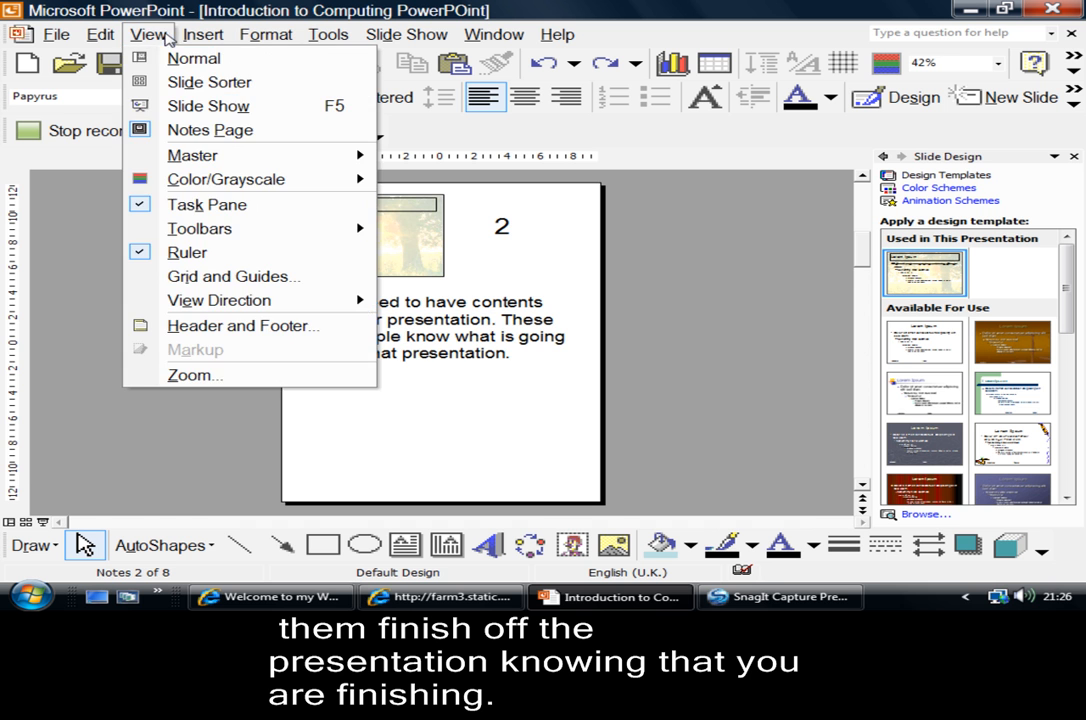
left_click(193, 58)
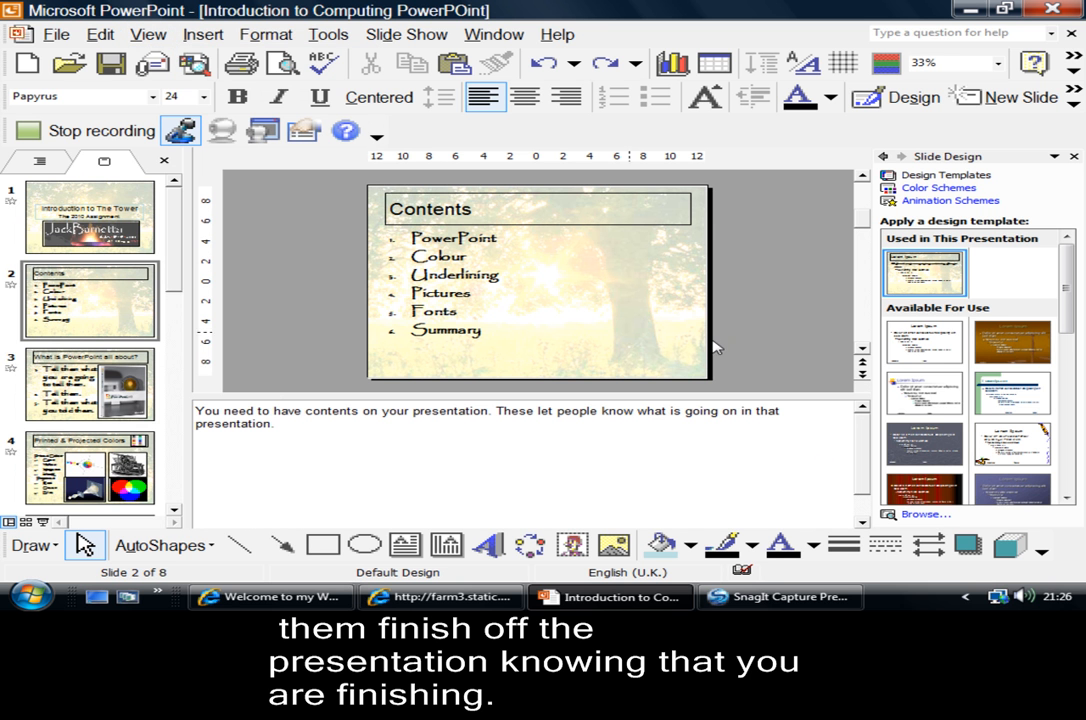
left_click(1054, 156)
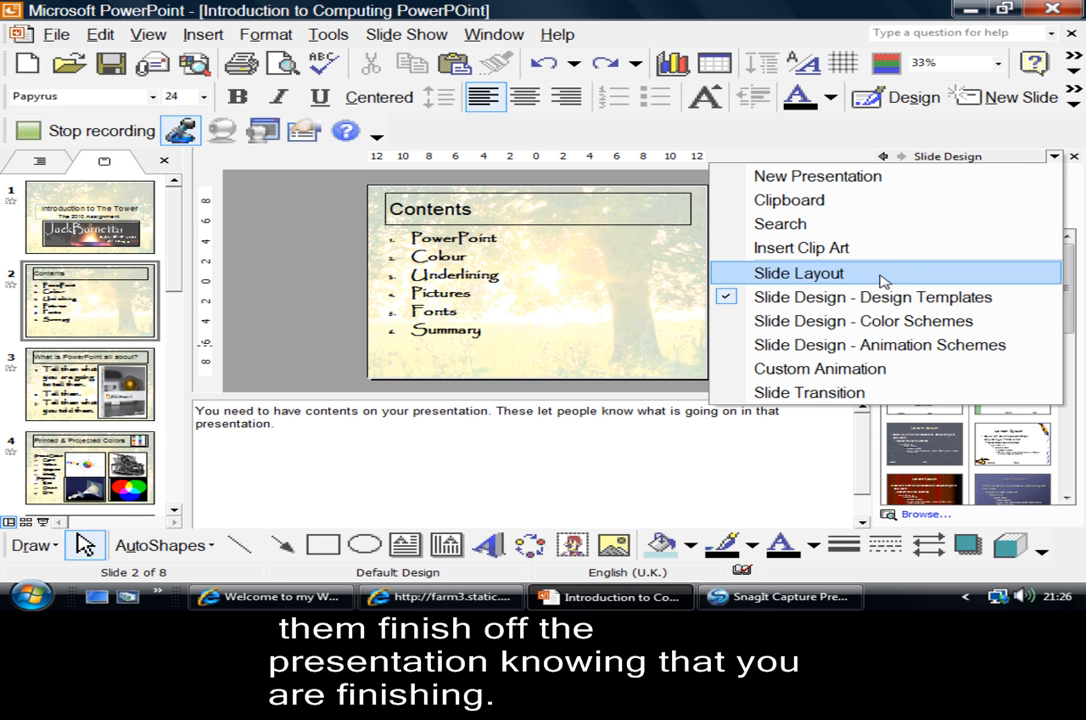
mouse_move(871, 297)
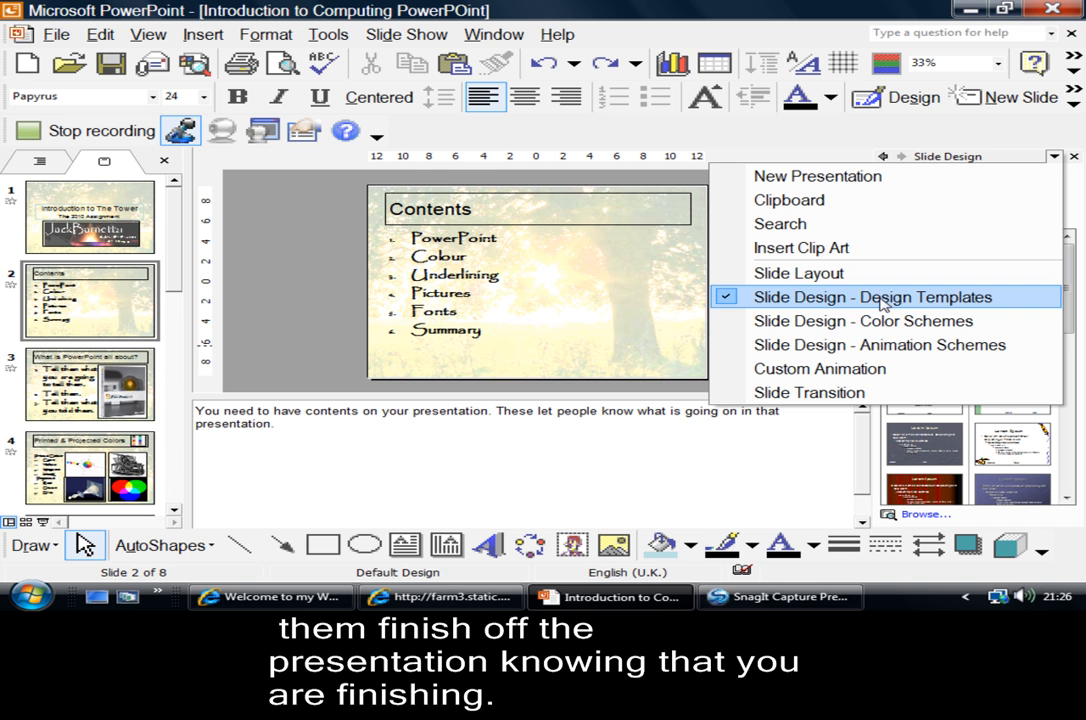
mouse_move(880, 344)
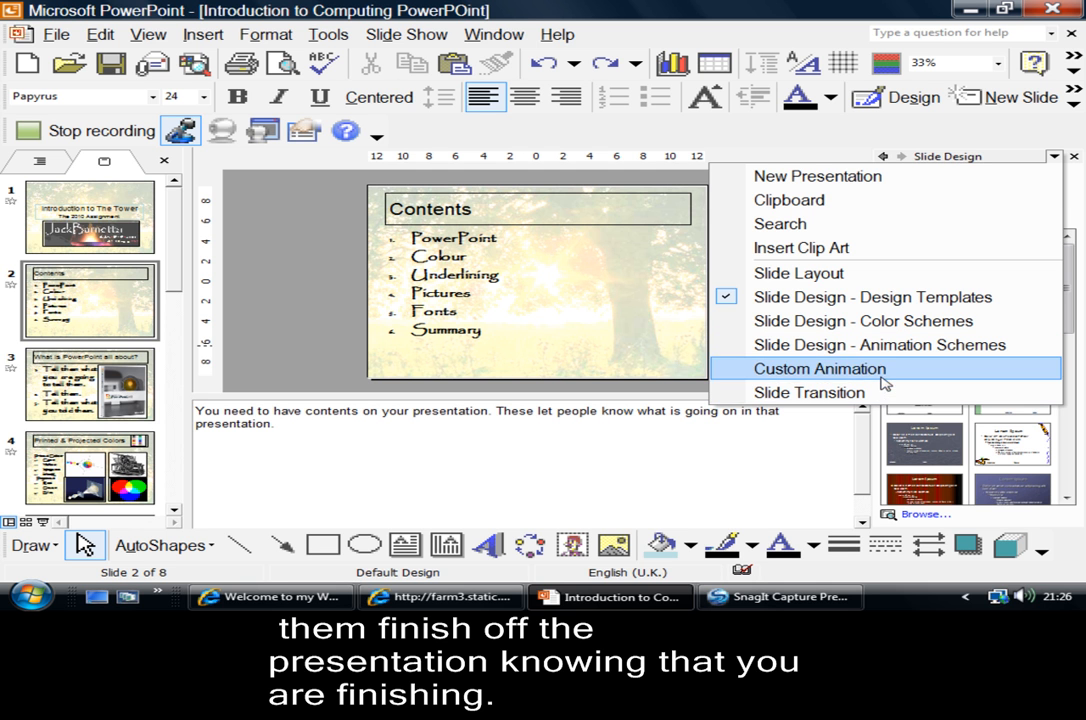
mouse_move(870, 372)
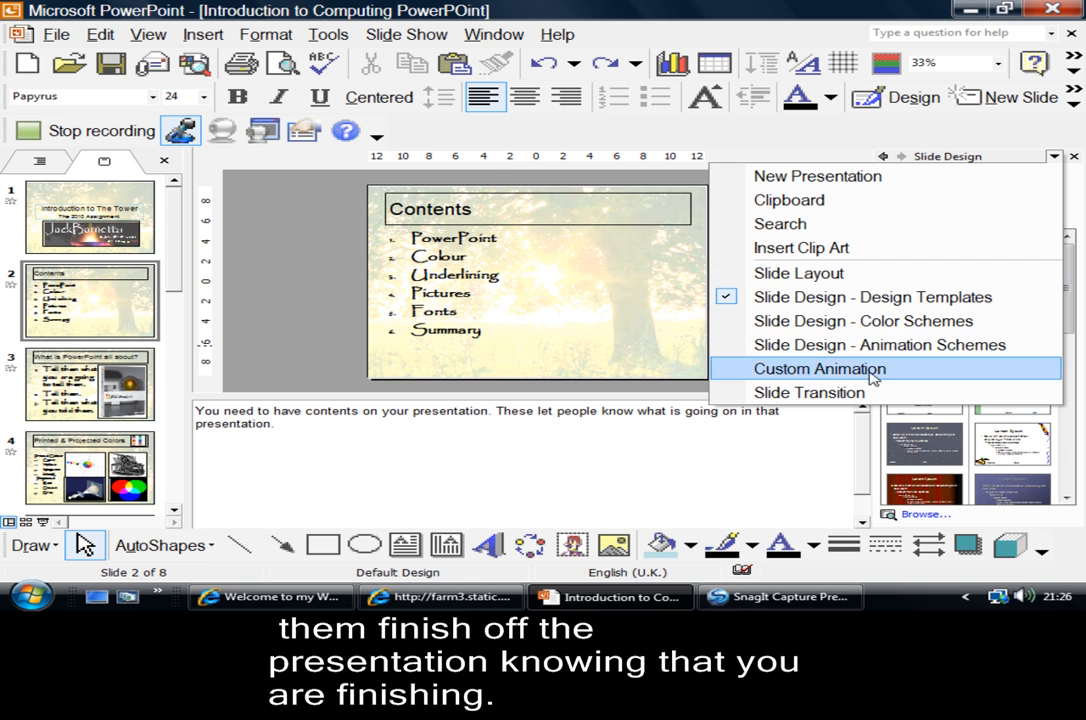
mouse_move(820, 392)
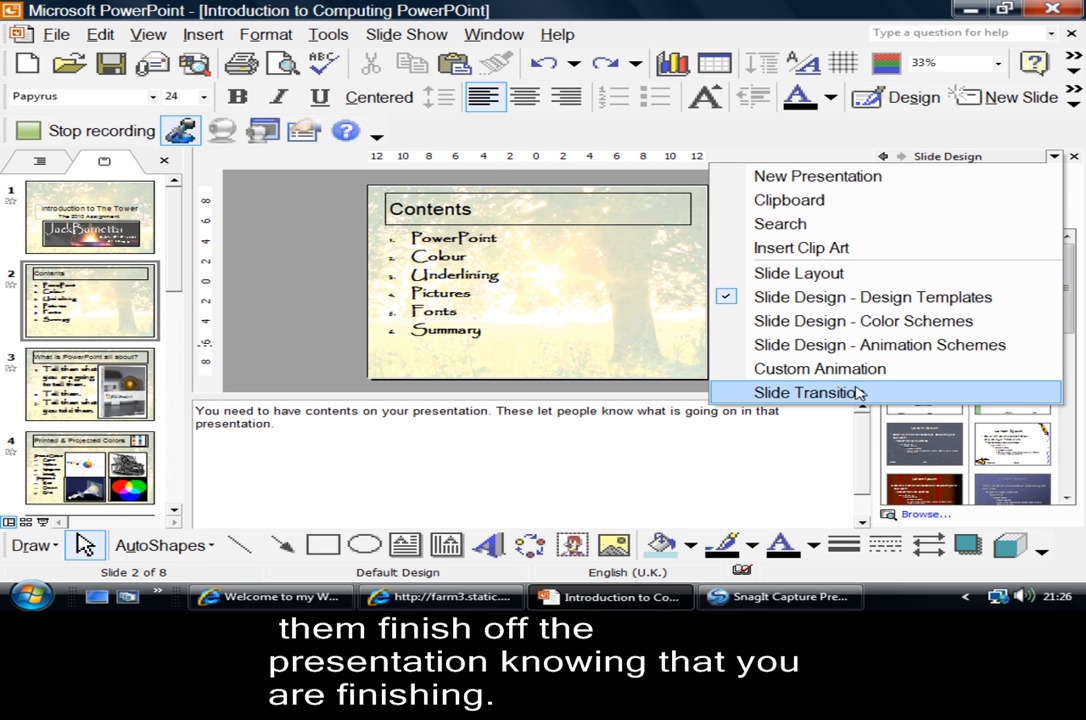
mouse_move(799, 273)
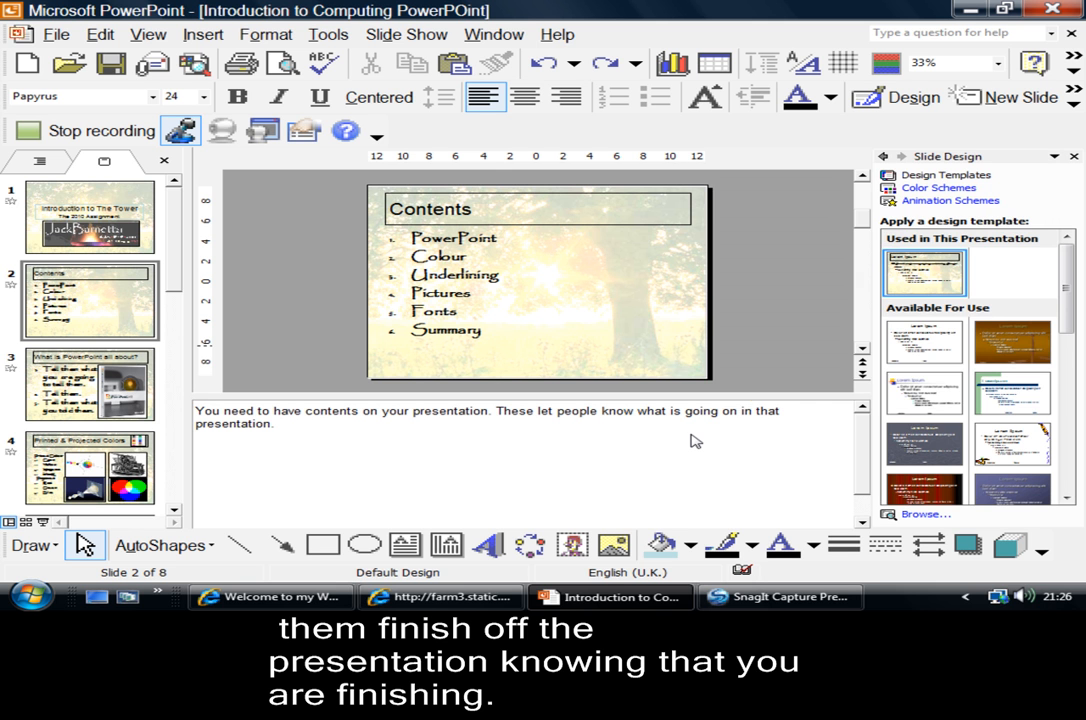
mouse_move(393, 258)
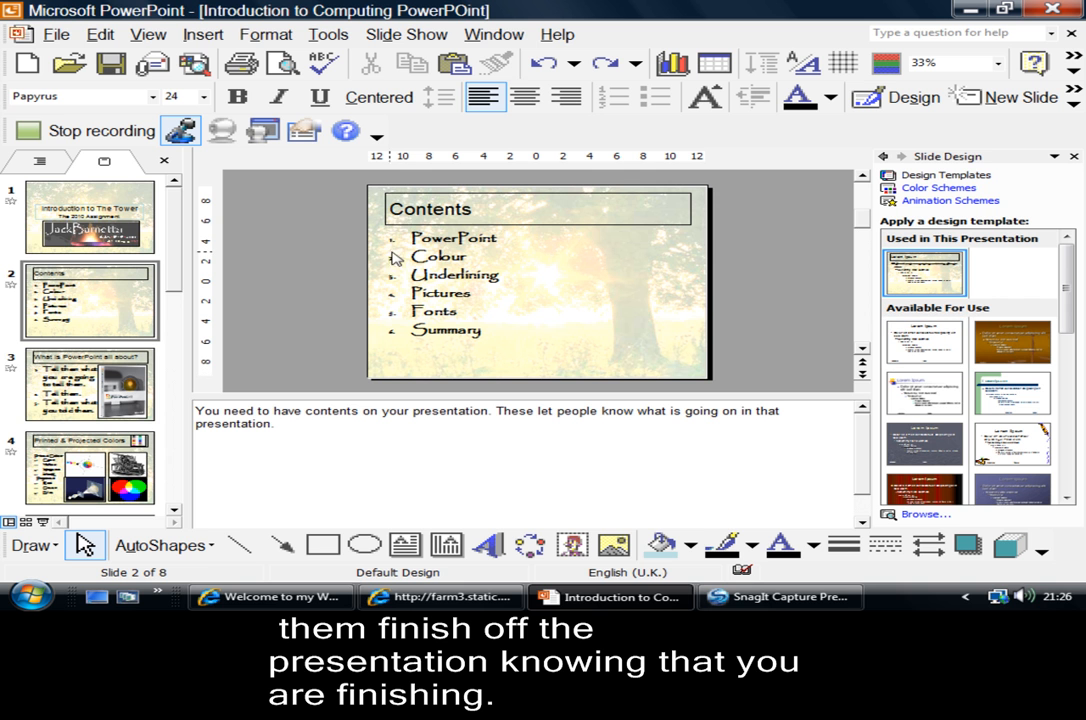
Select slide 1, 'Introduction to The Tower', in the Slides pane
left_click(89, 217)
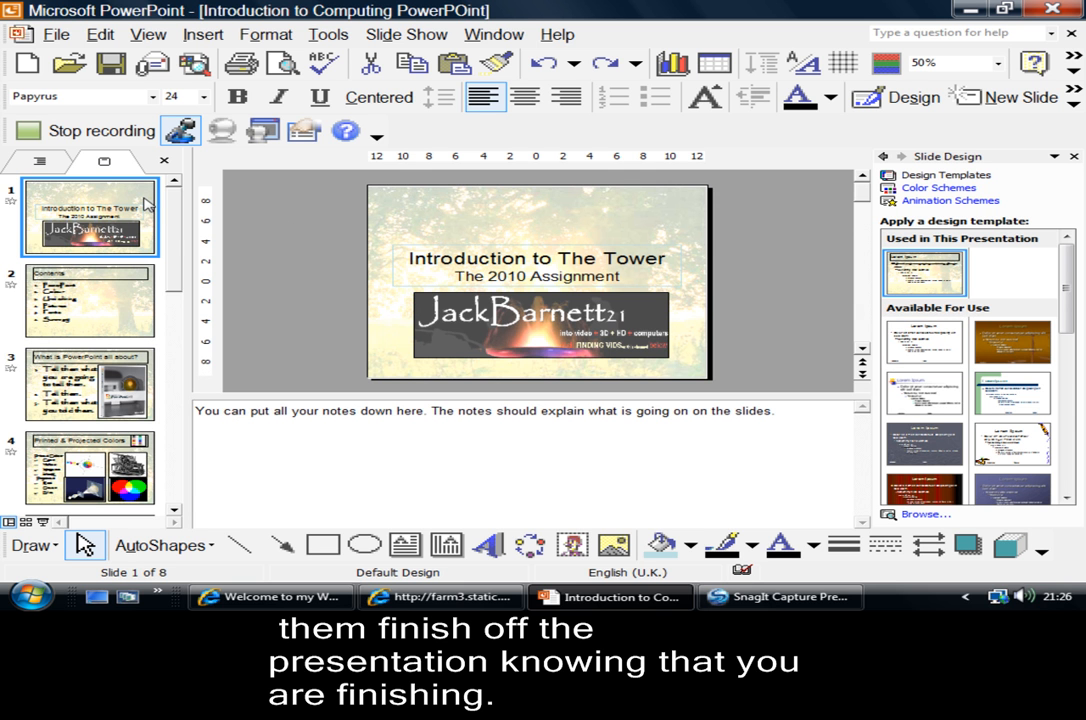
mouse_move(178, 188)
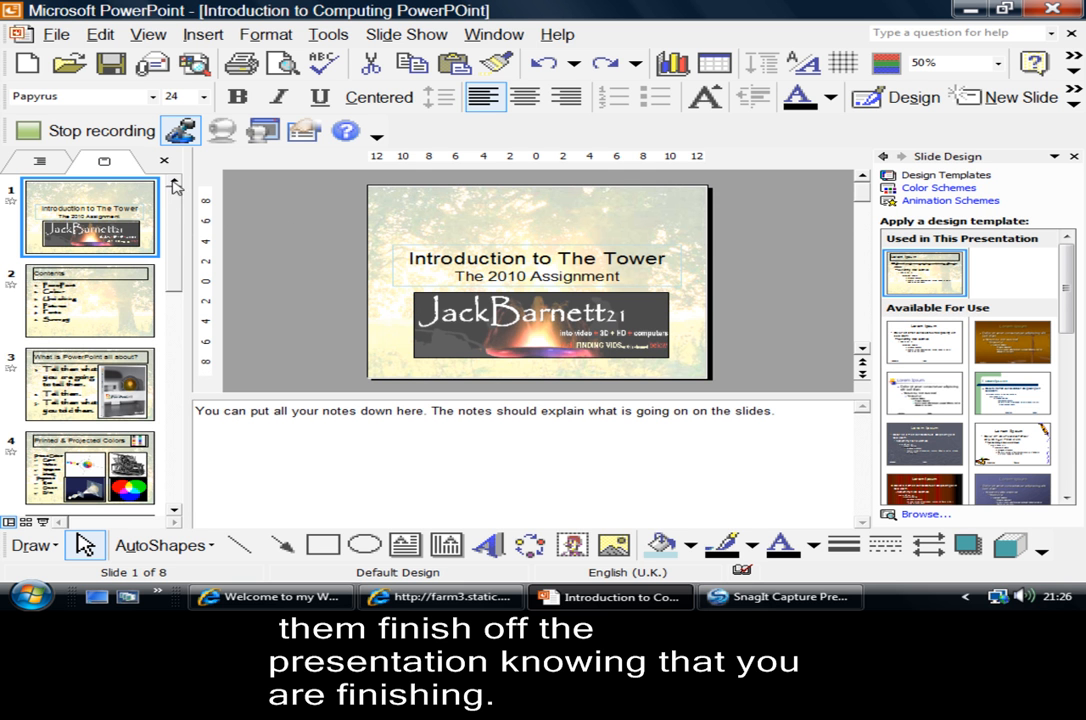
mouse_move(345, 280)
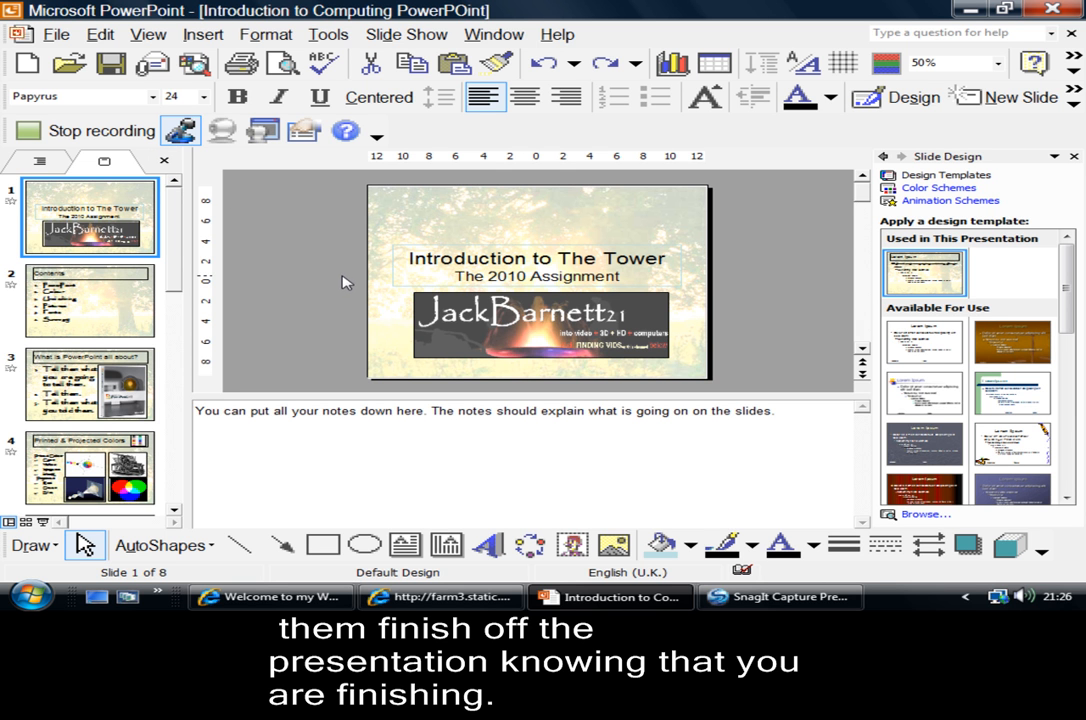
mouse_move(223, 208)
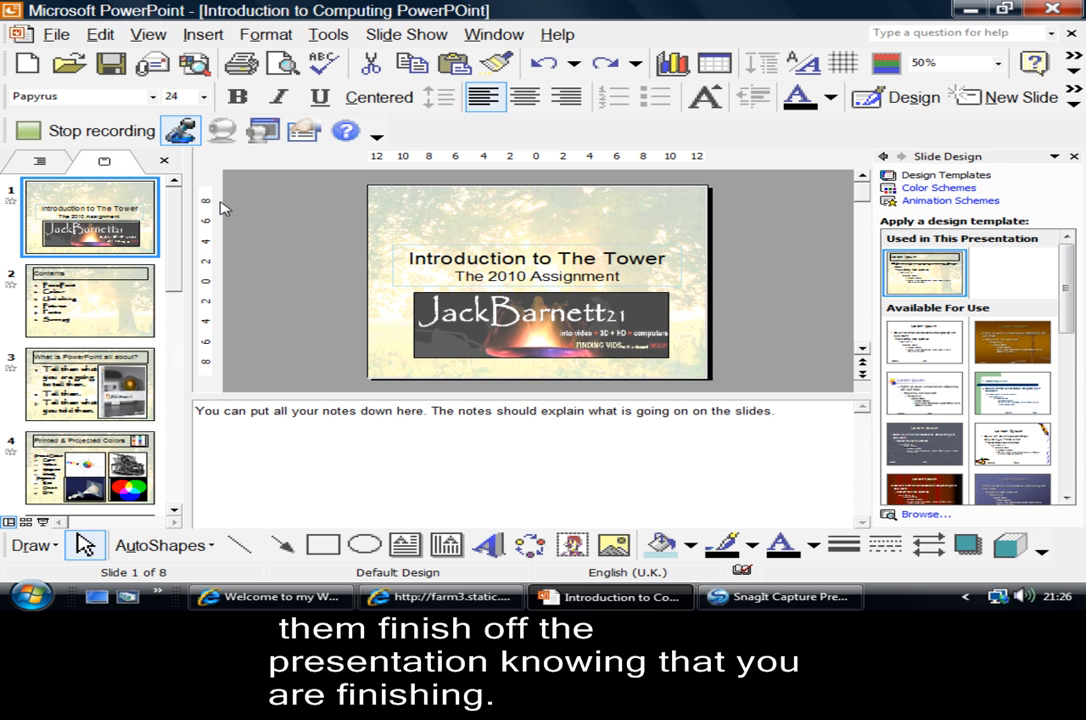
mouse_move(224, 222)
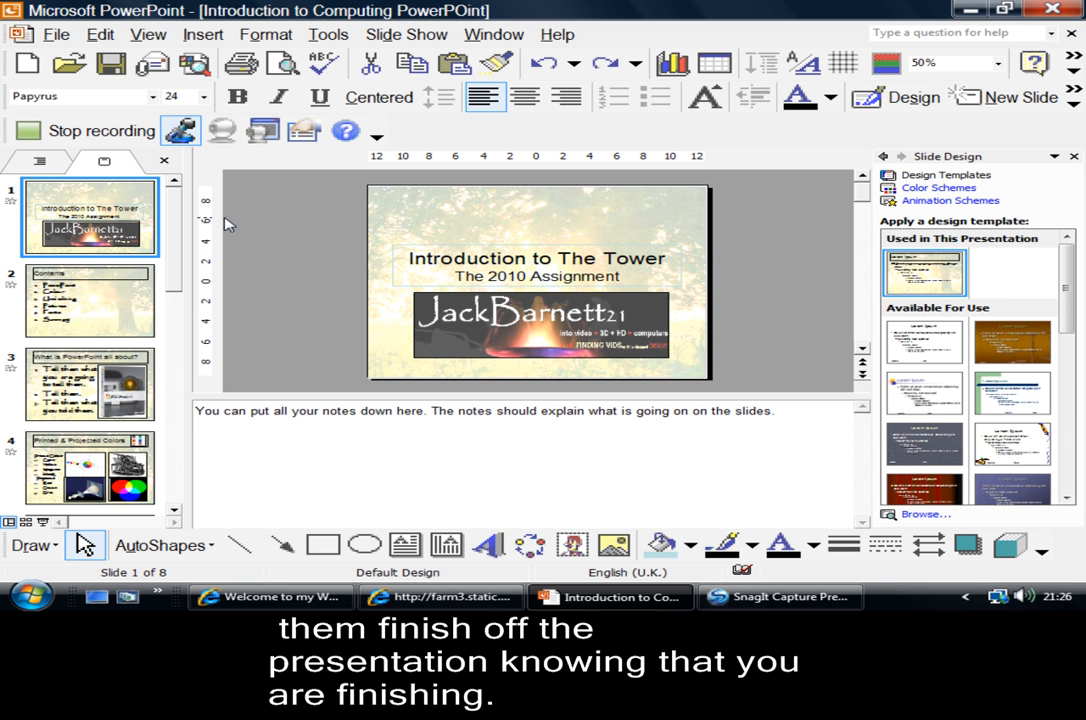